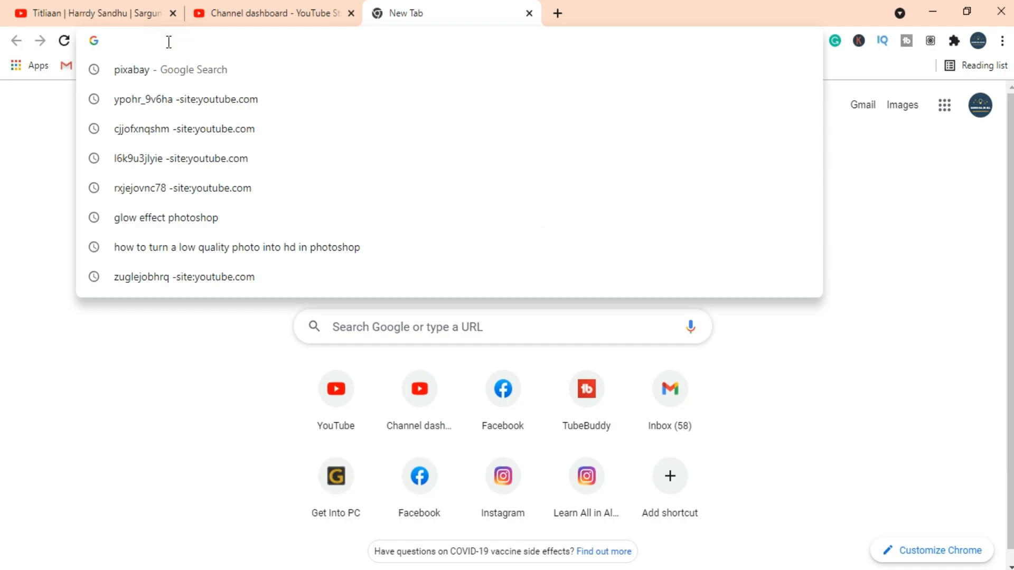
Step: Search Google for 'asana' from the Chrome address bar
{"action": "type", "text": "asana"}
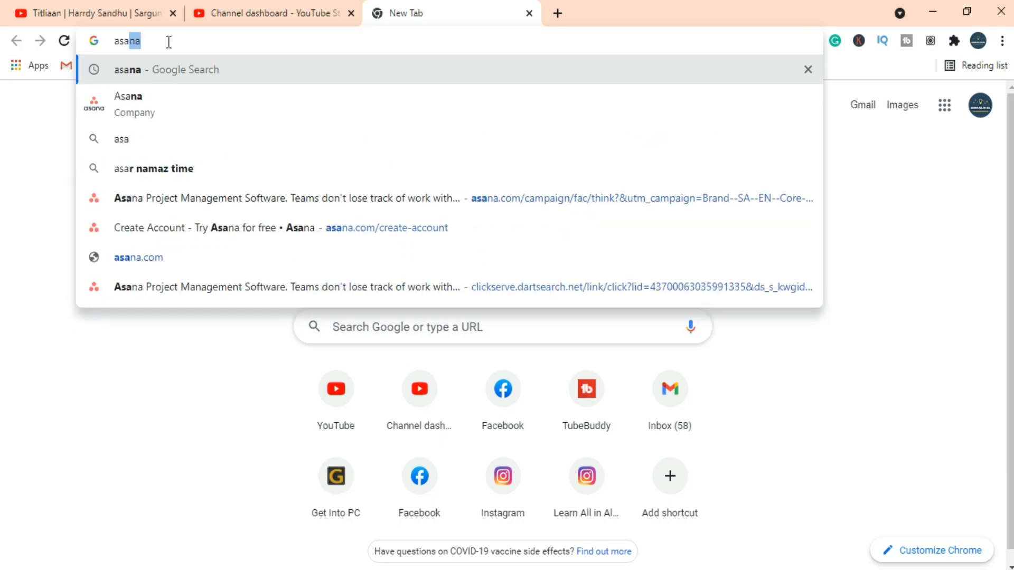
{"action": "key", "text": "Backspace"}
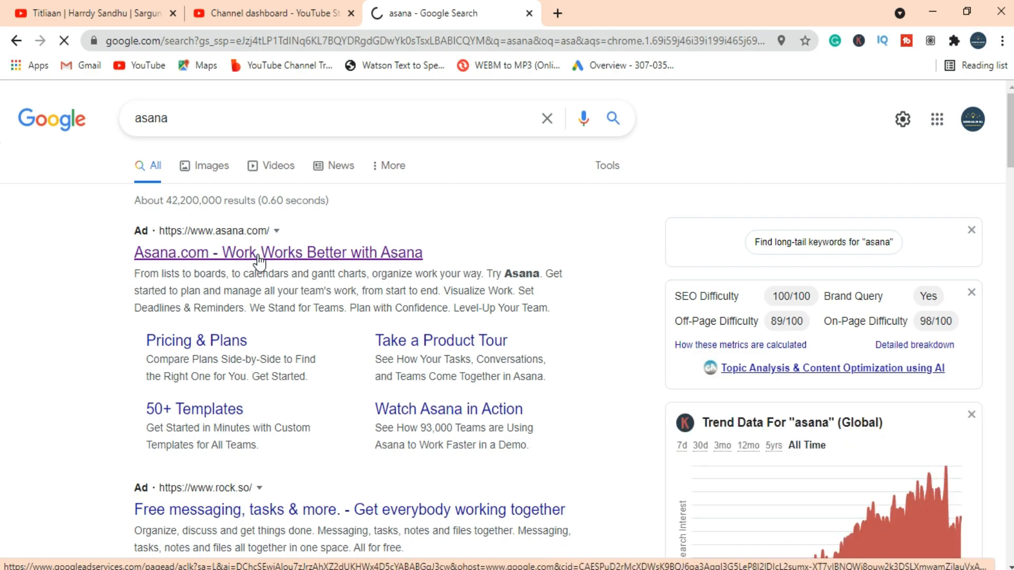
Step: Go to Asana.com from the results and submit an email to sign up
{"action": "left_click", "coordinate": [277, 252]}
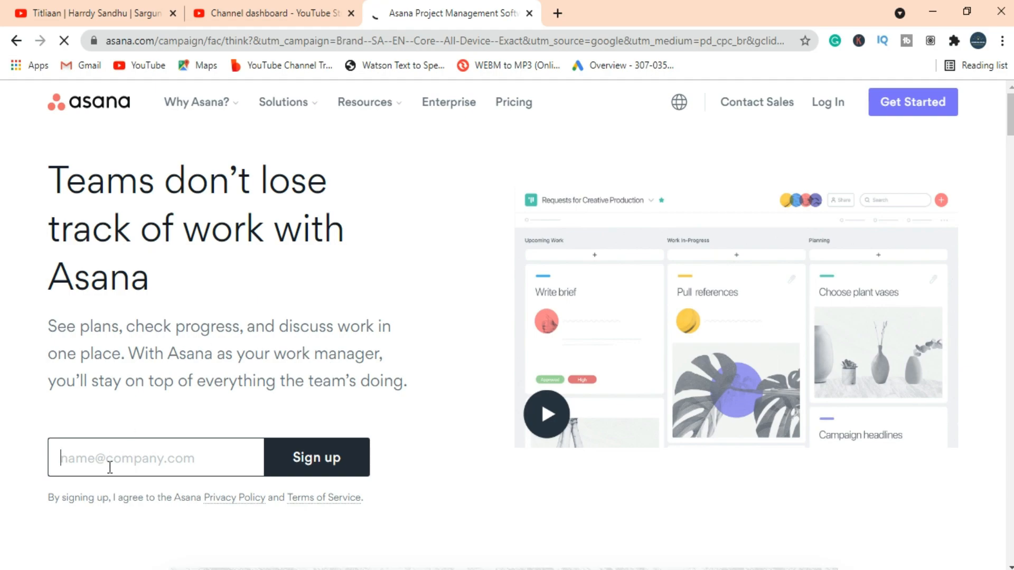
{"action": "mouse_move", "coordinate": [958, 457]}
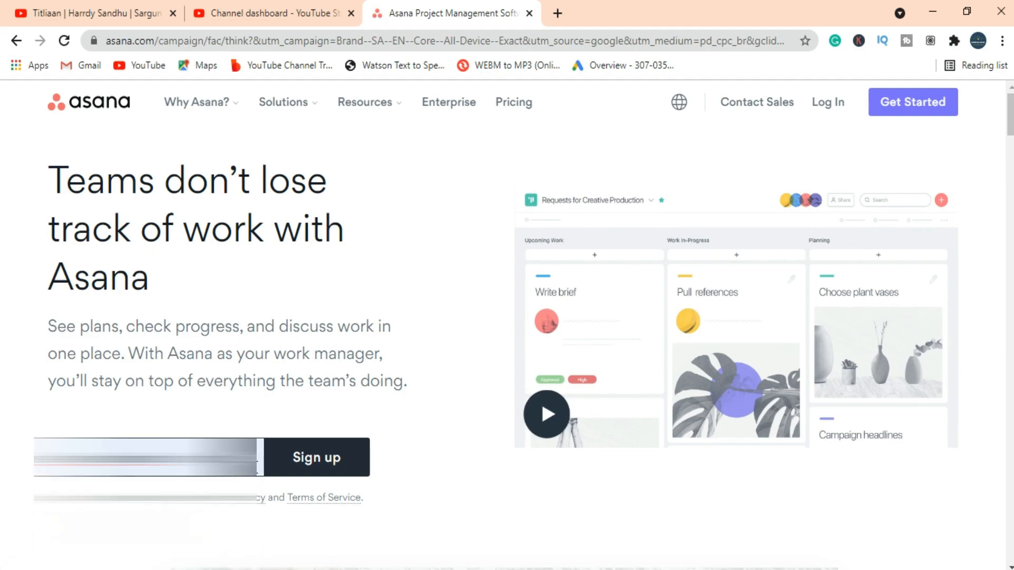
{"action": "mouse_move", "coordinate": [299, 469]}
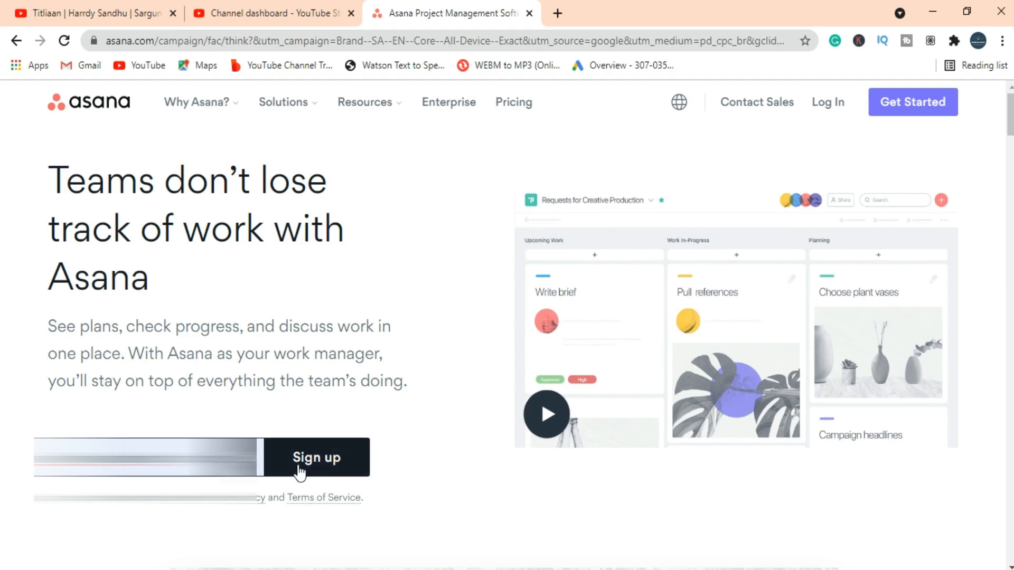
{"action": "left_click", "coordinate": [317, 457]}
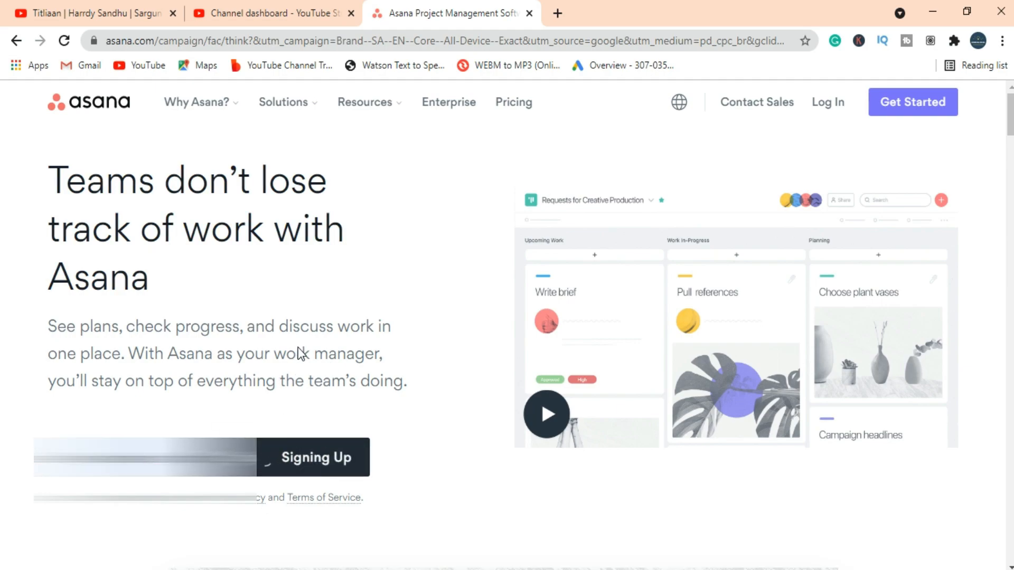
{"action": "left_click", "coordinate": [312, 457]}
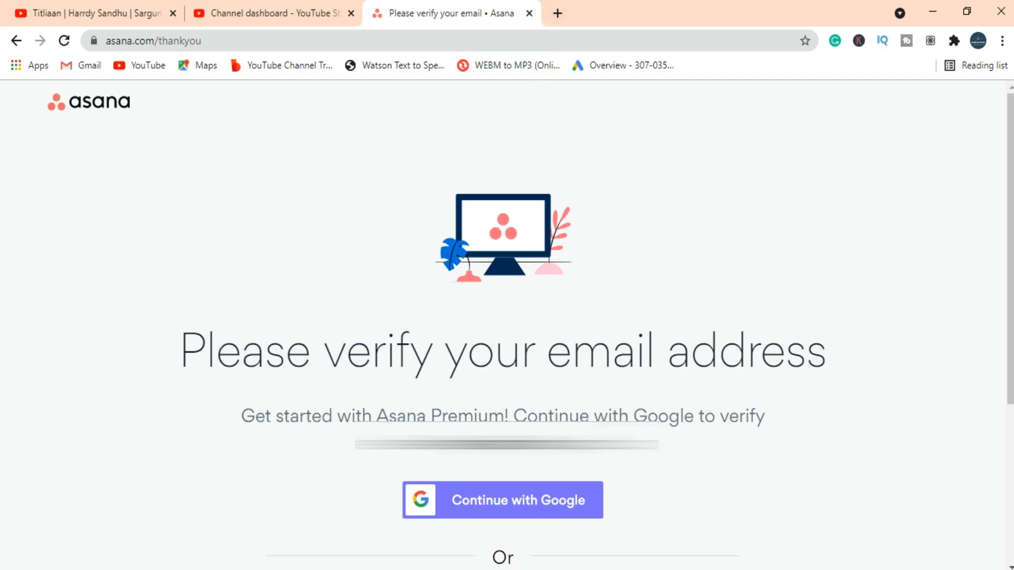
Step: Open Gmail in a new tab and open the Asana sign-up email under Promotions
{"action": "left_click", "coordinate": [735, 13]}
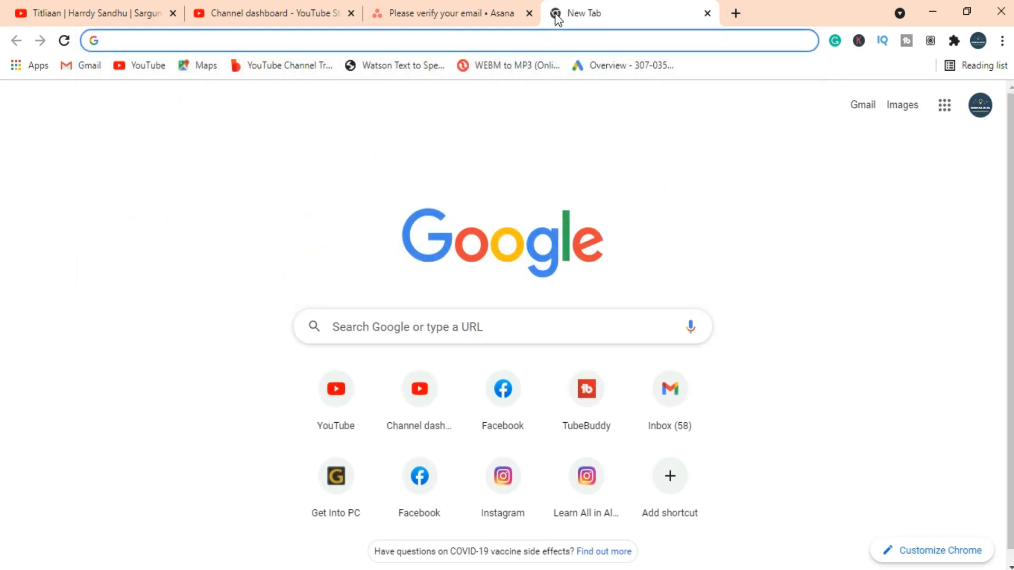
{"action": "type", "text": "gm"}
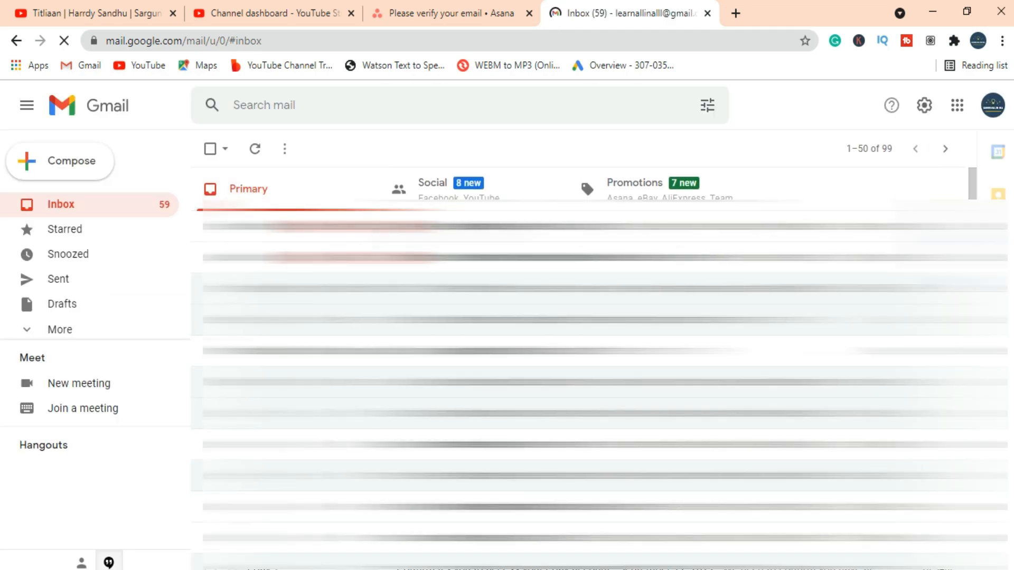
{"action": "left_click", "coordinate": [633, 188]}
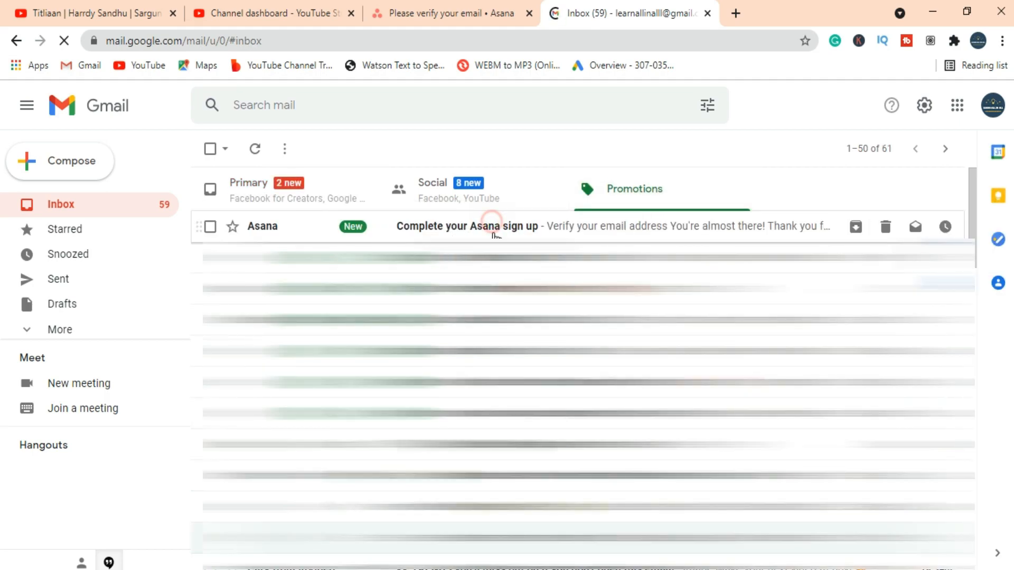
{"action": "left_click", "coordinate": [466, 227]}
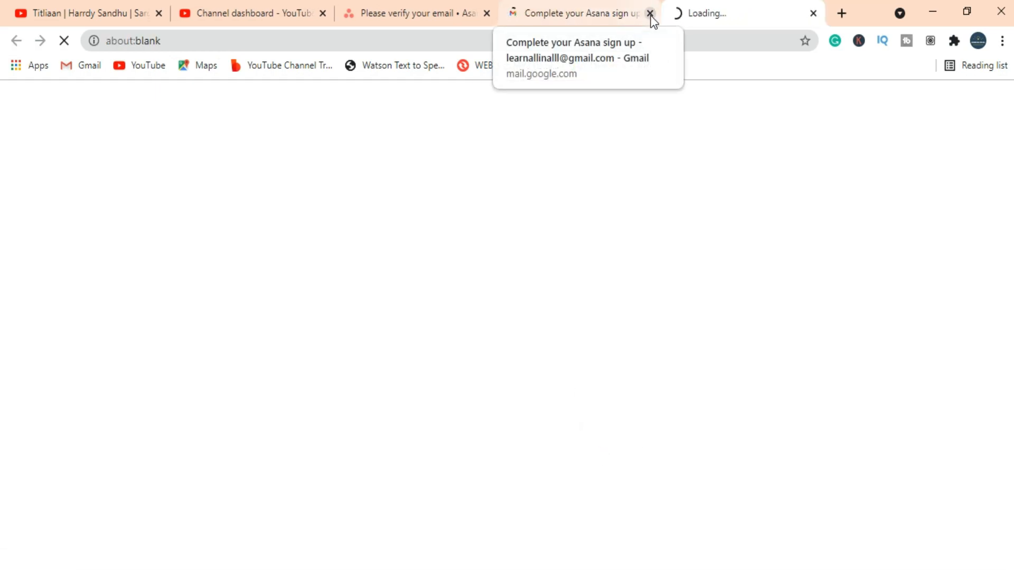
Step: Close the email tab and enter the full name 'Learn All in All' with a password
{"action": "left_click", "coordinate": [650, 12]}
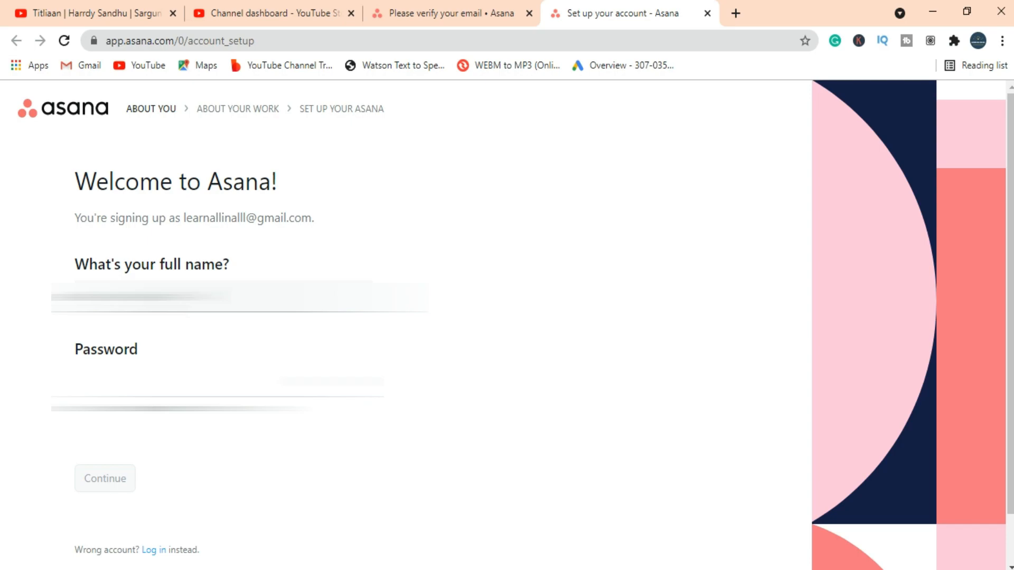
{"action": "type", "text": "Learn All in All"}
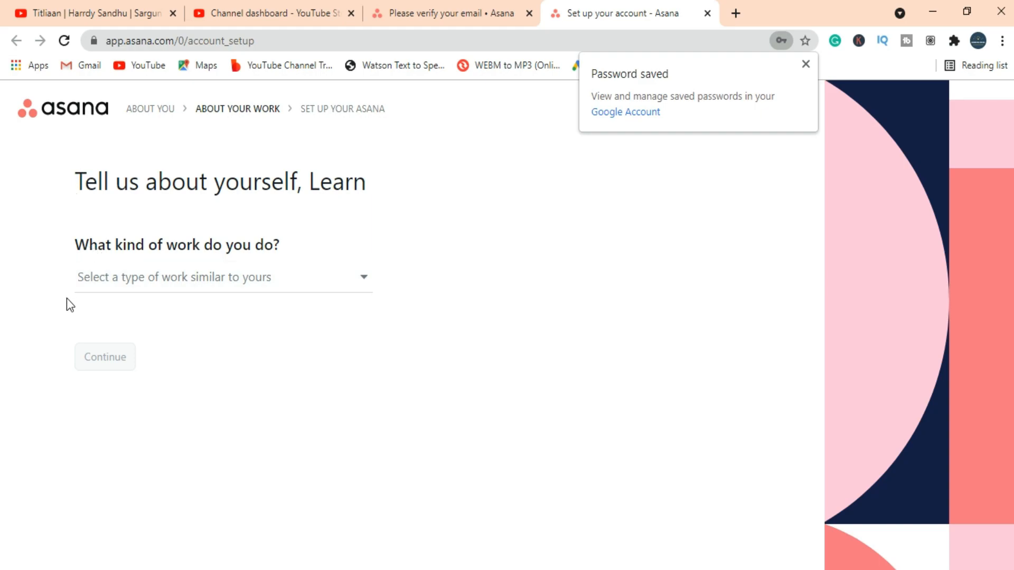
{"action": "mouse_move", "coordinate": [370, 312]}
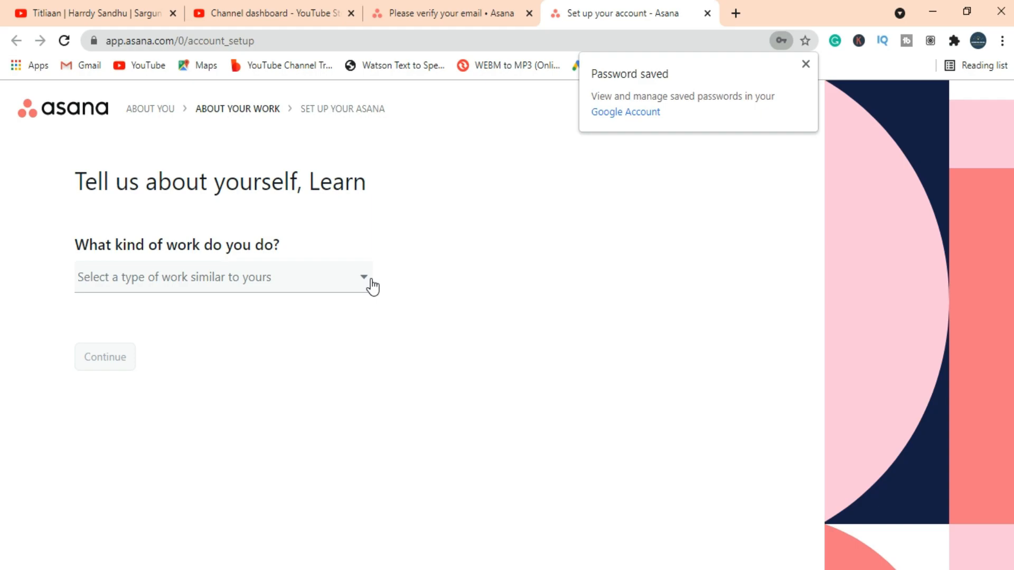
Step: Choose Product as the kind of work, then answer I'm not sure yet for main objective
{"action": "left_click", "coordinate": [223, 277]}
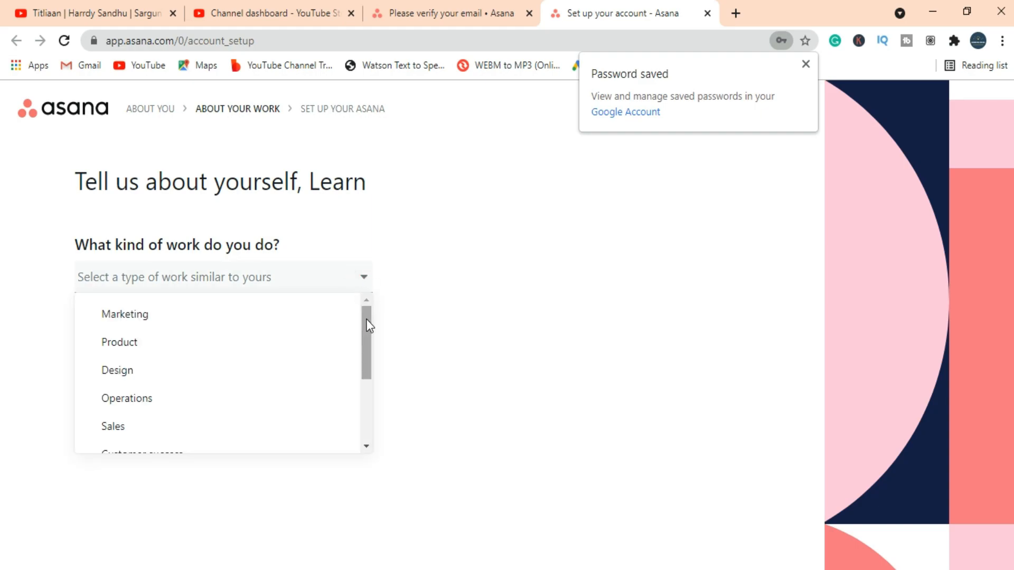
{"action": "scroll", "scroll_direction": "down", "scroll_amount": 3}
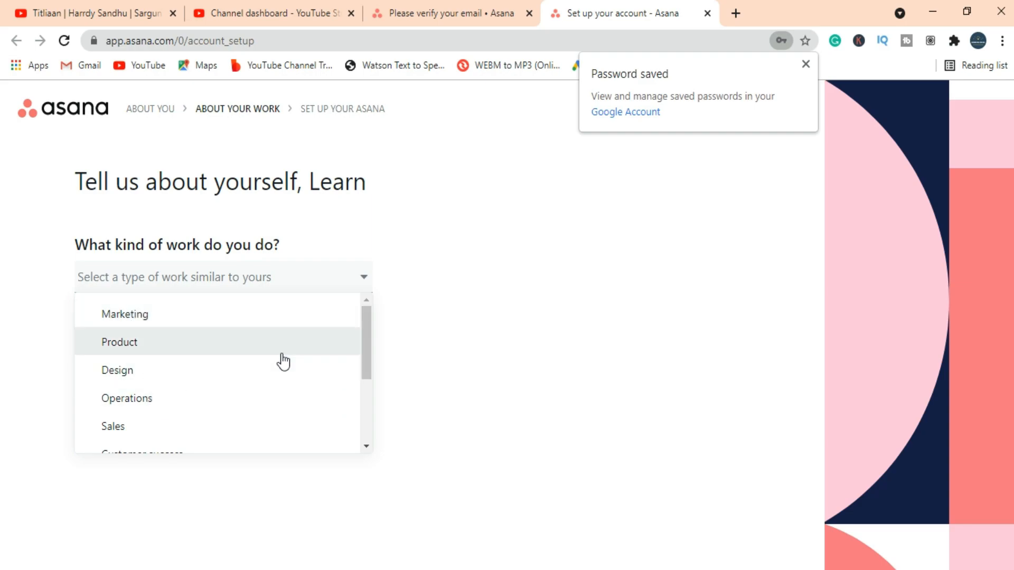
{"action": "scroll", "scroll_direction": "down", "scroll_amount": 3}
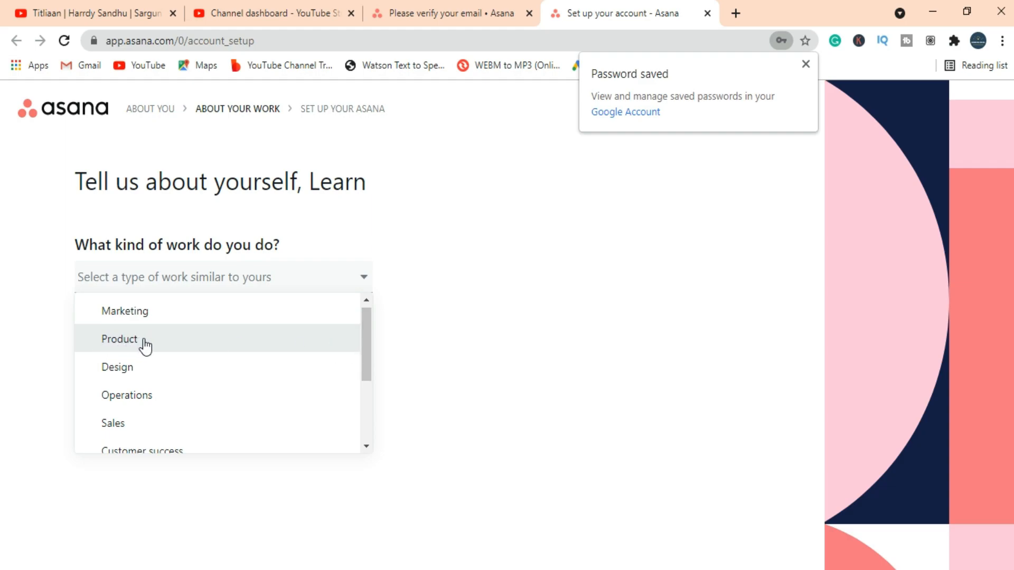
{"action": "scroll", "scroll_direction": "down", "scroll_amount": 3}
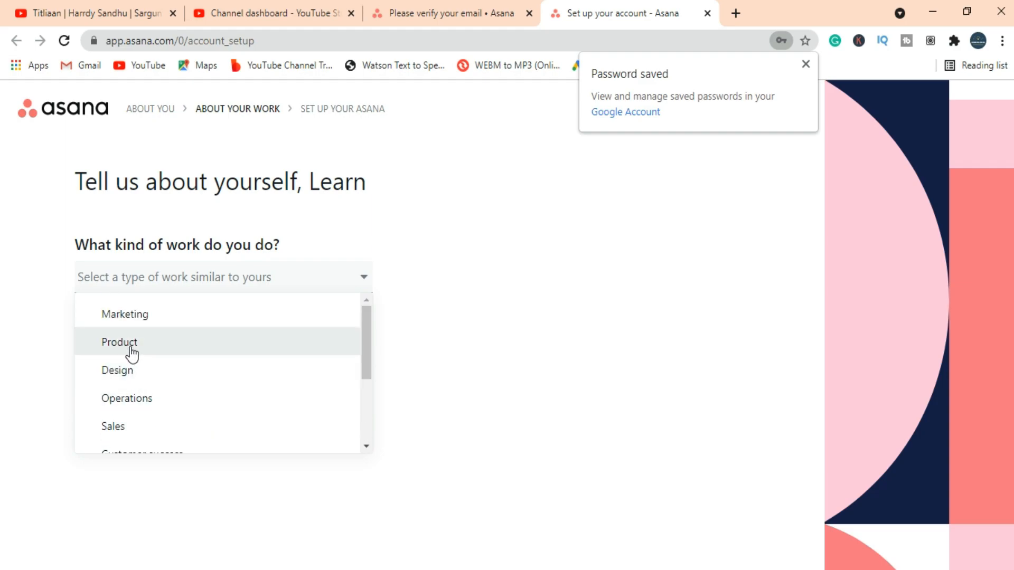
{"action": "left_click", "coordinate": [119, 342]}
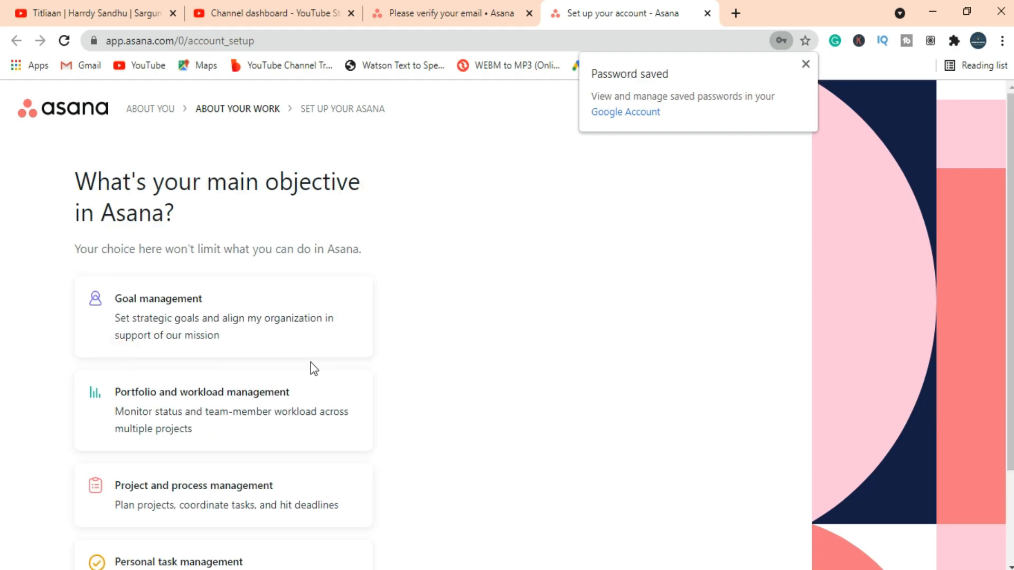
{"action": "scroll", "scroll_direction": "down", "scroll_amount": 3}
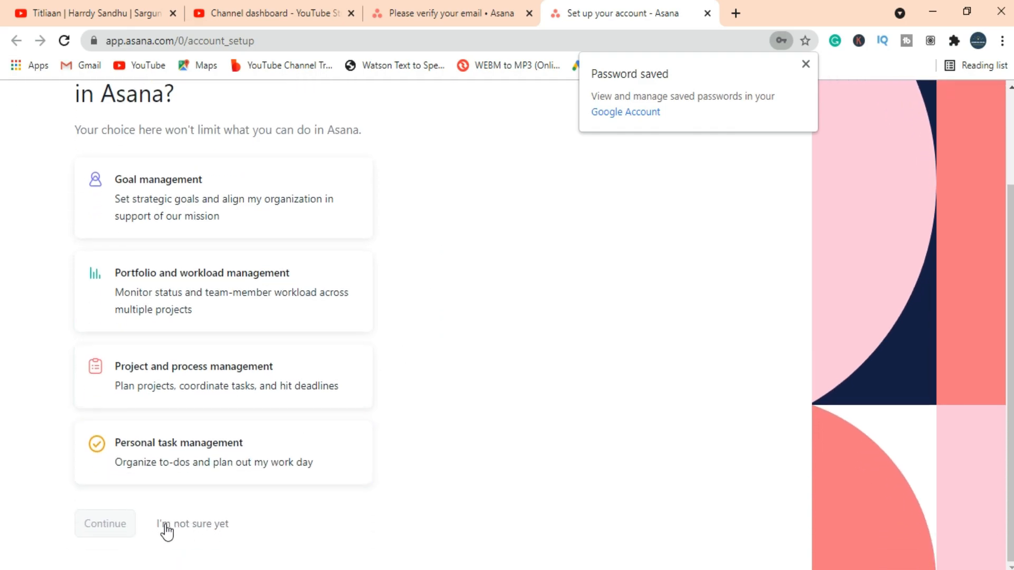
{"action": "mouse_move", "coordinate": [60, 512]}
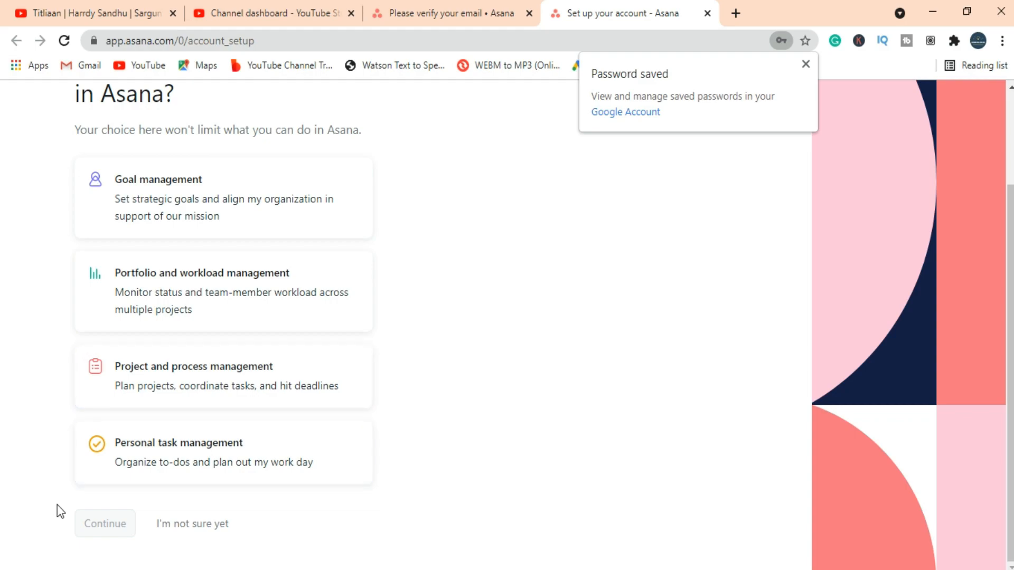
{"action": "left_click", "coordinate": [104, 524]}
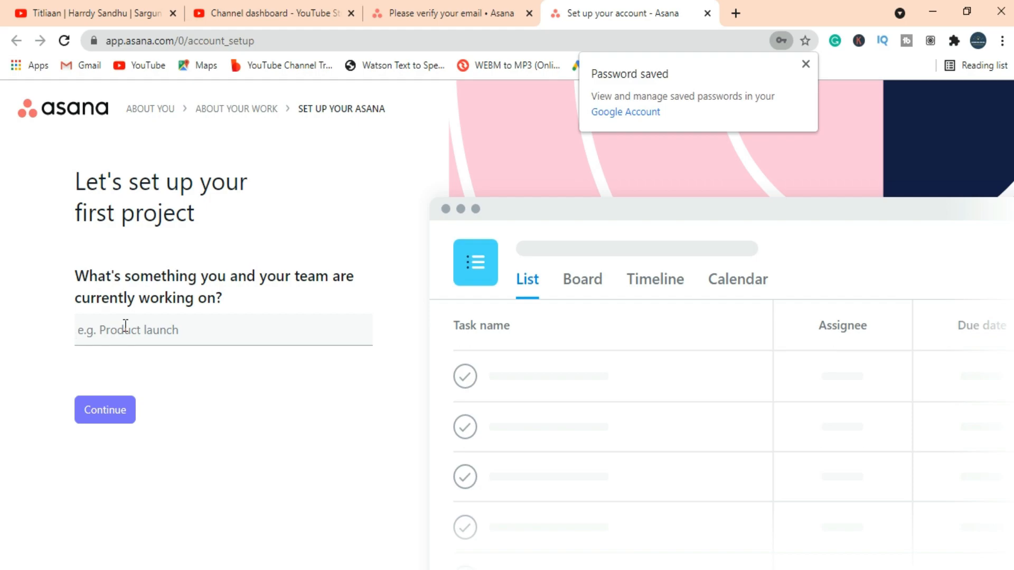
Step: Name the first project 'New listing' and move past the task suggestions
{"action": "type", "text": "New li"}
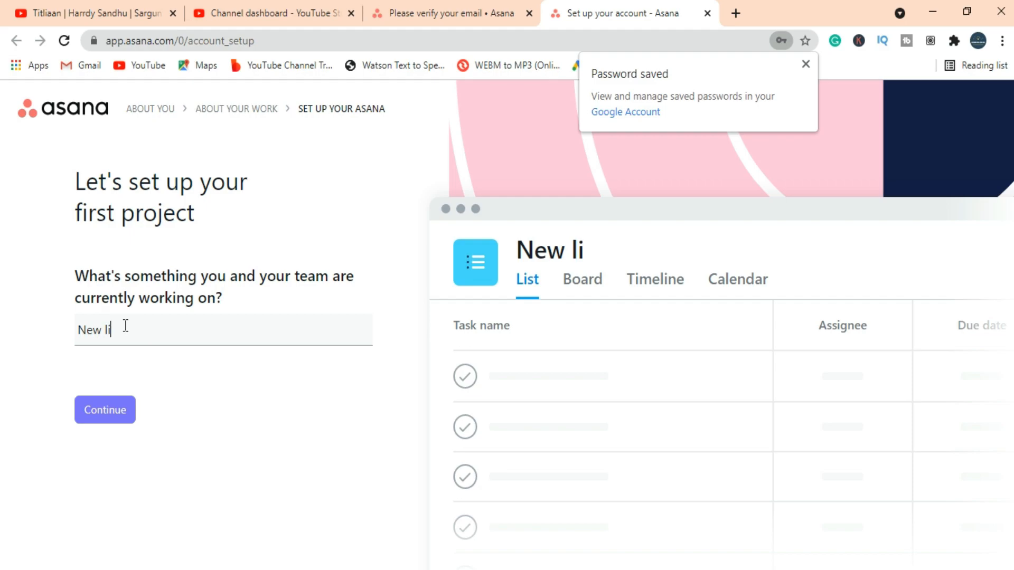
{"action": "type", "text": "sting"}
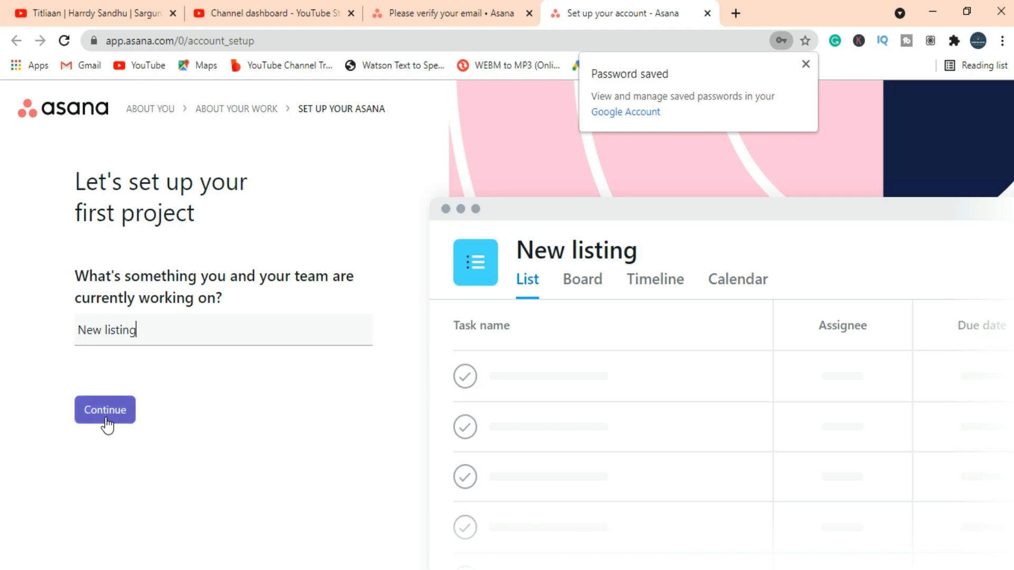
{"action": "left_click", "coordinate": [104, 409]}
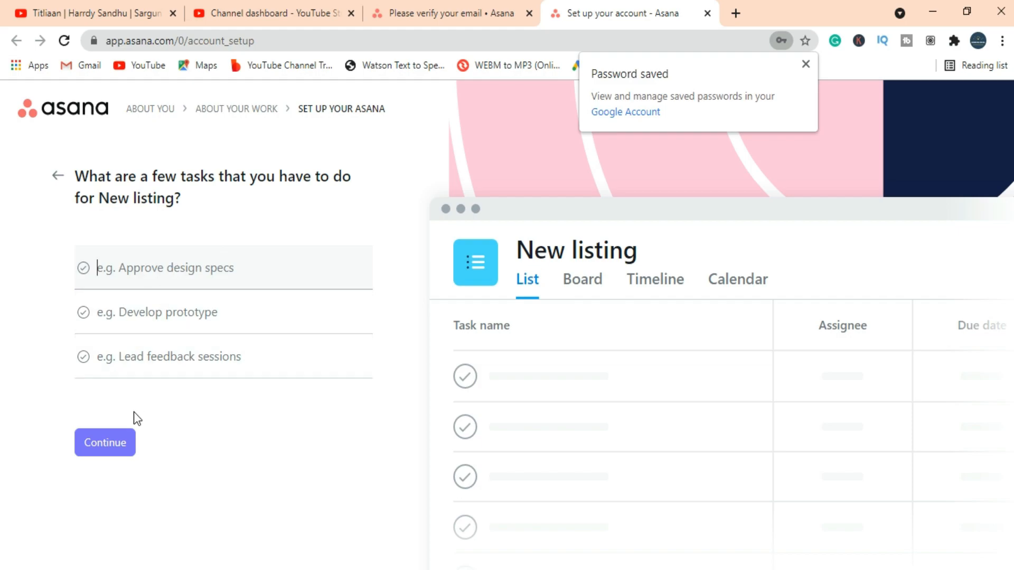
{"action": "left_click", "coordinate": [104, 443]}
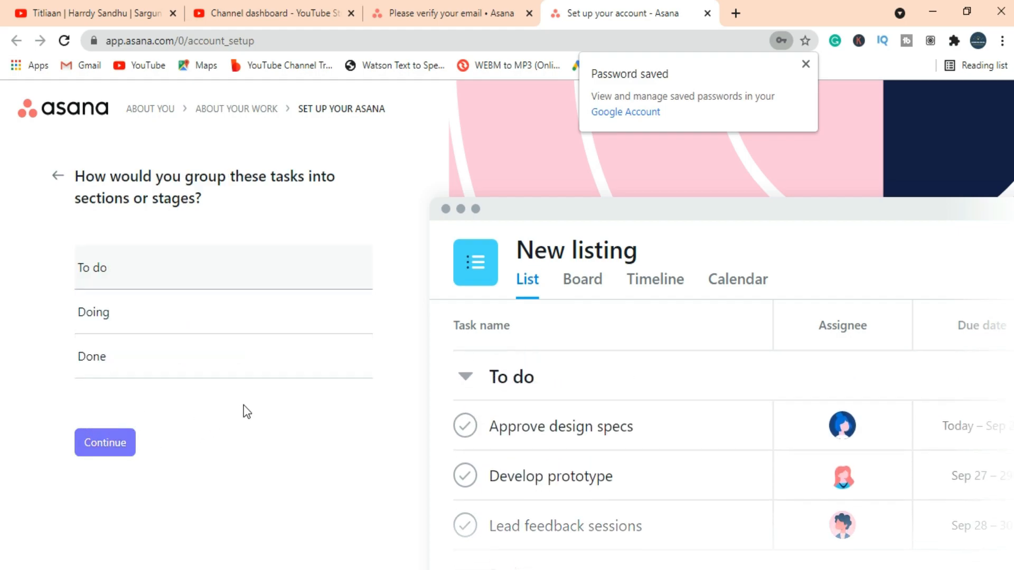
Step: Accept To do, Doing and Done sections in List layout and open the project uninvited
{"action": "left_click", "coordinate": [116, 267]}
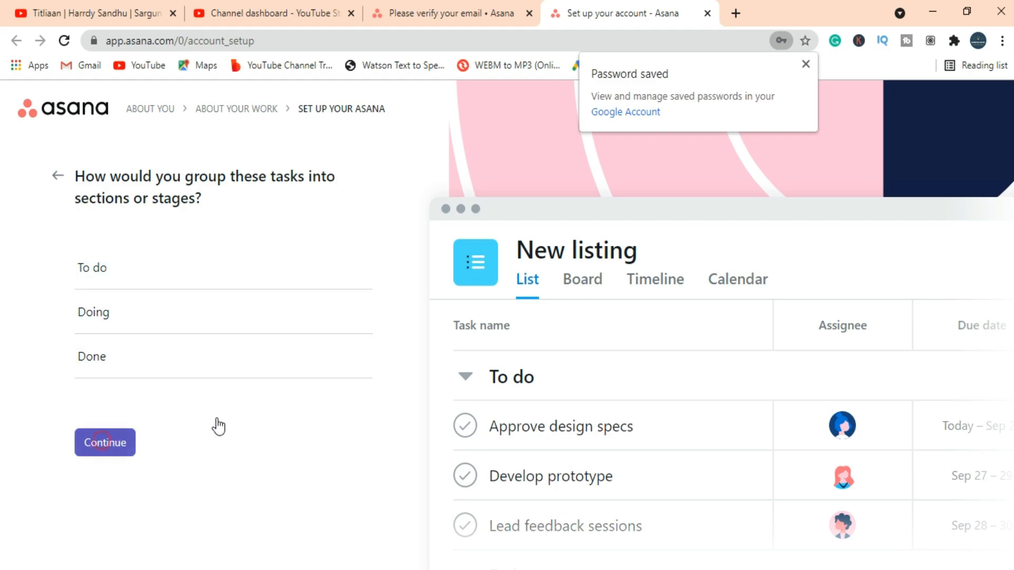
{"action": "left_click", "coordinate": [104, 443]}
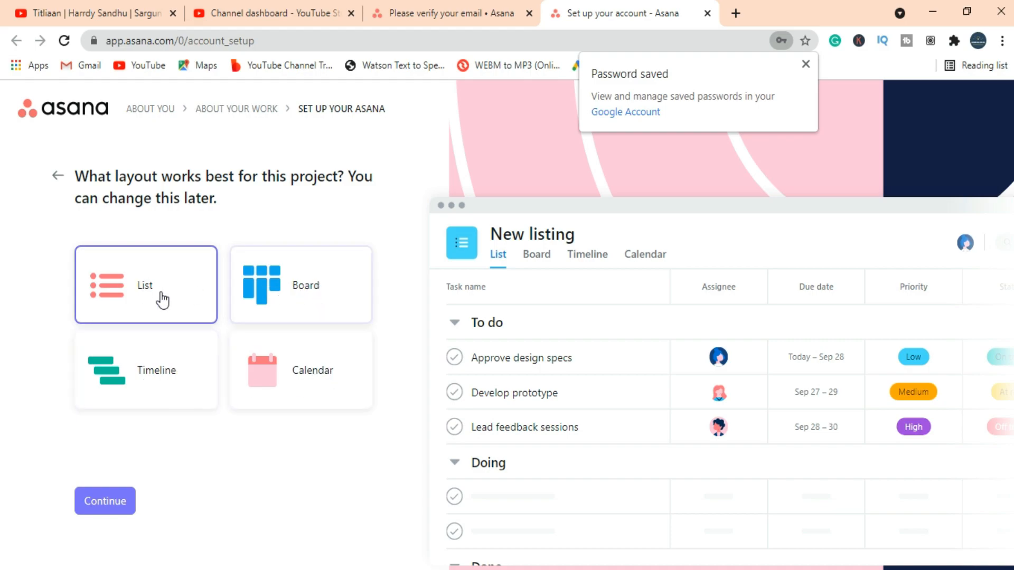
{"action": "mouse_move", "coordinate": [109, 484]}
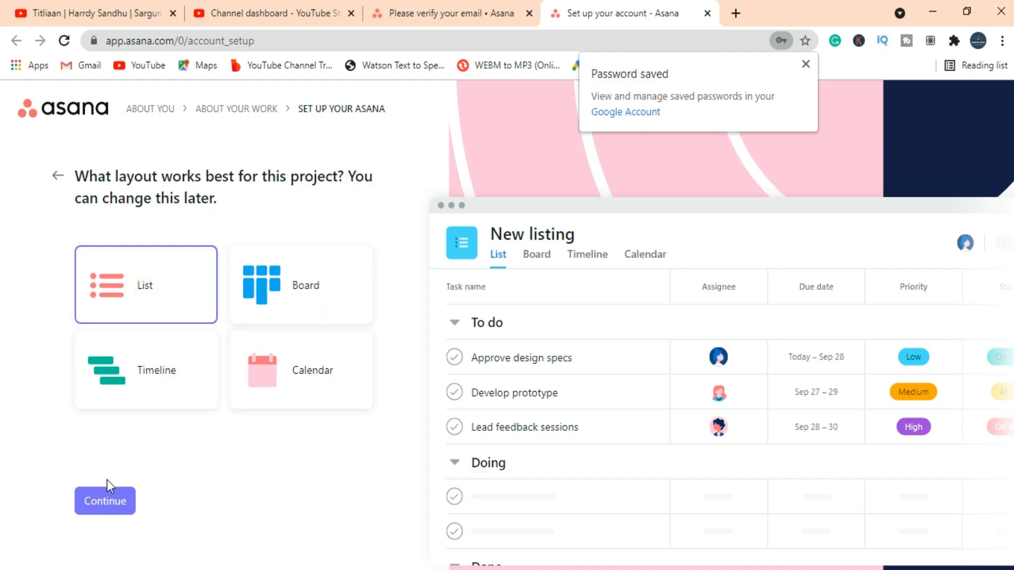
{"action": "left_click", "coordinate": [104, 501]}
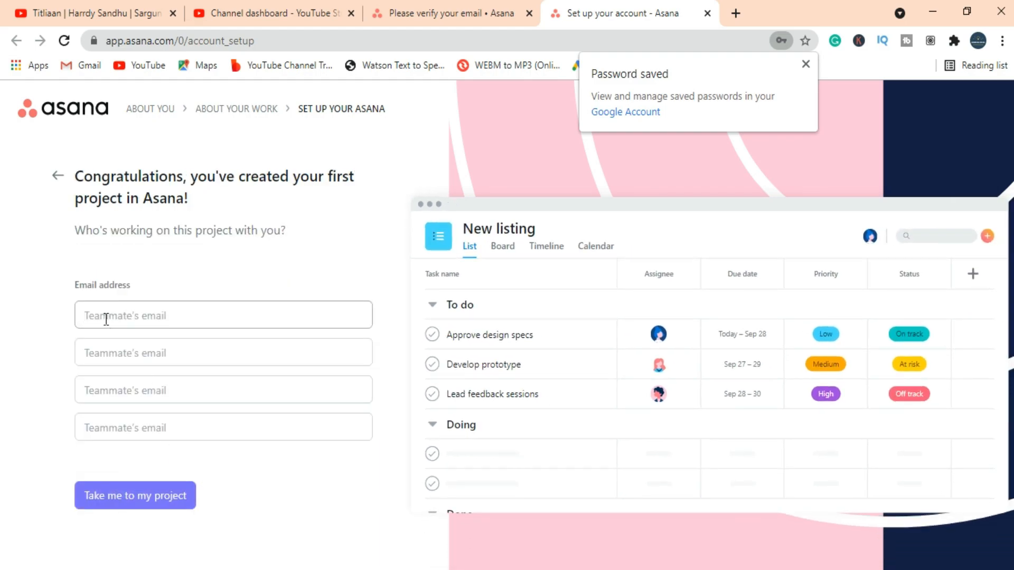
{"action": "left_click", "coordinate": [130, 316]}
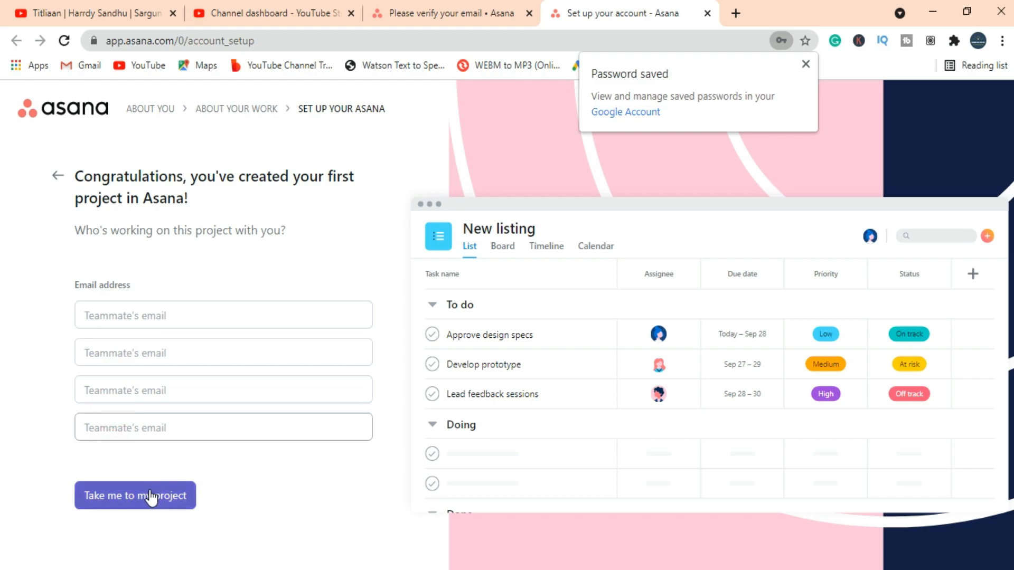
{"action": "left_click", "coordinate": [135, 495]}
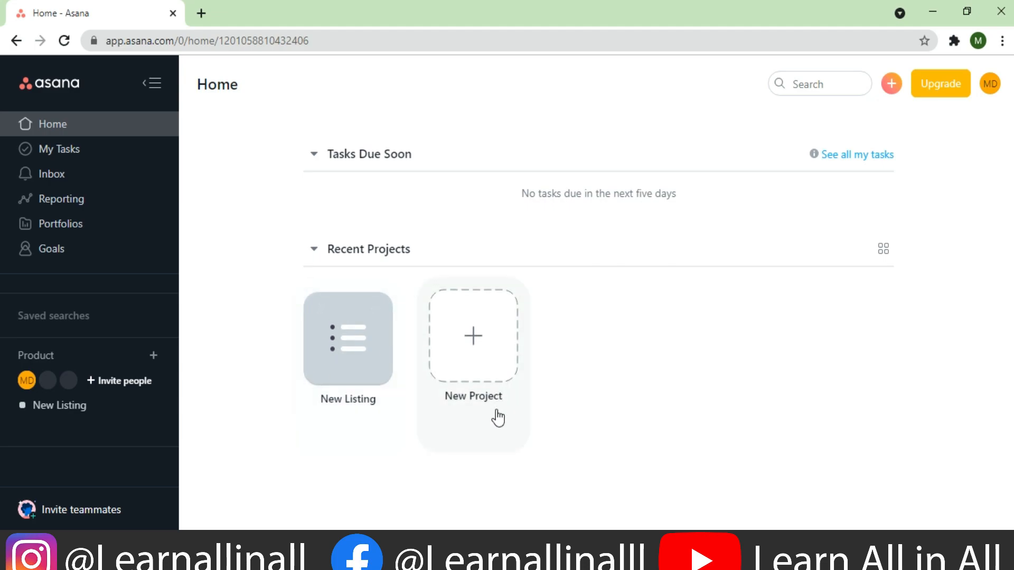
{"action": "mouse_move", "coordinate": [476, 370]}
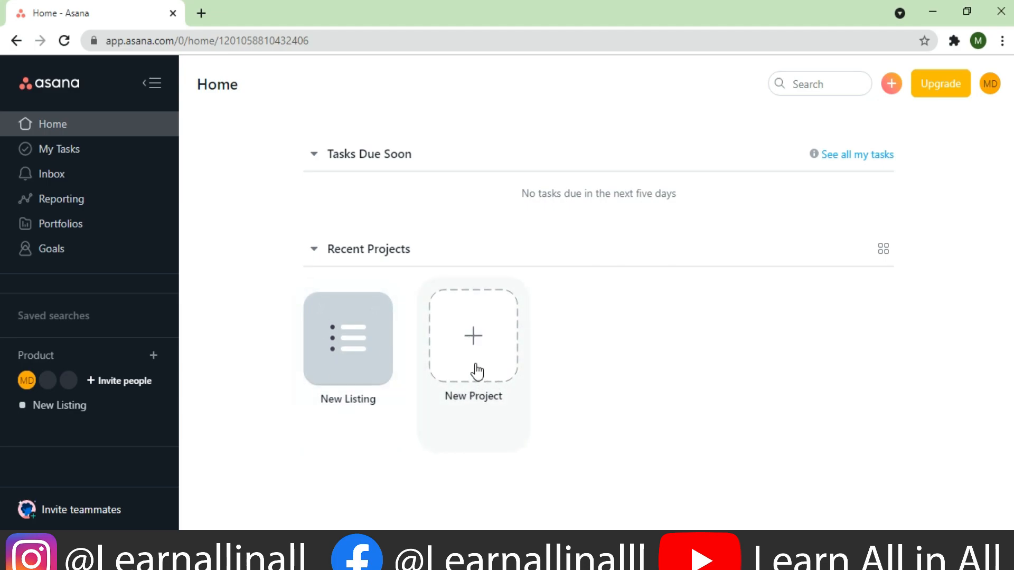
Step: Create a blank project named FBA and return to Home
{"action": "left_click", "coordinate": [472, 336]}
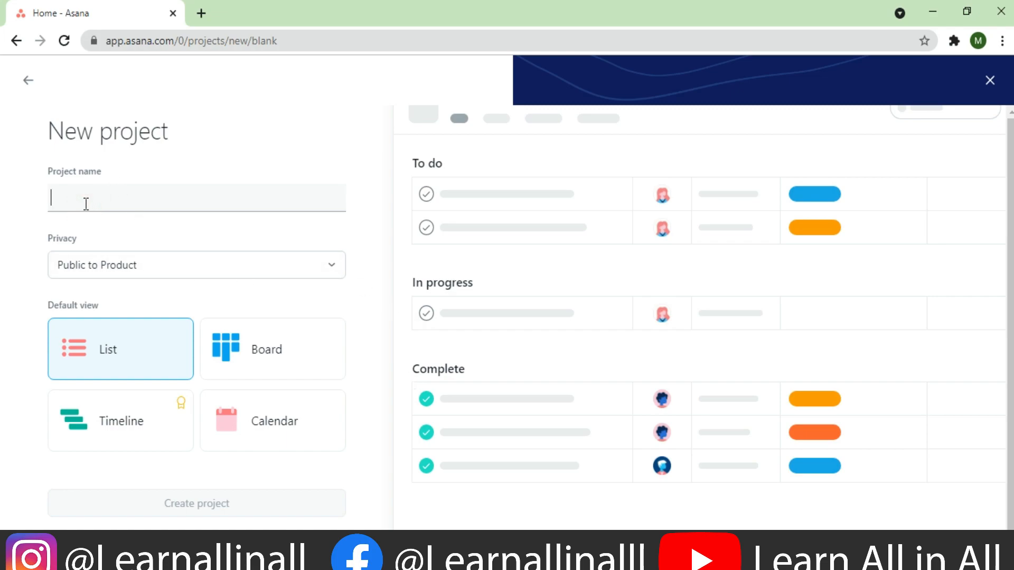
{"action": "type", "text": "FBA"}
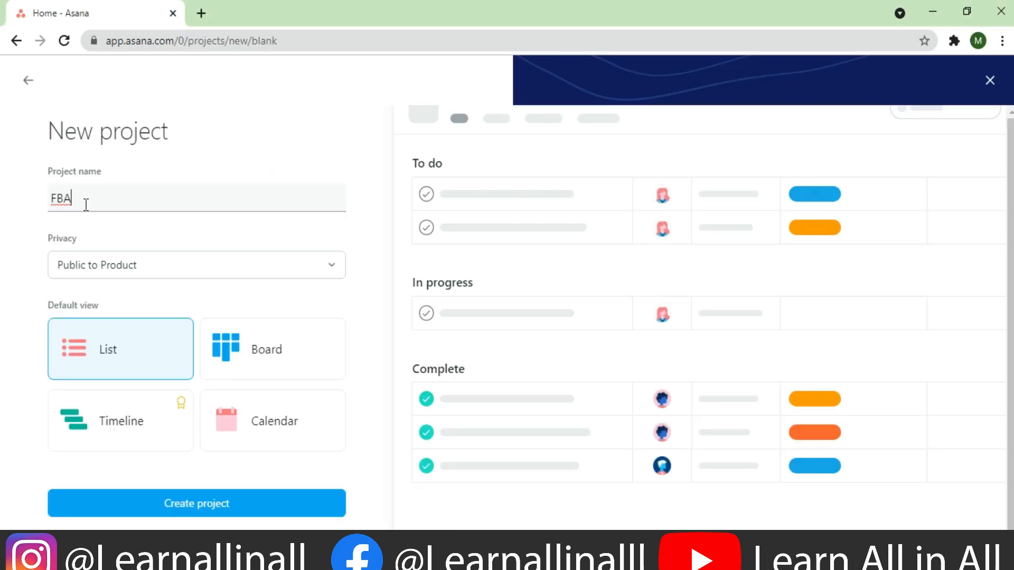
{"action": "left_click", "coordinate": [195, 504]}
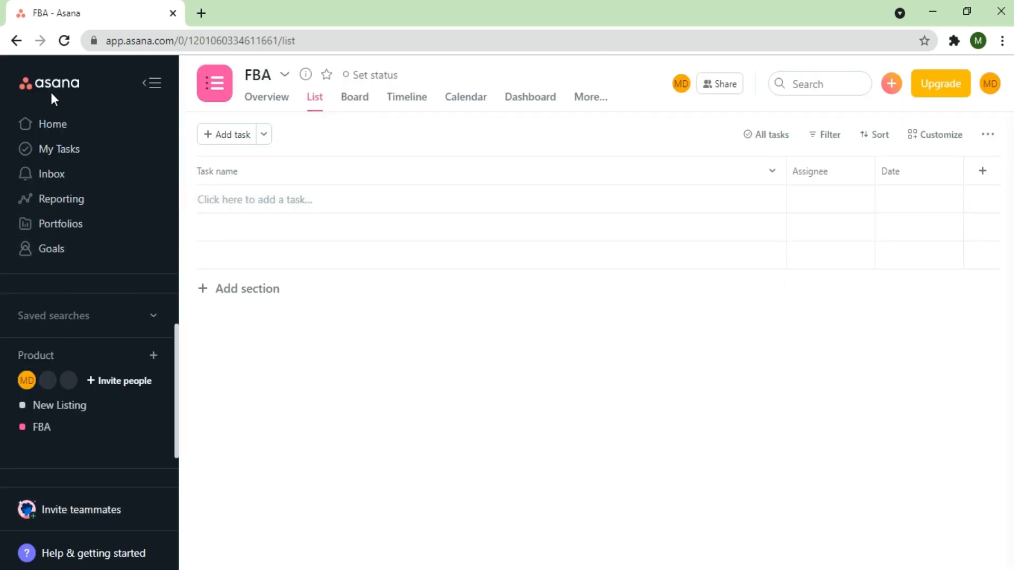
{"action": "left_click", "coordinate": [54, 124]}
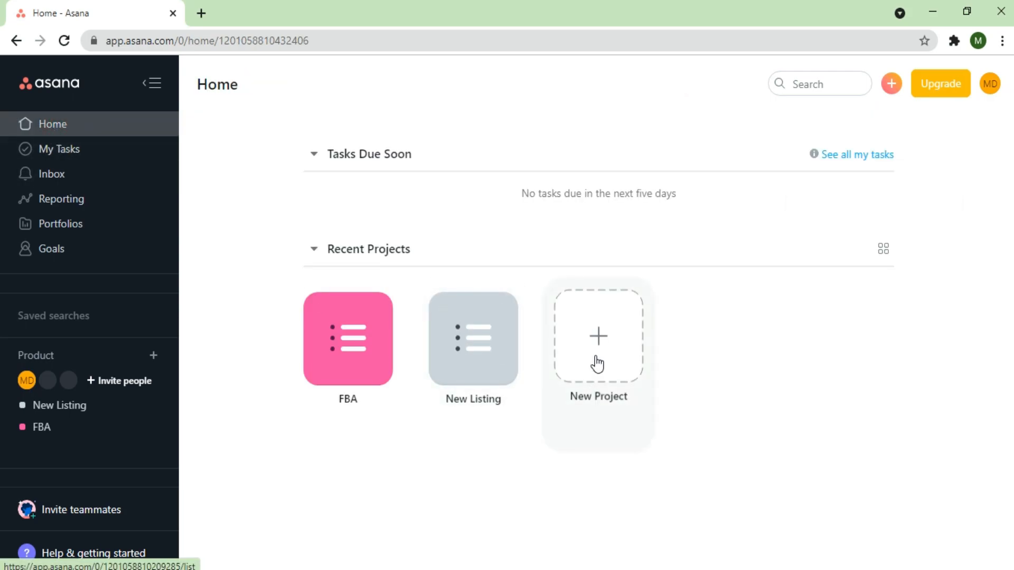
Step: Create a second project named 'Pictures to be Edit'
{"action": "left_click", "coordinate": [597, 336]}
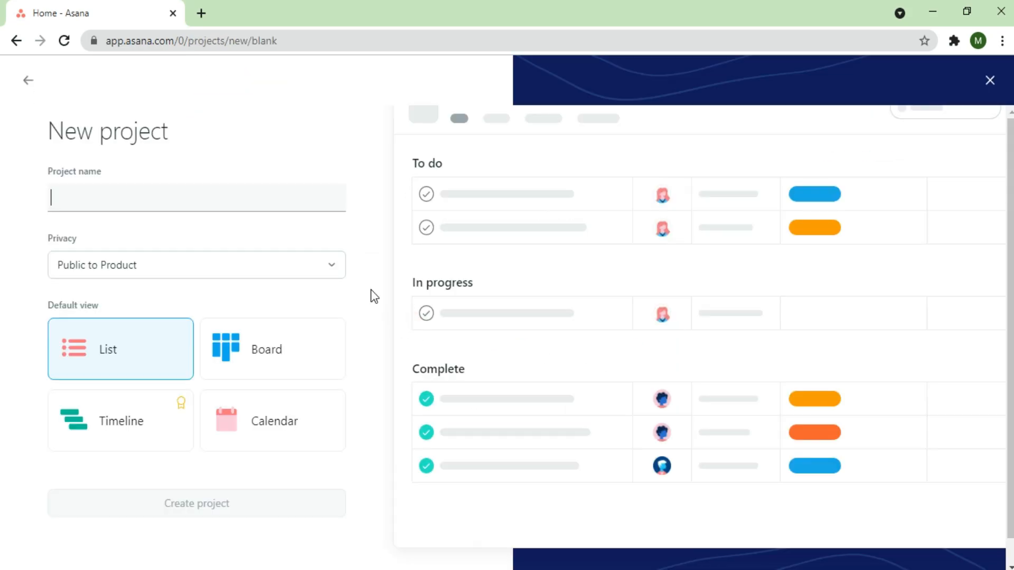
{"action": "type", "text": "Pictures t"}
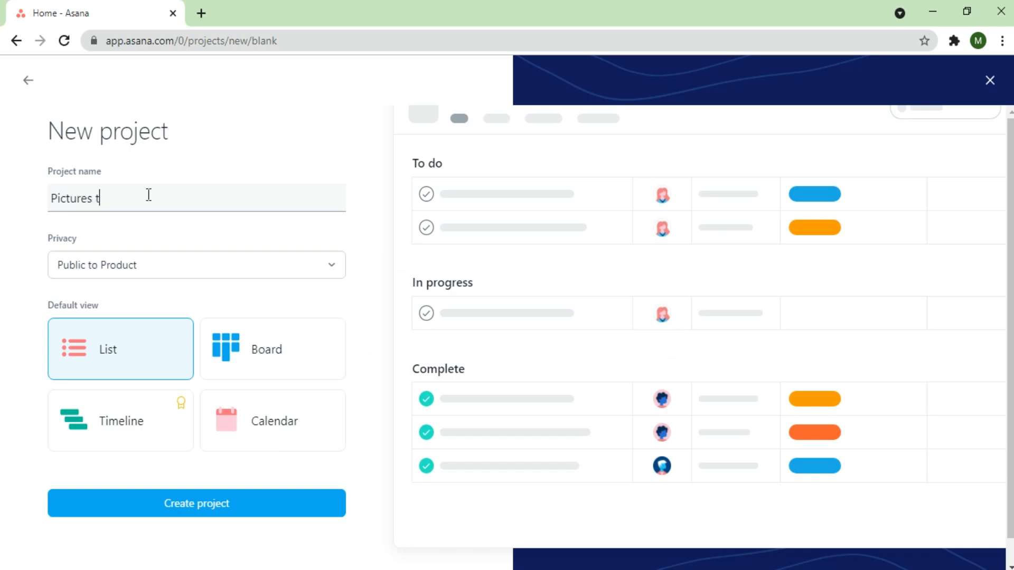
{"action": "type", "text": "o be Edit"}
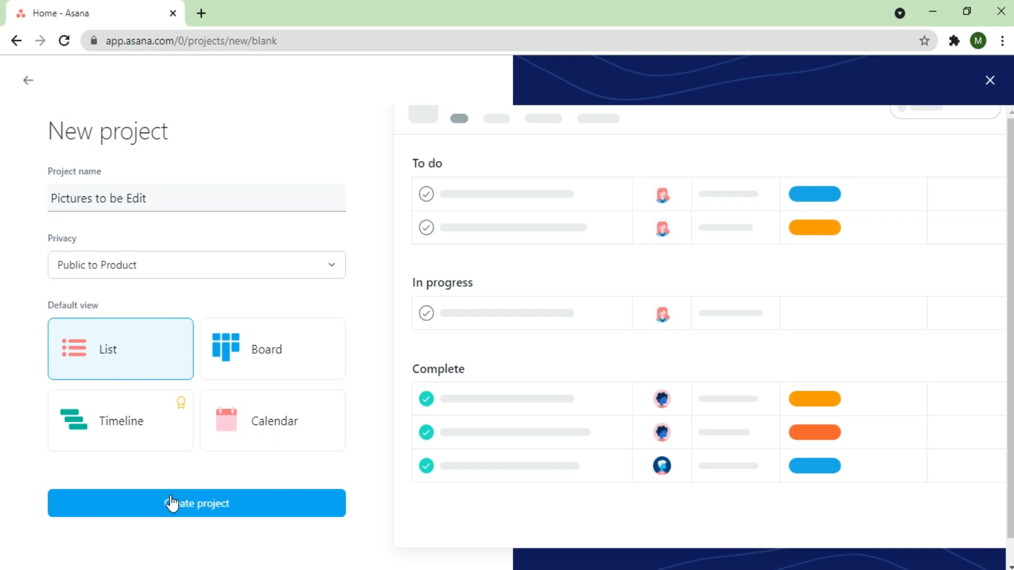
{"action": "left_click", "coordinate": [196, 503]}
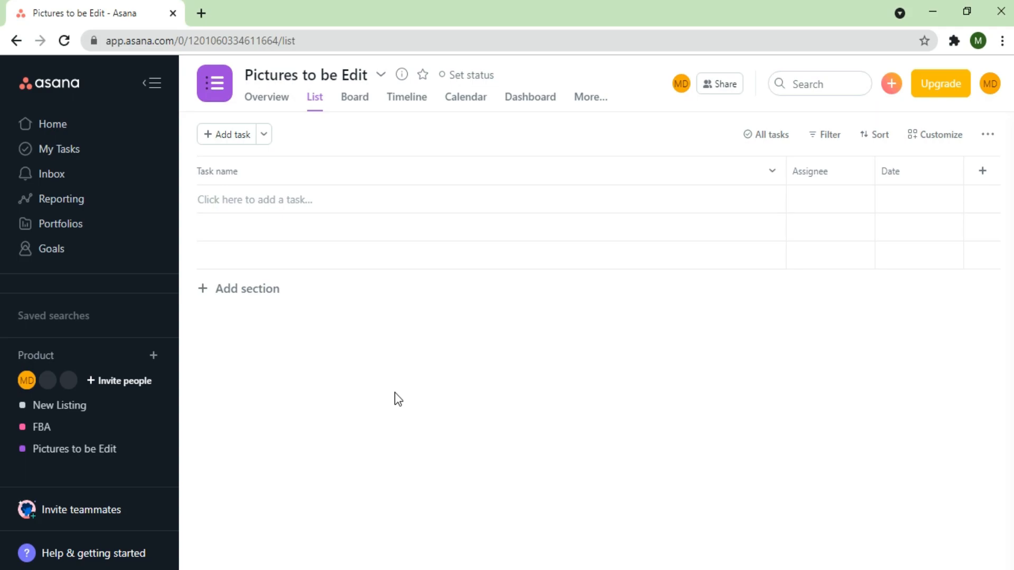
{"action": "left_click", "coordinate": [52, 124]}
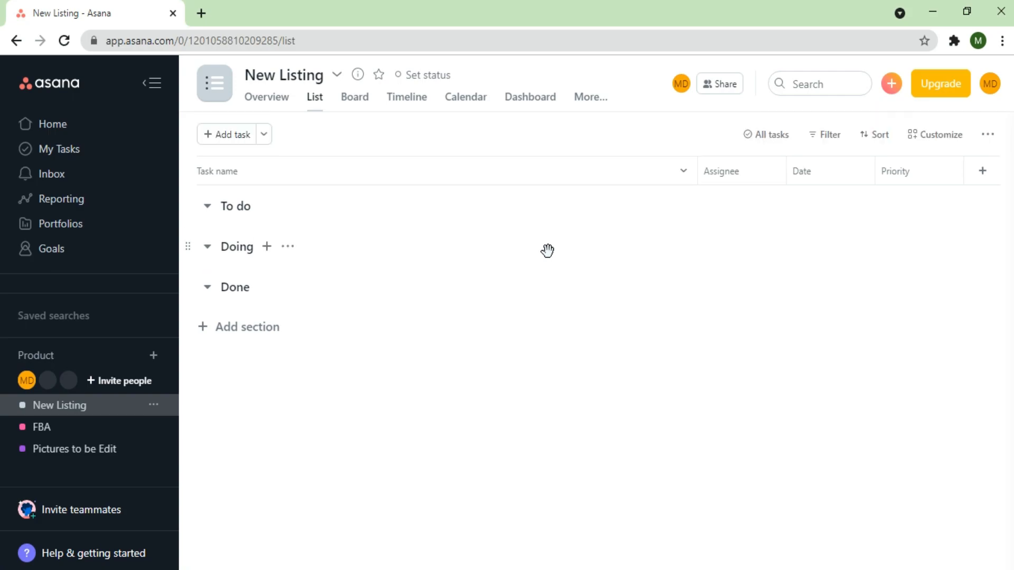
{"action": "mouse_move", "coordinate": [543, 251]}
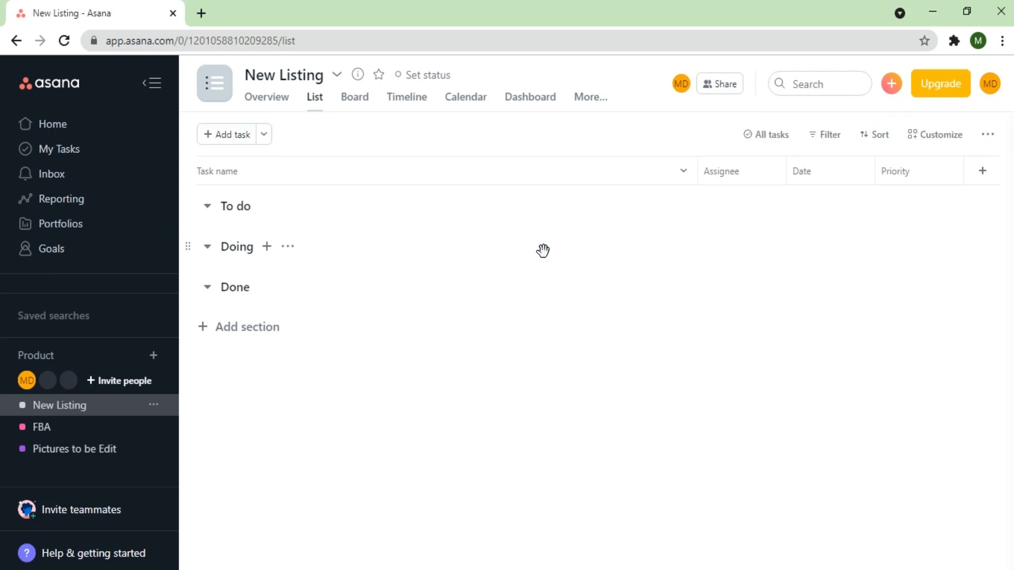
Step: Add the sections Template and Pending to New Listing
{"action": "left_click", "coordinate": [245, 326]}
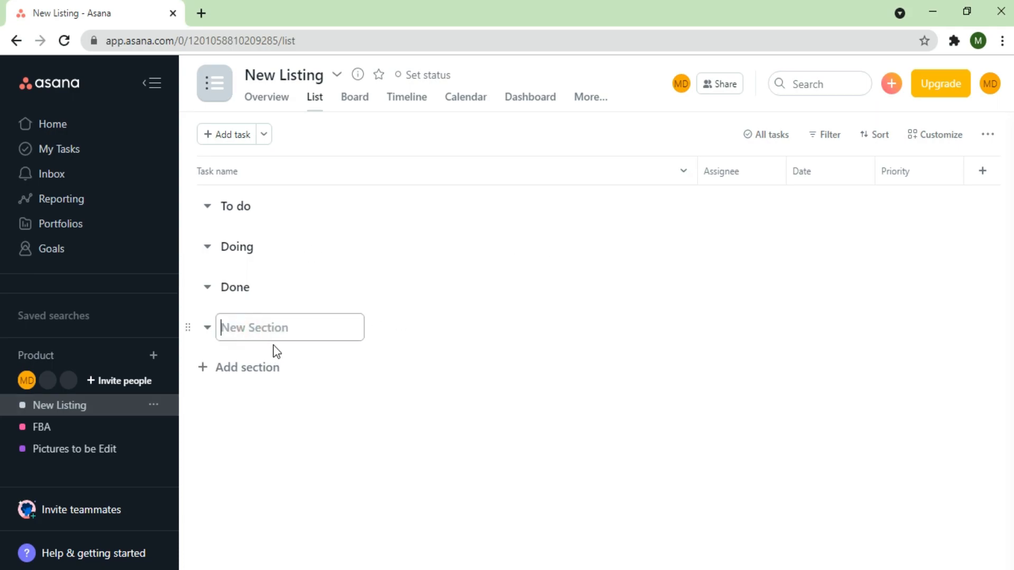
{"action": "type", "text": "Template"}
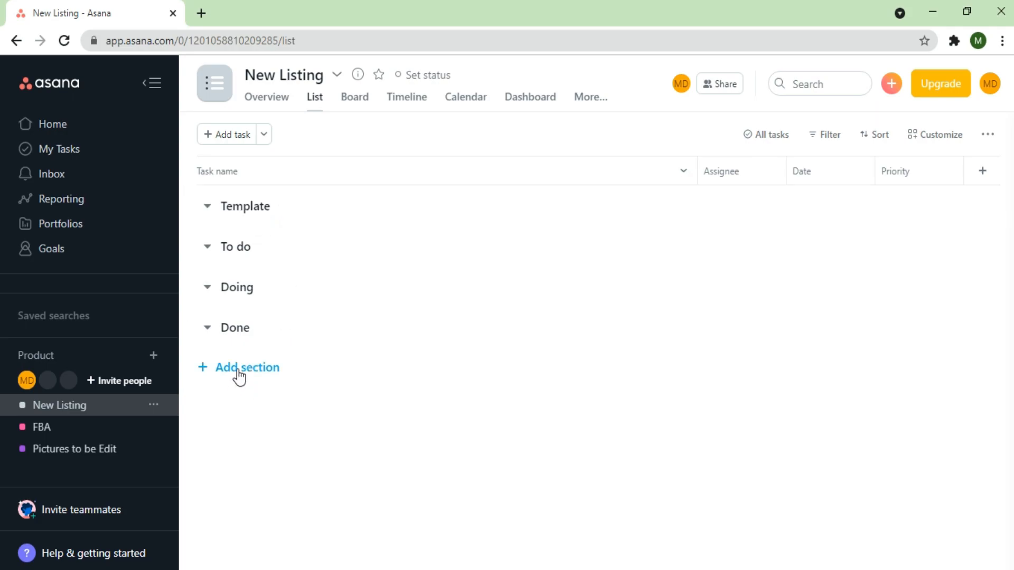
{"action": "type", "text": "P"}
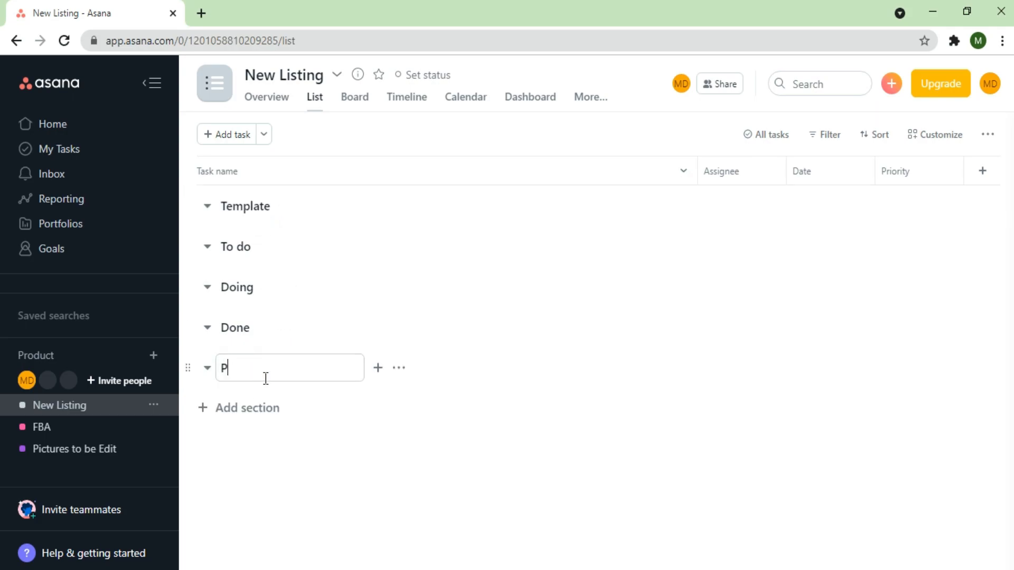
{"action": "type", "text": "ending"}
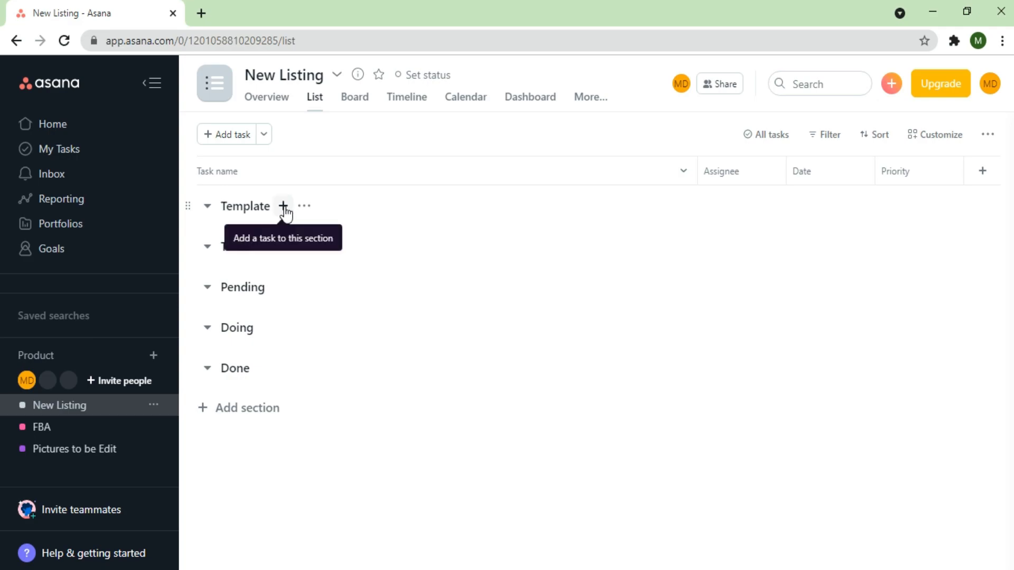
Step: Create the task 'New listing template' under the Template section
{"action": "left_click", "coordinate": [283, 206]}
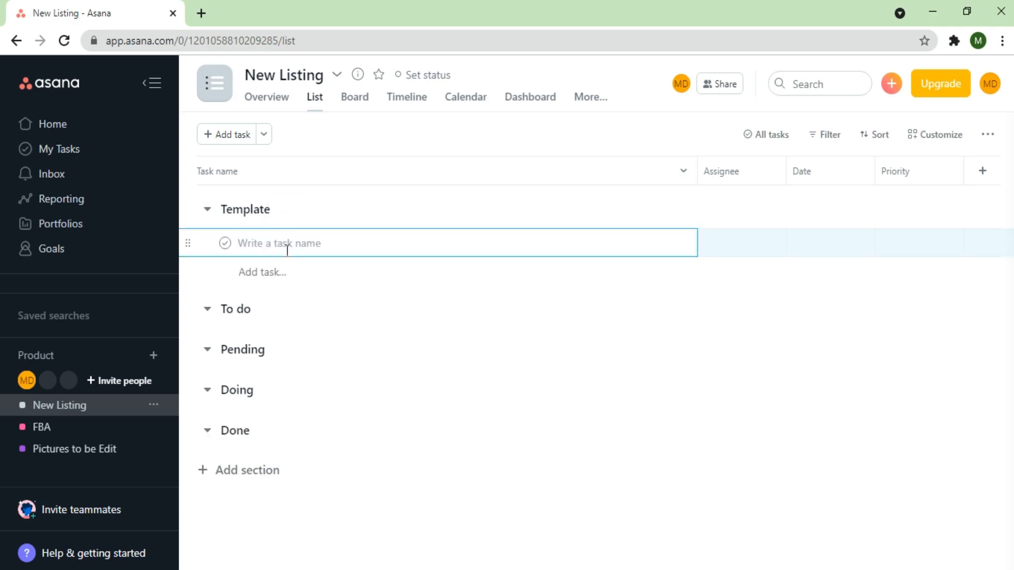
{"action": "type", "text": "New"}
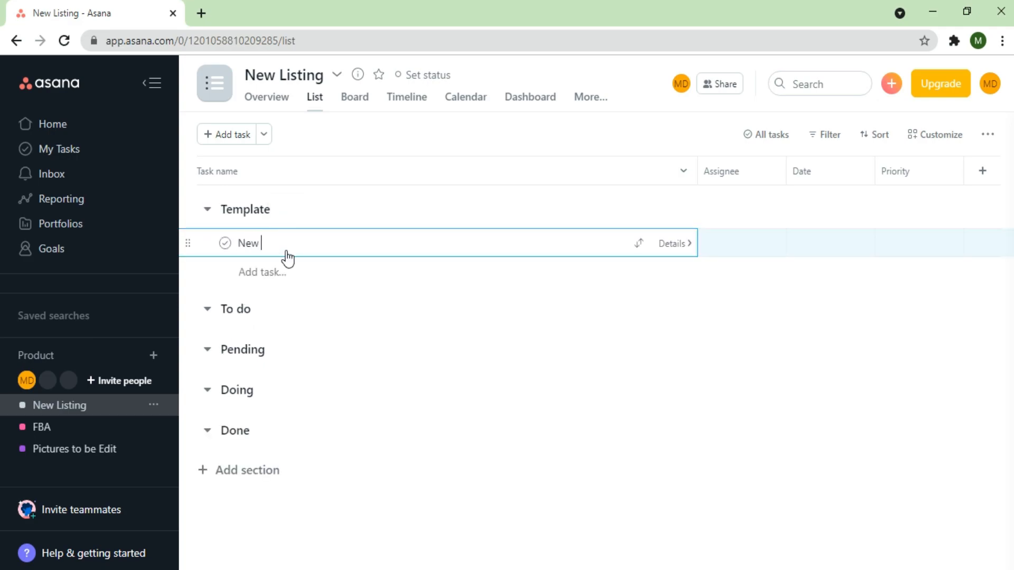
{"action": "type", "text": "listing"}
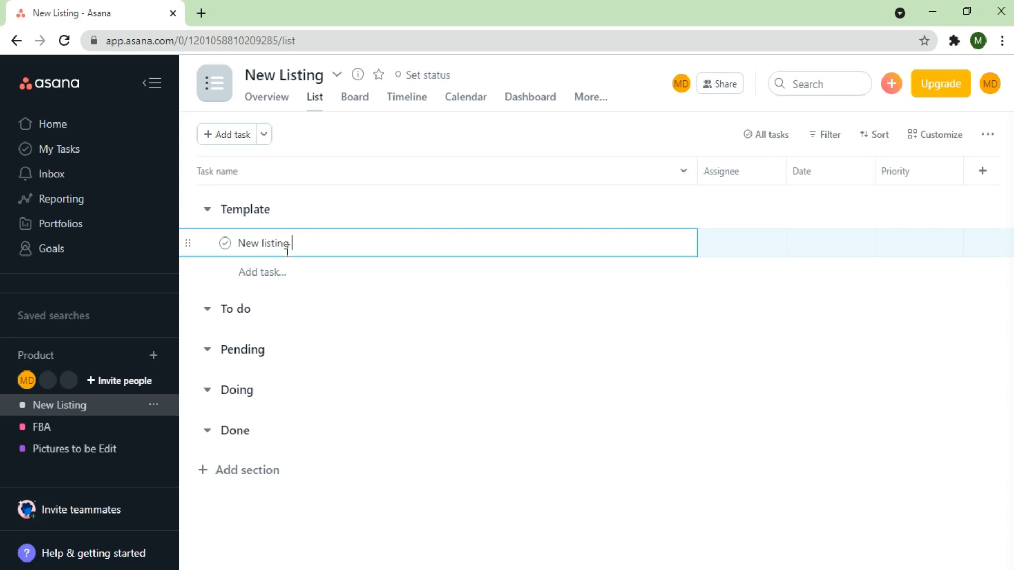
{"action": "type", "text": "template"}
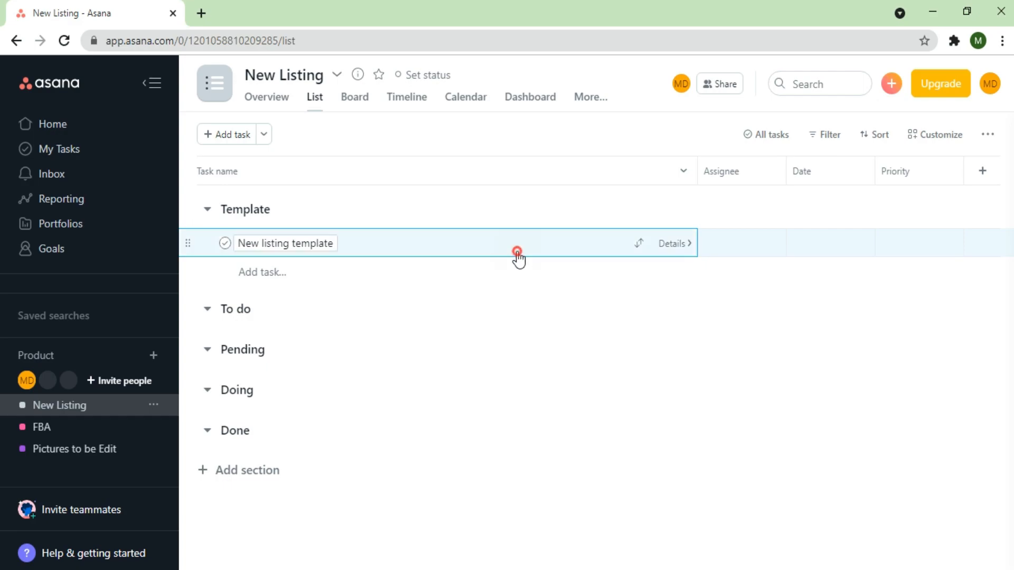
Step: Open the New listing template task and add subtasks File and Picture edit
{"action": "left_click", "coordinate": [673, 243]}
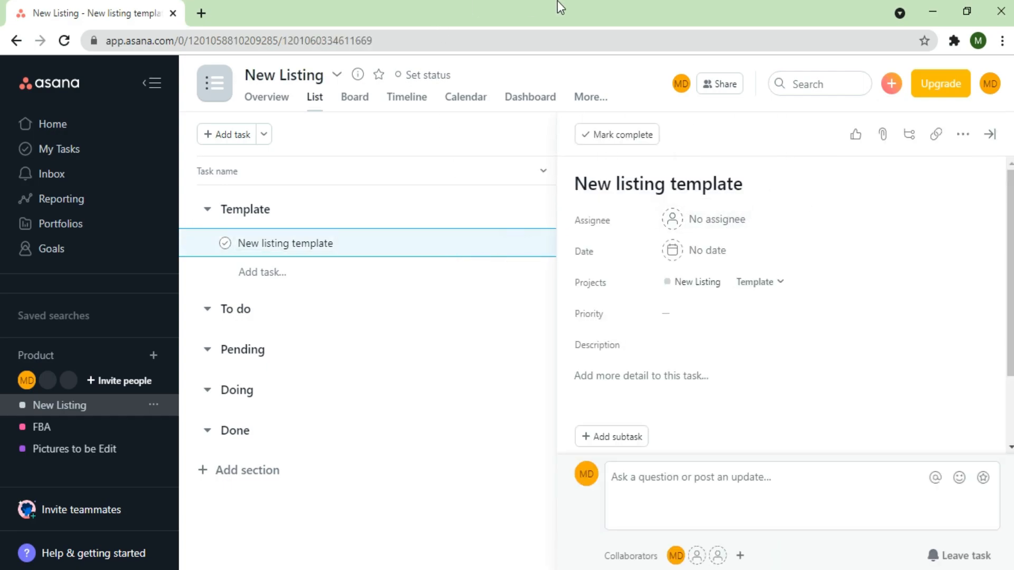
{"action": "scroll", "scroll_direction": "down", "scroll_amount": 3}
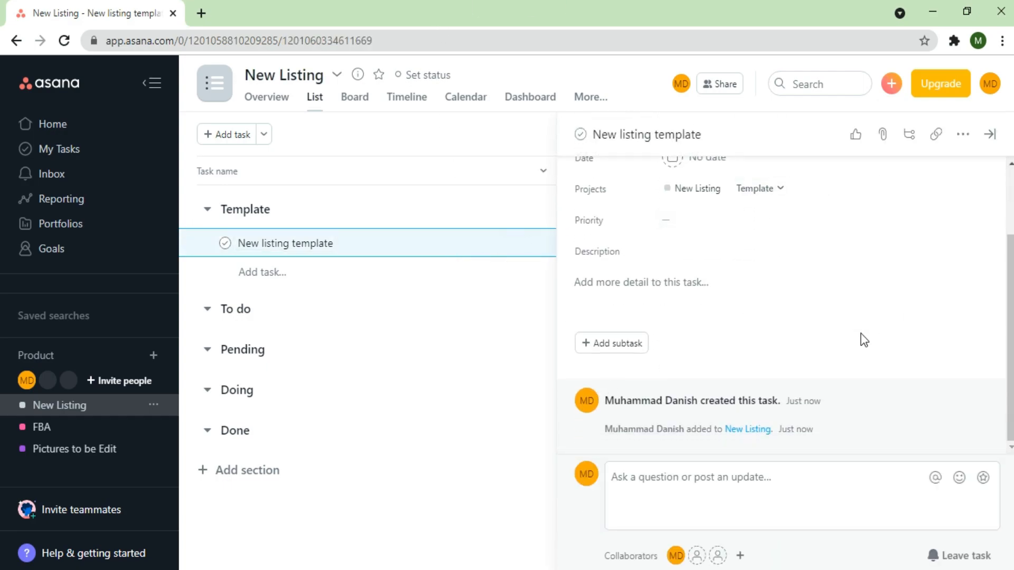
{"action": "left_click", "coordinate": [611, 343]}
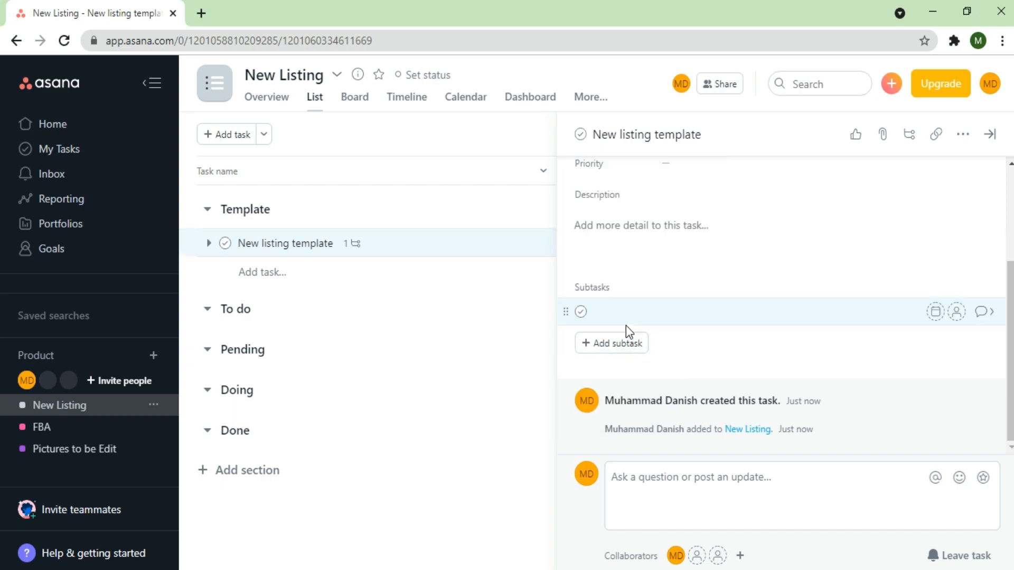
{"action": "type", "text": "File"}
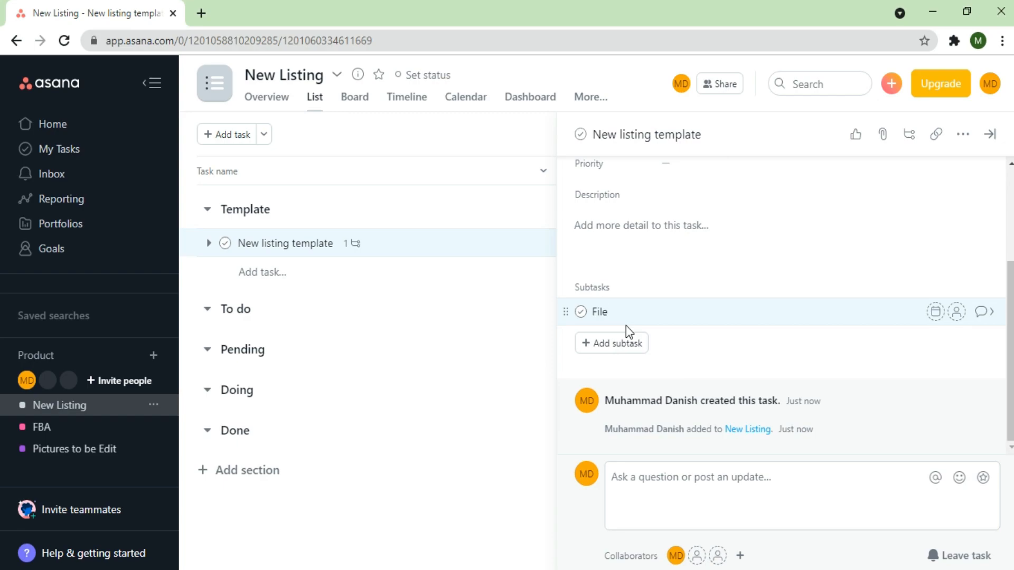
{"action": "left_click", "coordinate": [610, 342]}
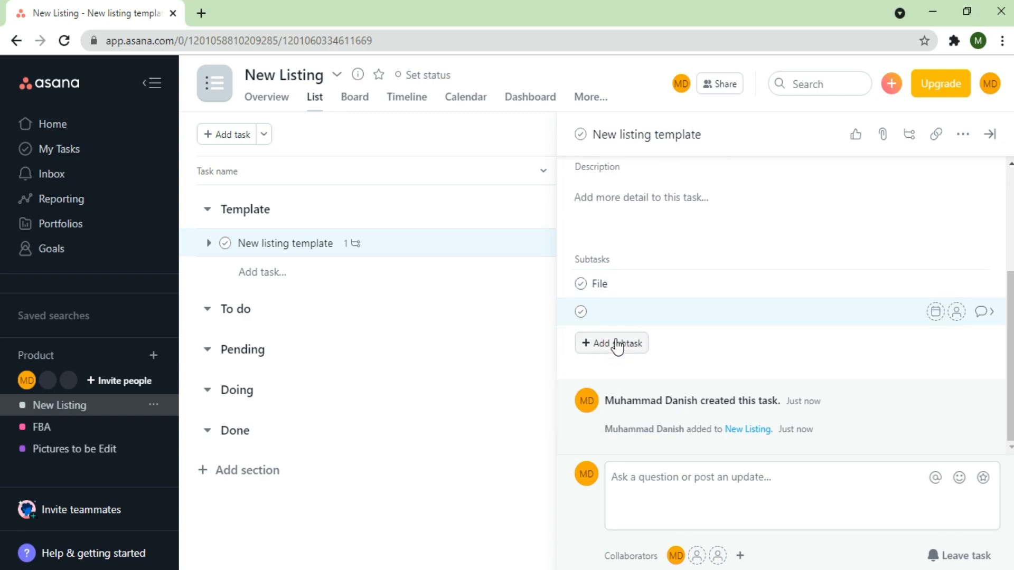
{"action": "type", "text": "Picture edi"}
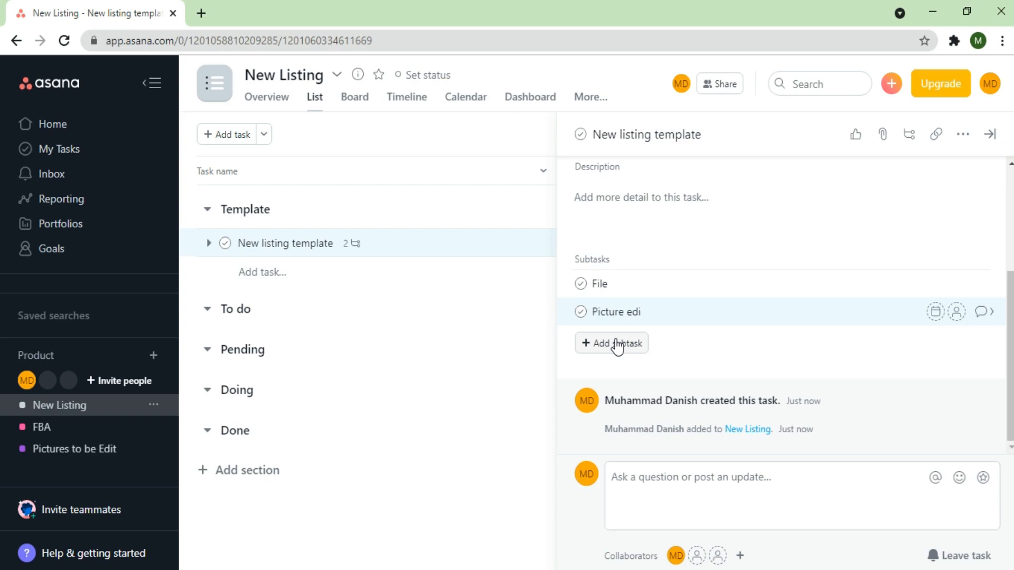
{"action": "type", "text": "t"}
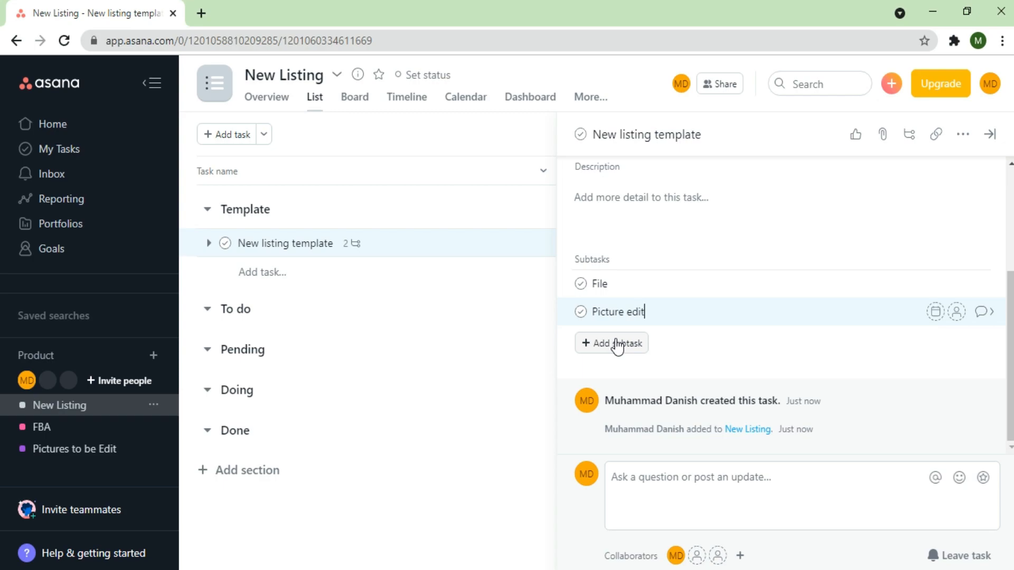
Step: Add subtasks Imported the file, List on eBay and List on website, totaling six
{"action": "left_click", "coordinate": [611, 343]}
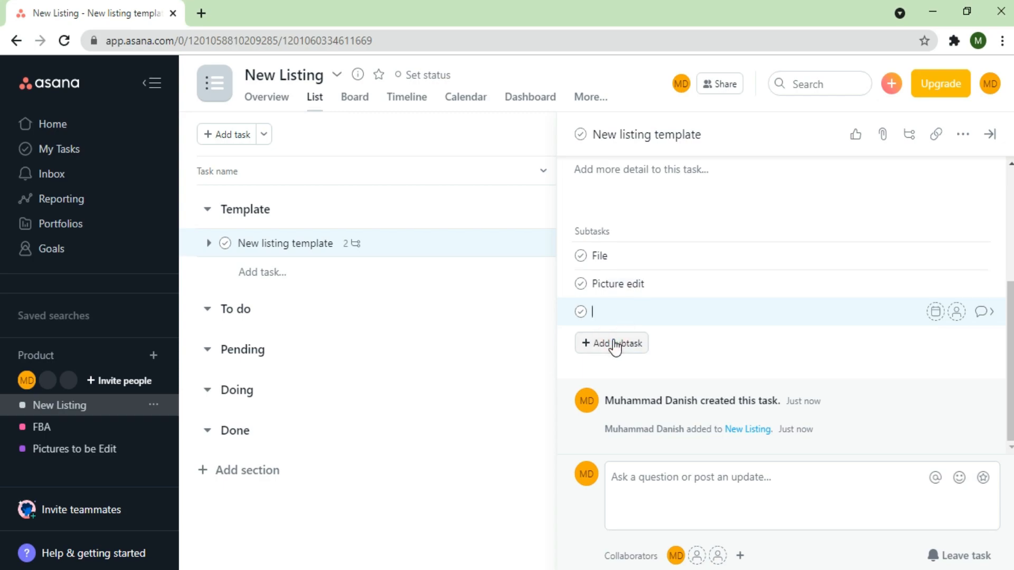
{"action": "left_click", "coordinate": [610, 343]}
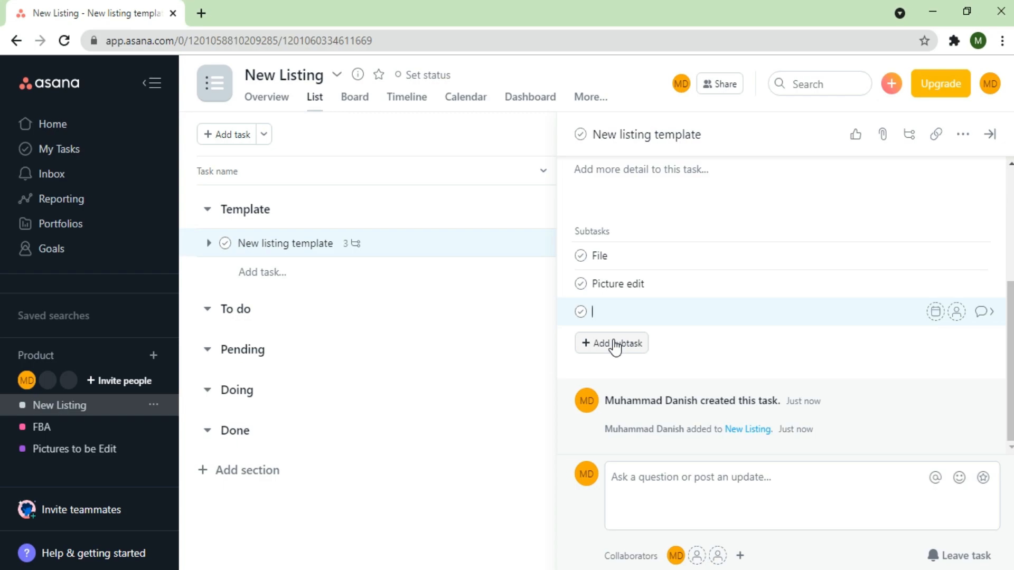
{"action": "type", "text": "Im"}
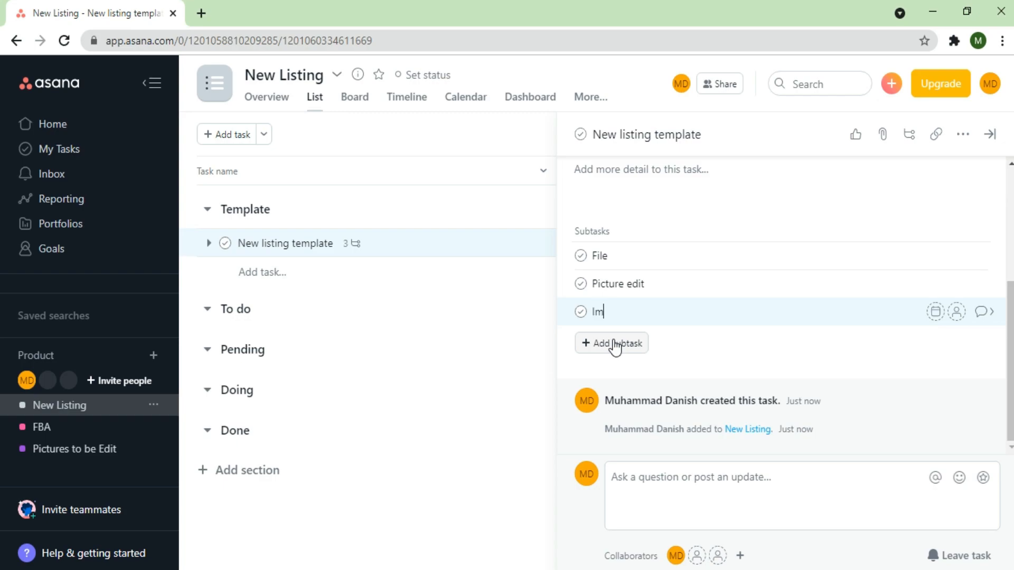
{"action": "type", "text": "poe"}
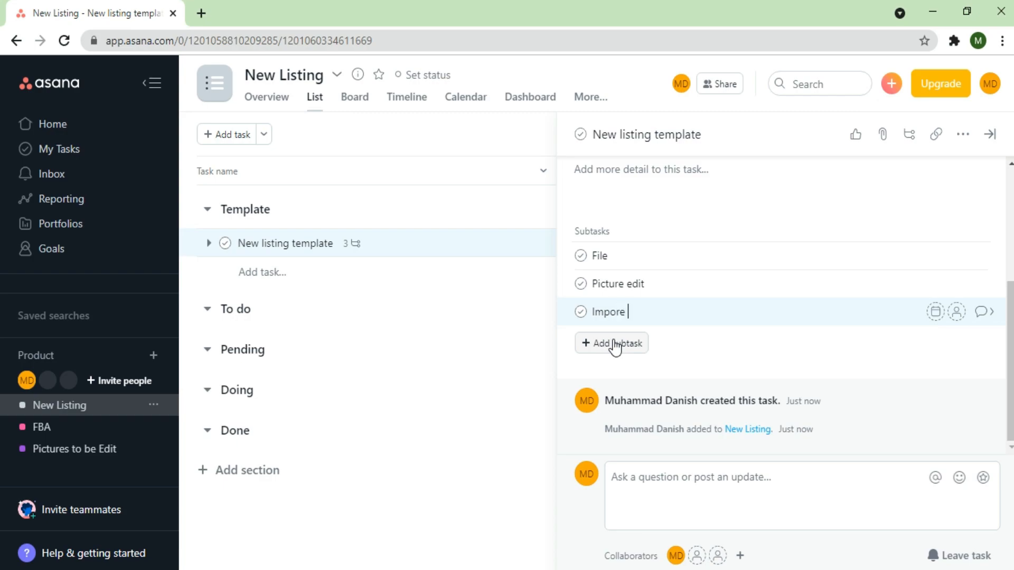
{"action": "type", "text": "d the file"}
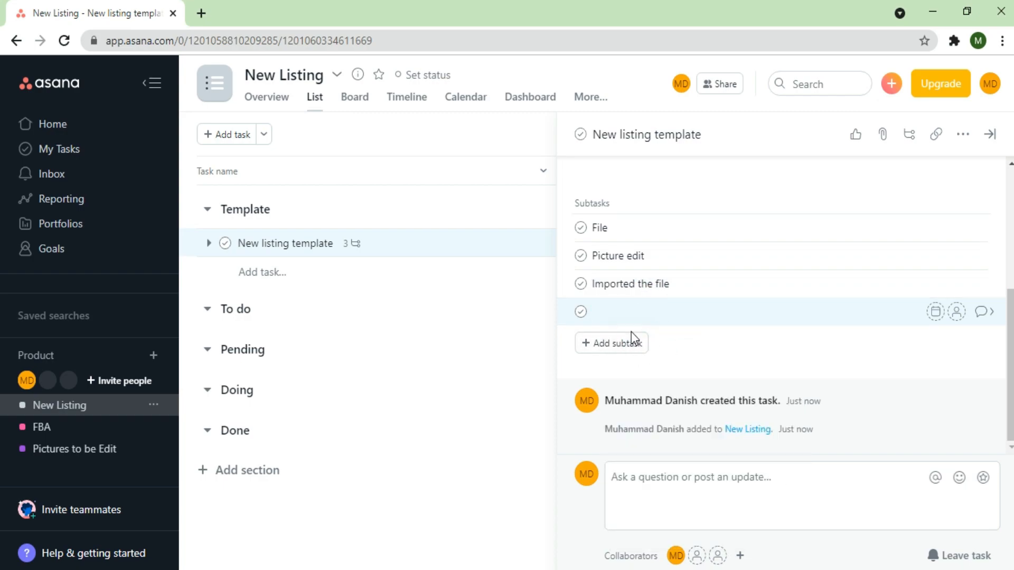
{"action": "type", "text": "List"}
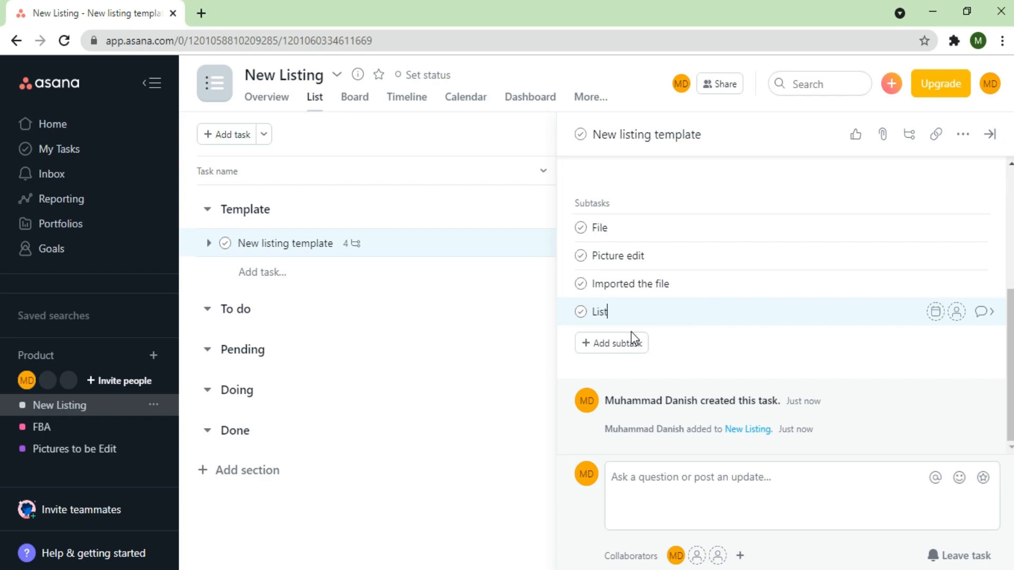
{"action": "type", "text": "on eBay"}
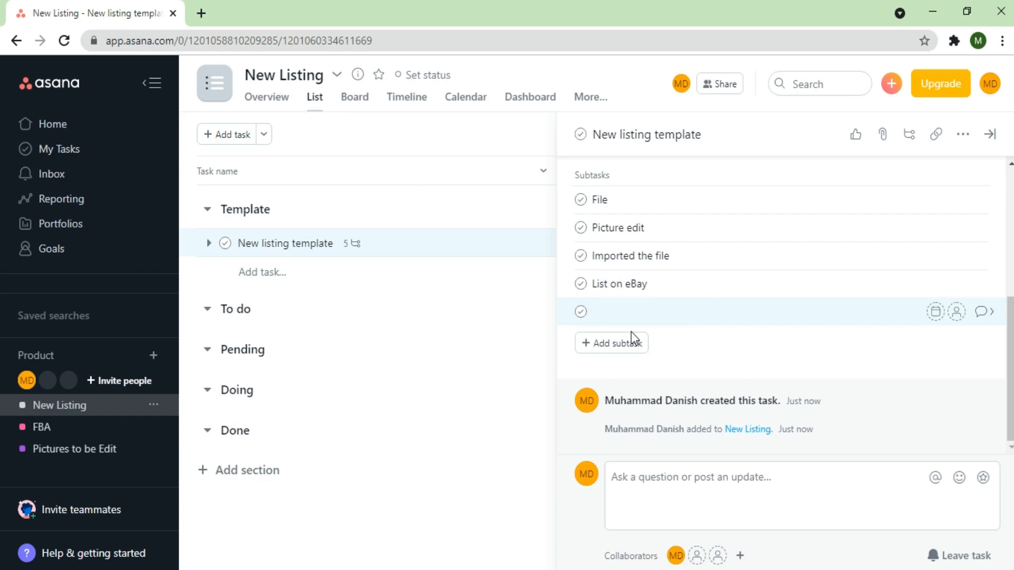
{"action": "type", "text": "List on"}
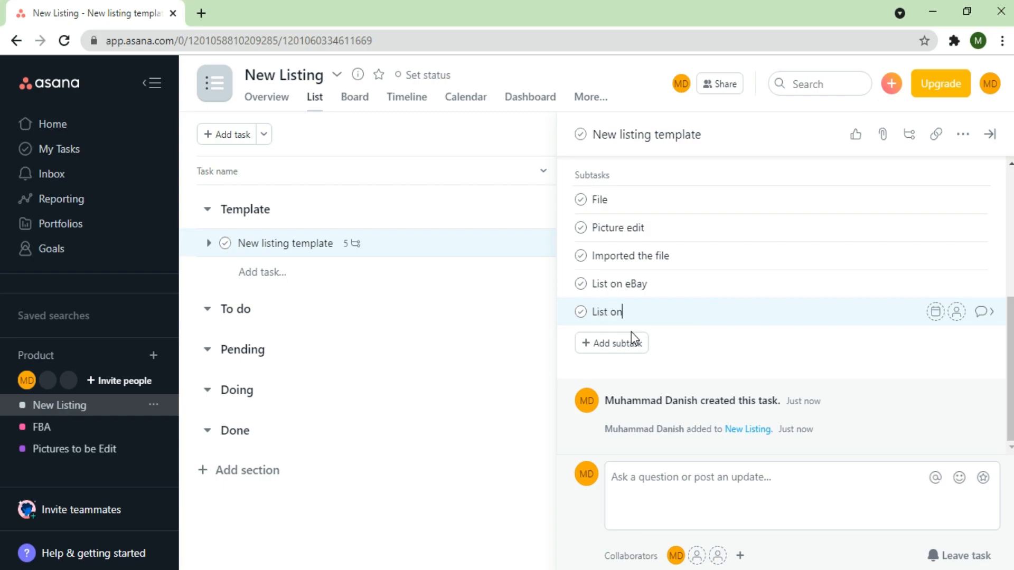
{"action": "type", "text": "websi"}
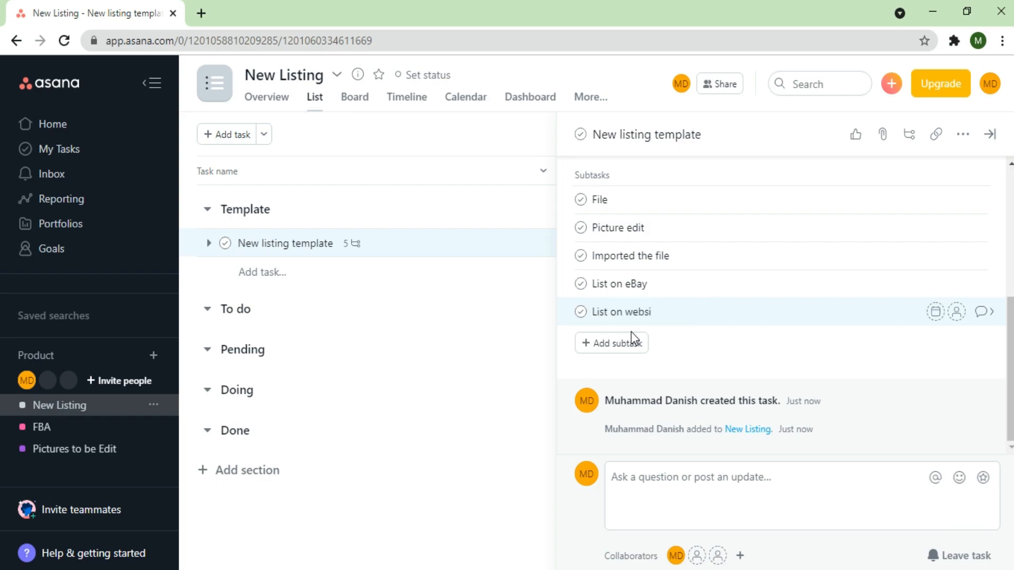
{"action": "type", "text": "L"}
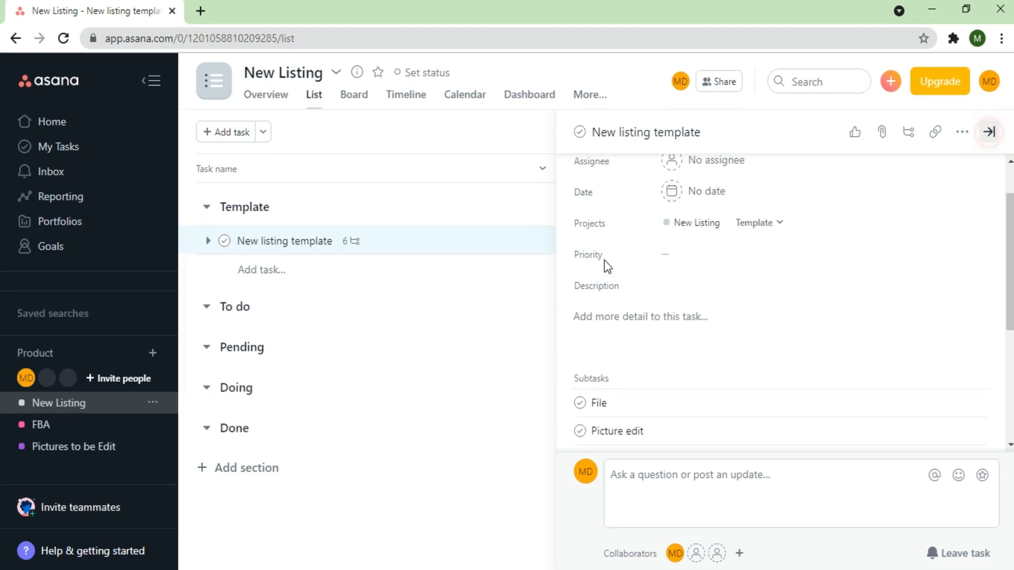
Step: Close the template's details and choose Duplicate task on New listing template
{"action": "left_click", "coordinate": [988, 132]}
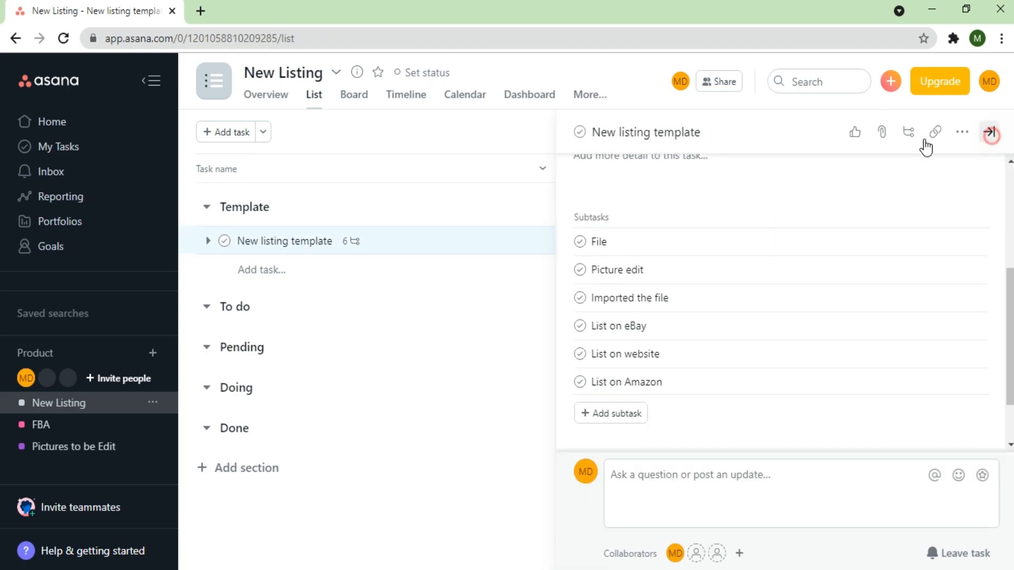
{"action": "right_click", "coordinate": [381, 241]}
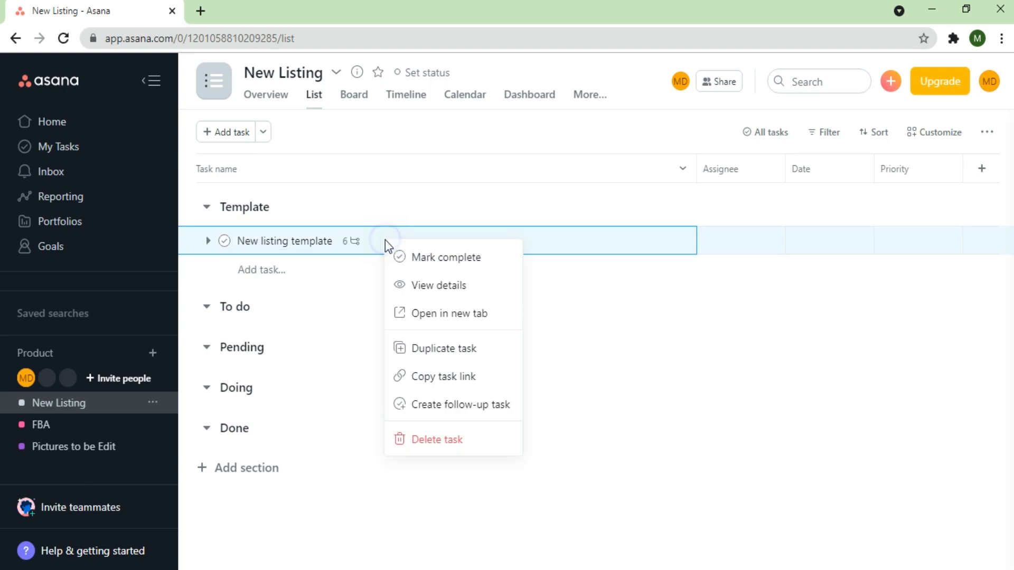
{"action": "mouse_move", "coordinate": [438, 304]}
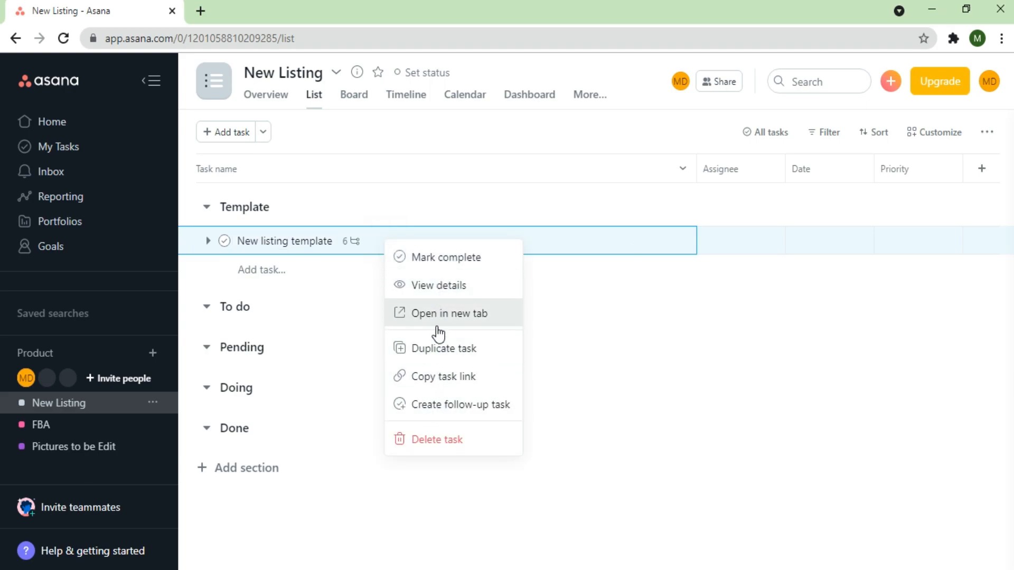
{"action": "mouse_move", "coordinate": [437, 348]}
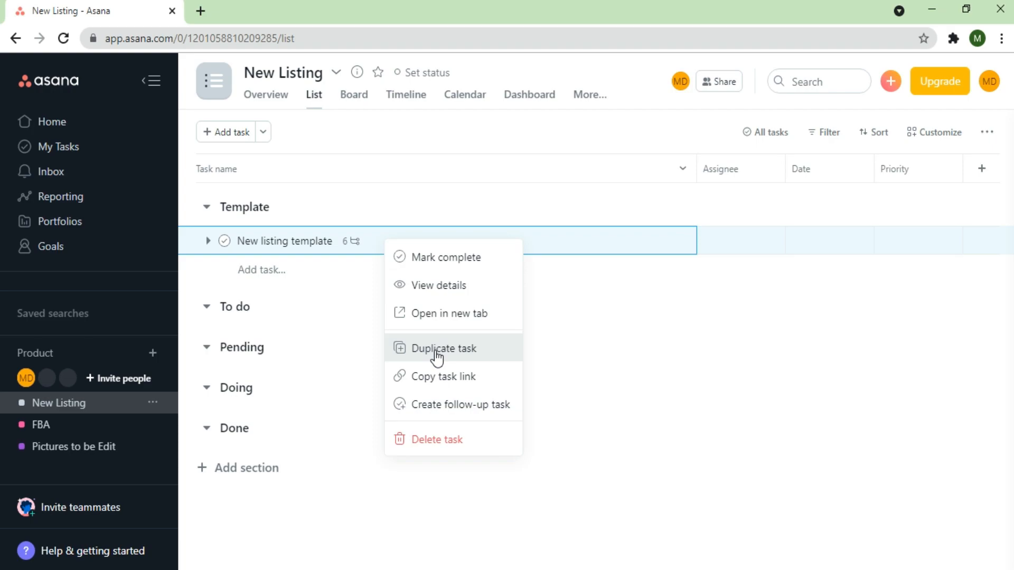
{"action": "mouse_move", "coordinate": [482, 357]}
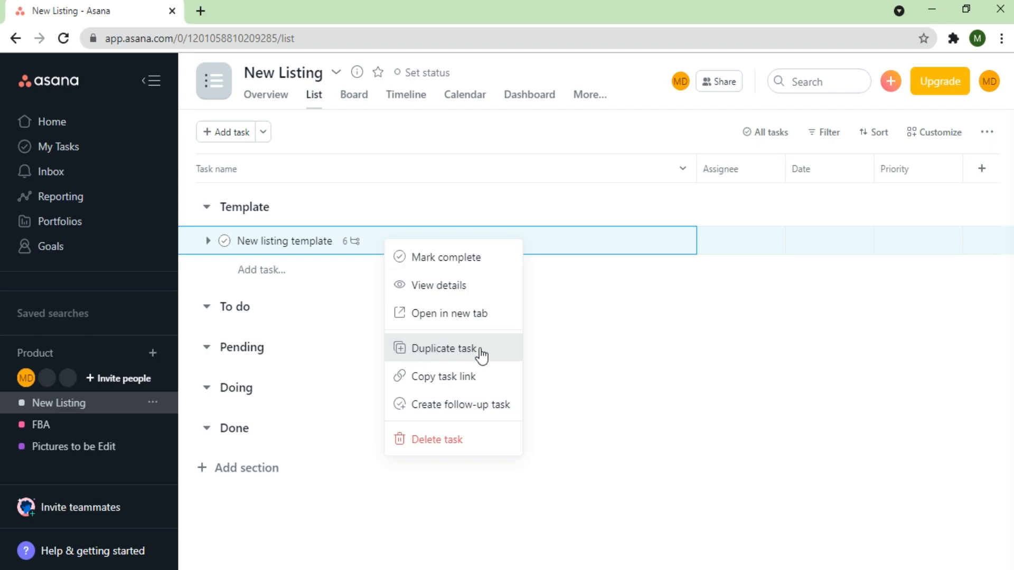
{"action": "left_click", "coordinate": [444, 348]}
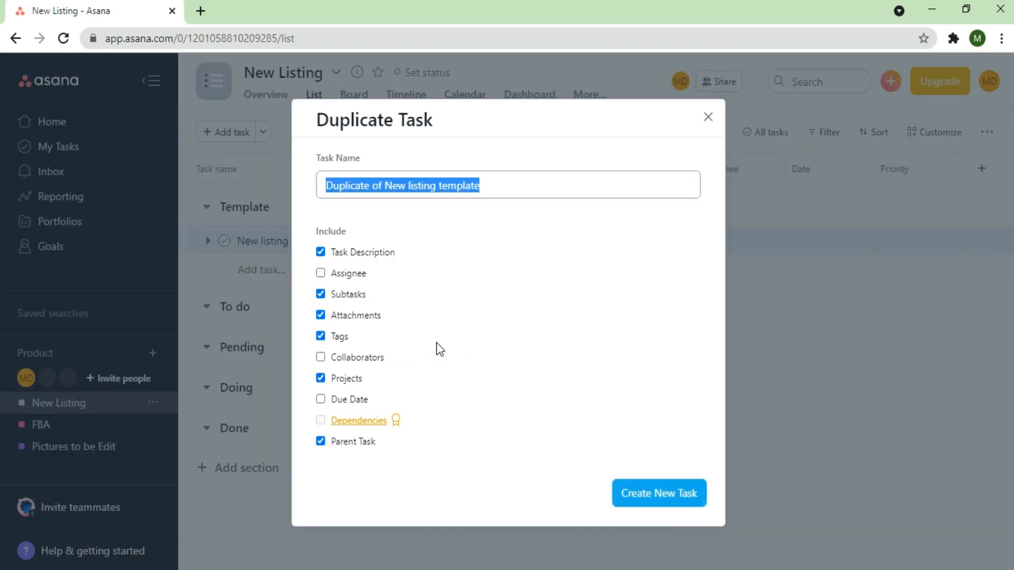
Step: Name the duplicate 'Mens Jacket 11000' and create the copy with its subtasks
{"action": "type", "text": "Mens J"}
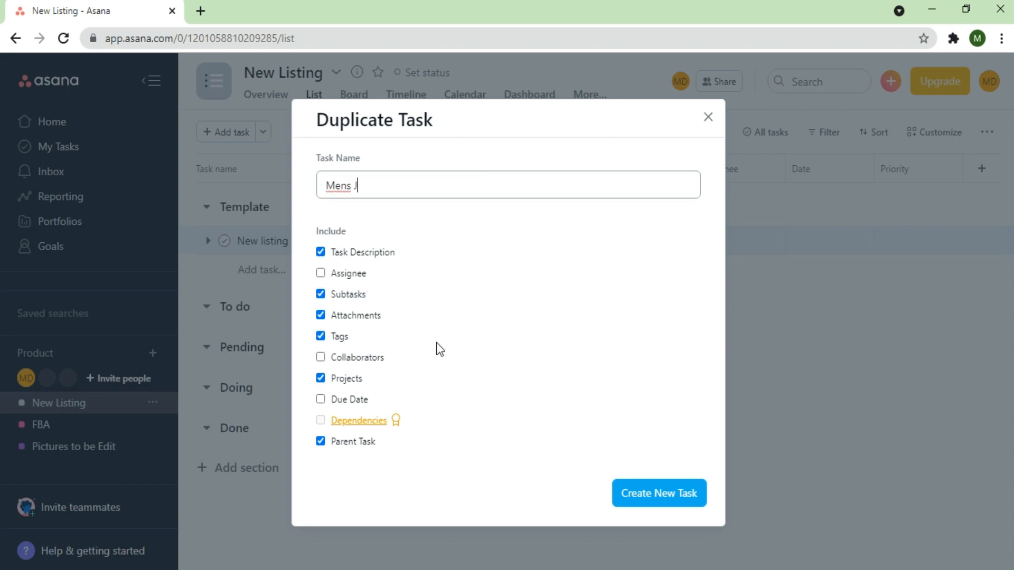
{"action": "type", "text": "acket"}
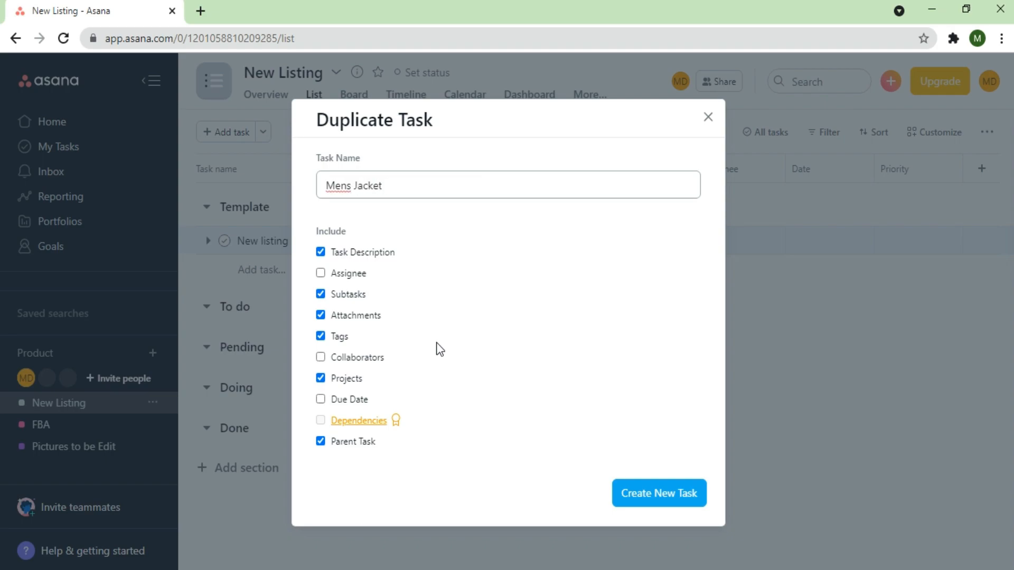
{"action": "type", "text": "11000"}
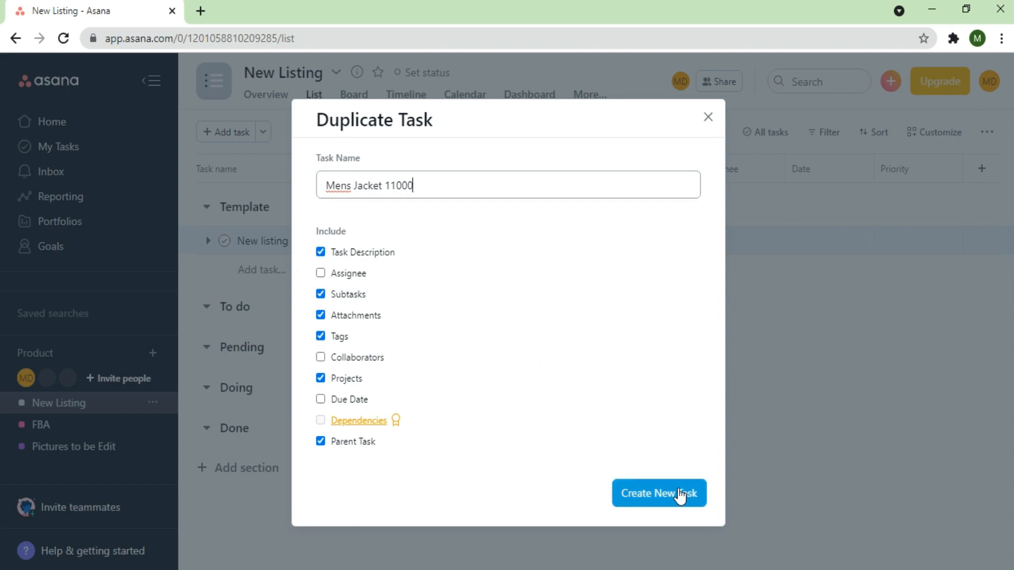
{"action": "left_click", "coordinate": [659, 493]}
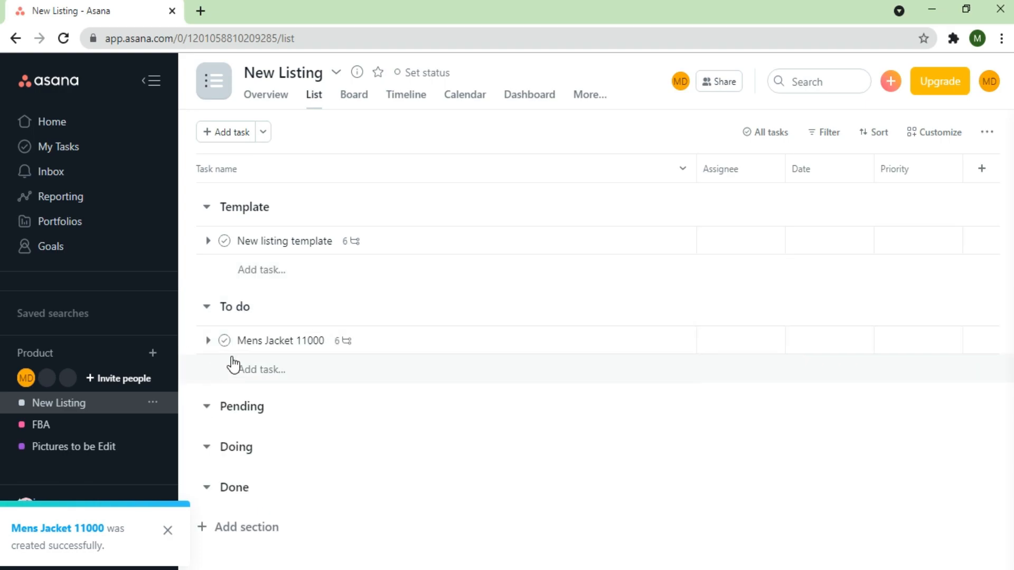
{"action": "mouse_move", "coordinate": [711, 340]}
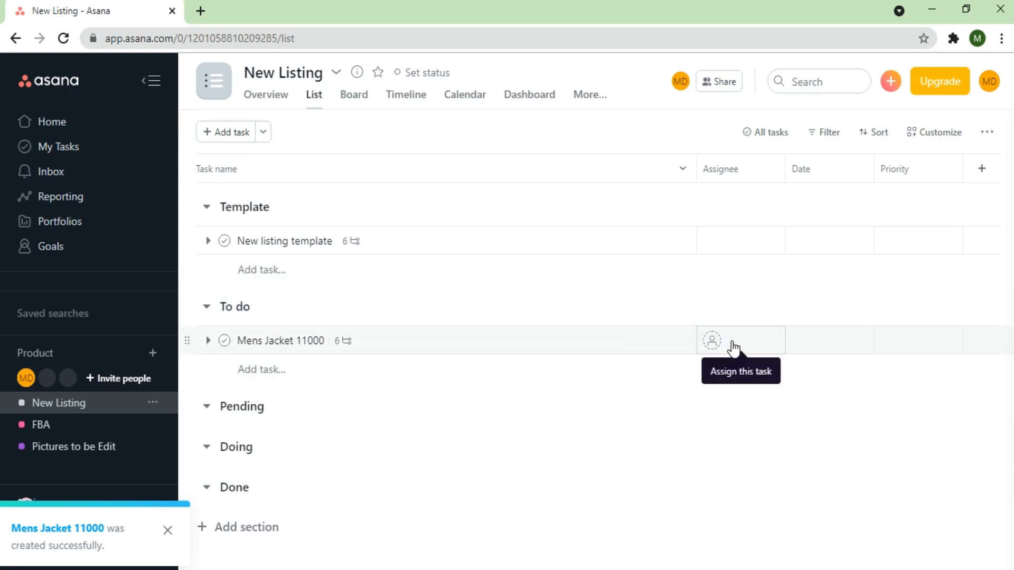
Step: Dismiss the Invite people form and open the Mens Jacket 11000 task details
{"action": "left_click", "coordinate": [711, 340]}
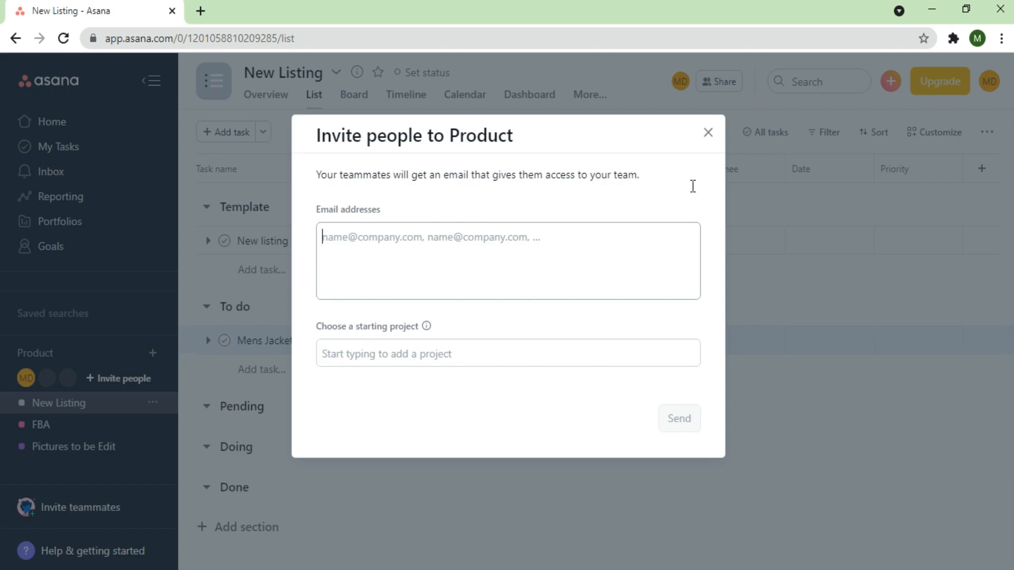
{"action": "left_click", "coordinate": [707, 133]}
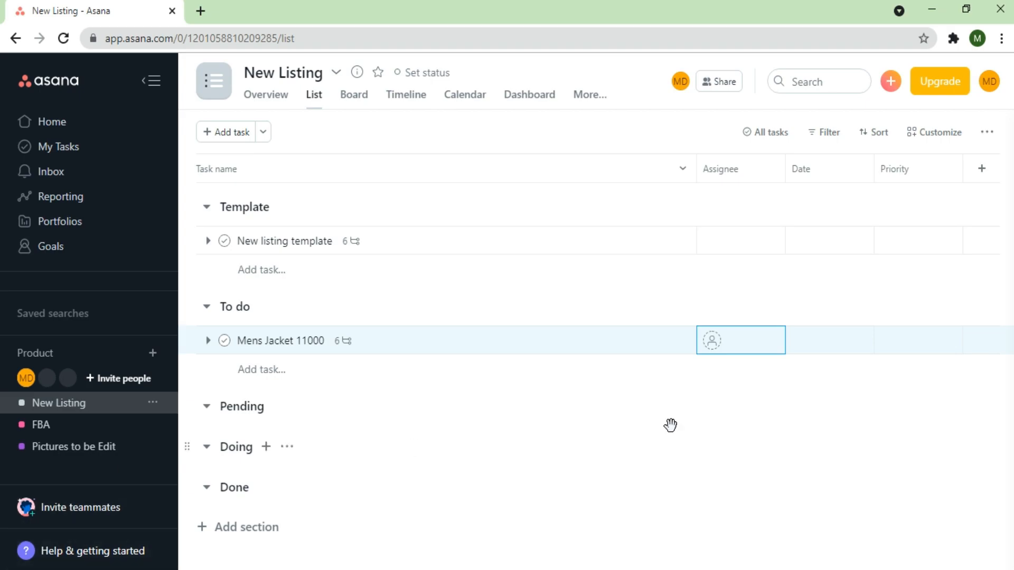
{"action": "left_click", "coordinate": [739, 340]}
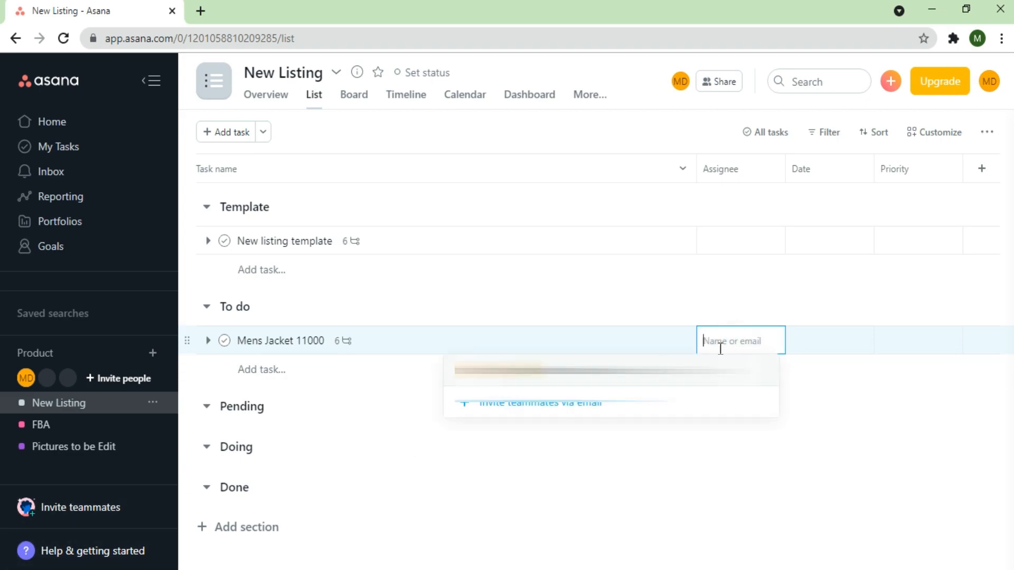
{"action": "left_click", "coordinate": [280, 341]}
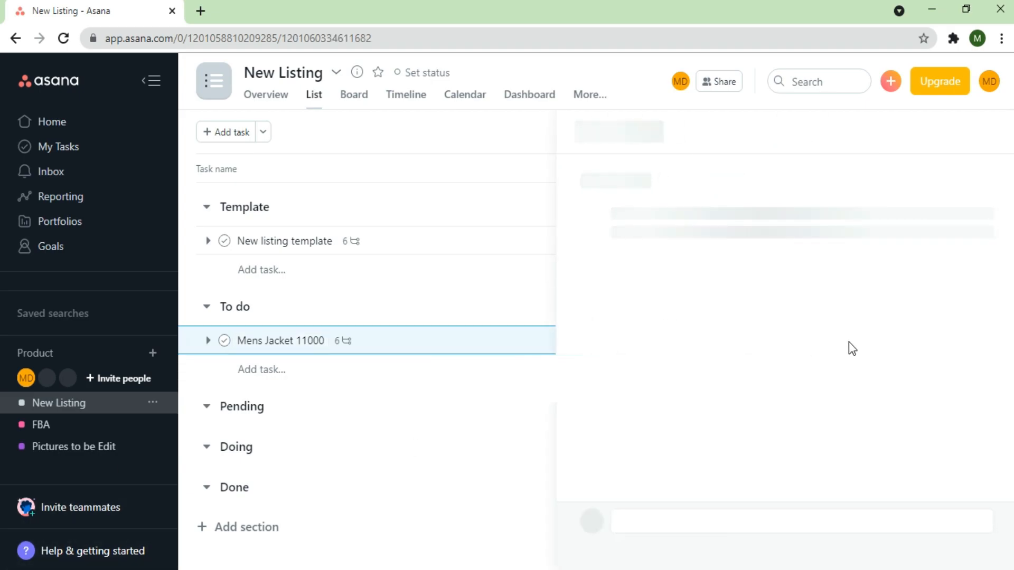
{"action": "left_click", "coordinate": [282, 341]}
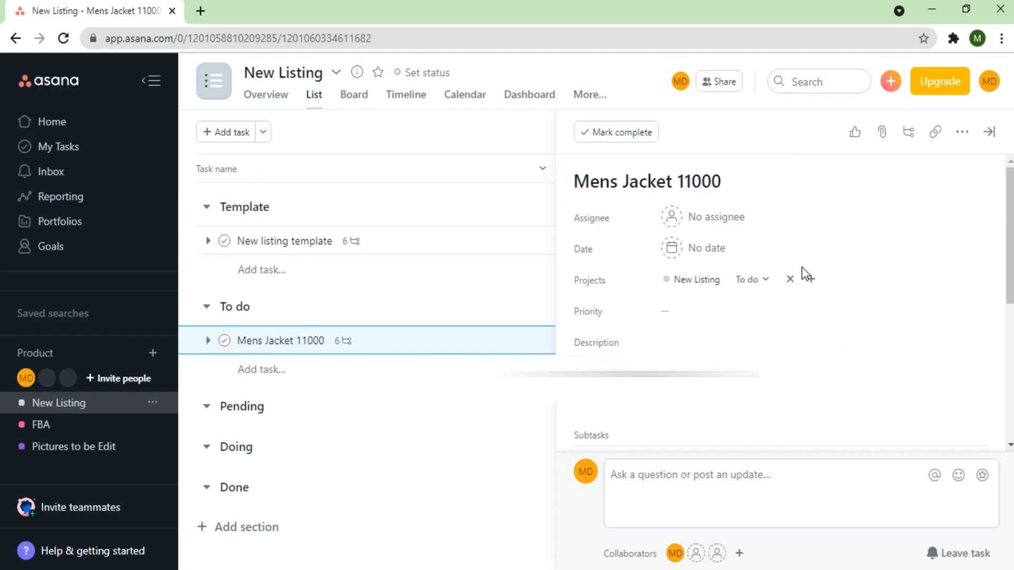
Step: Assign Mens Jacket 11000 and enter the description 'Do it Asap'
{"action": "scroll", "scroll_direction": "down", "scroll_amount": 3}
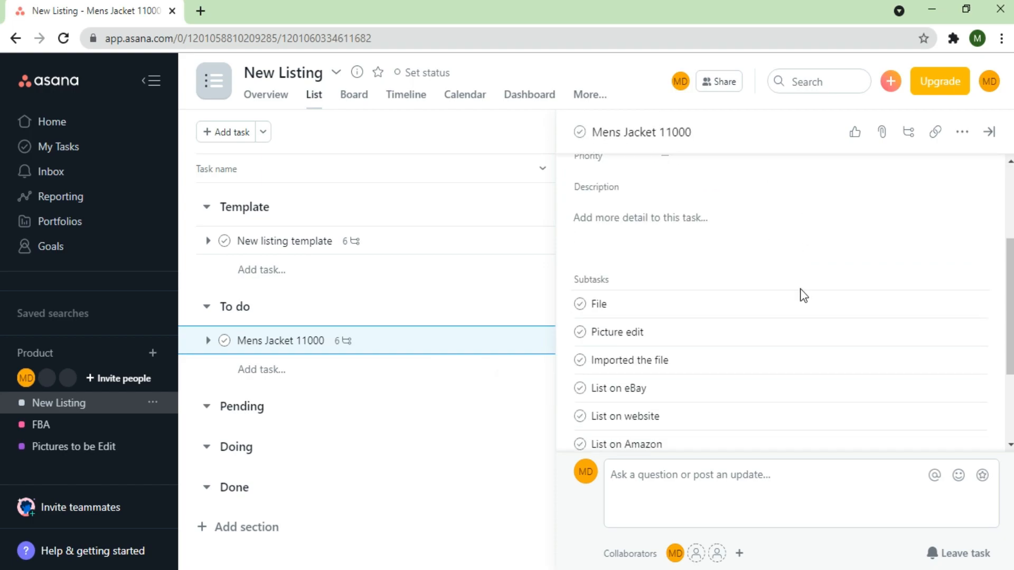
{"action": "mouse_move", "coordinate": [801, 305]}
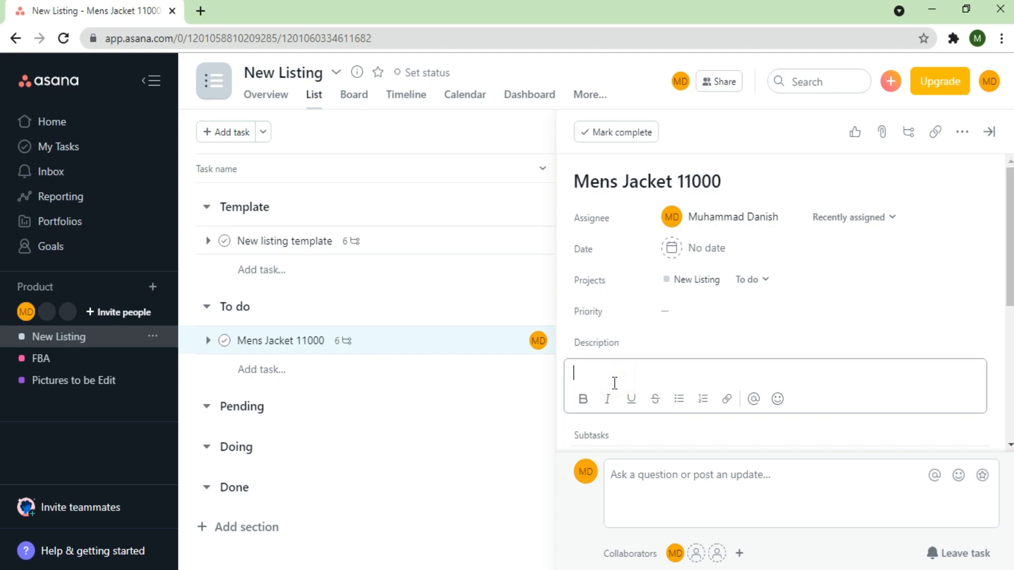
{"action": "type", "text": "Do"}
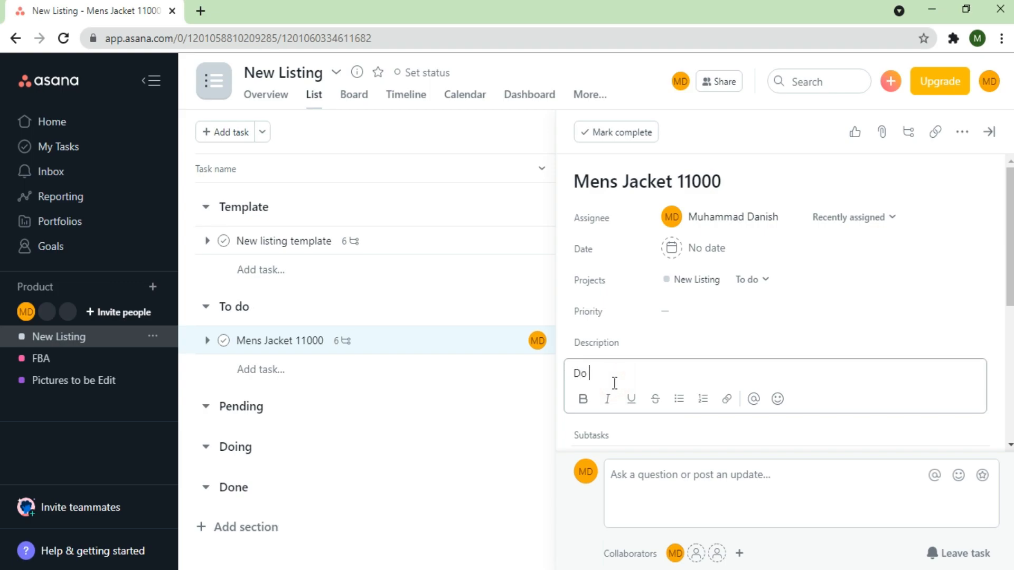
{"action": "type", "text": "it Asa"}
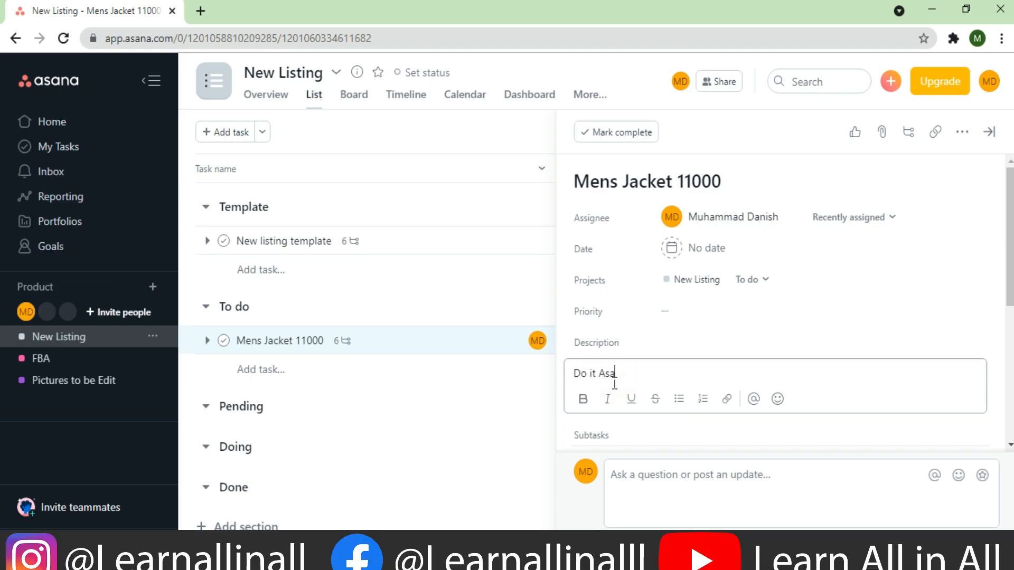
{"action": "type", "text": "p"}
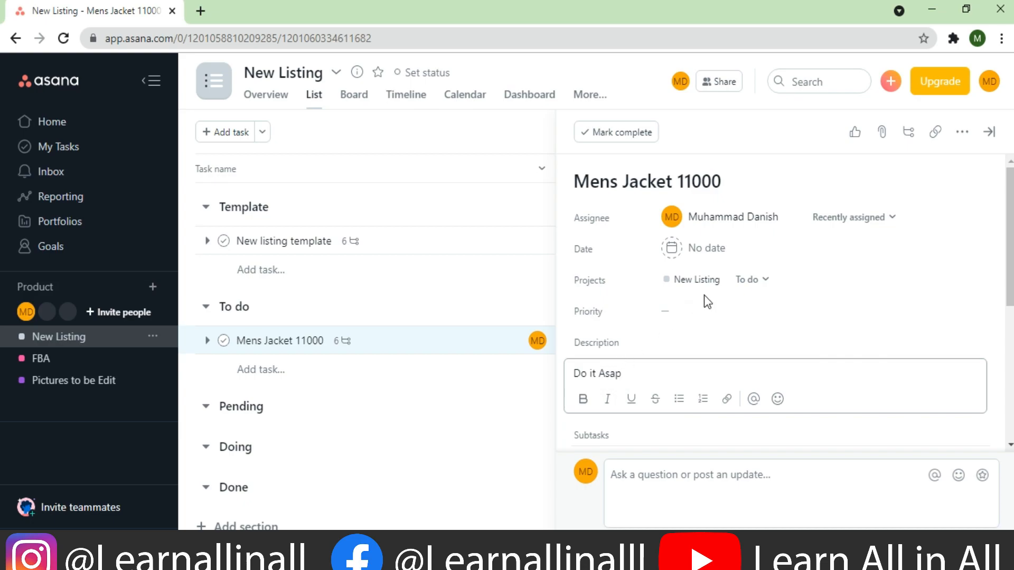
Step: Set Mens Jacket 11000's due date to Today and its priority to High
{"action": "left_click", "coordinate": [705, 248]}
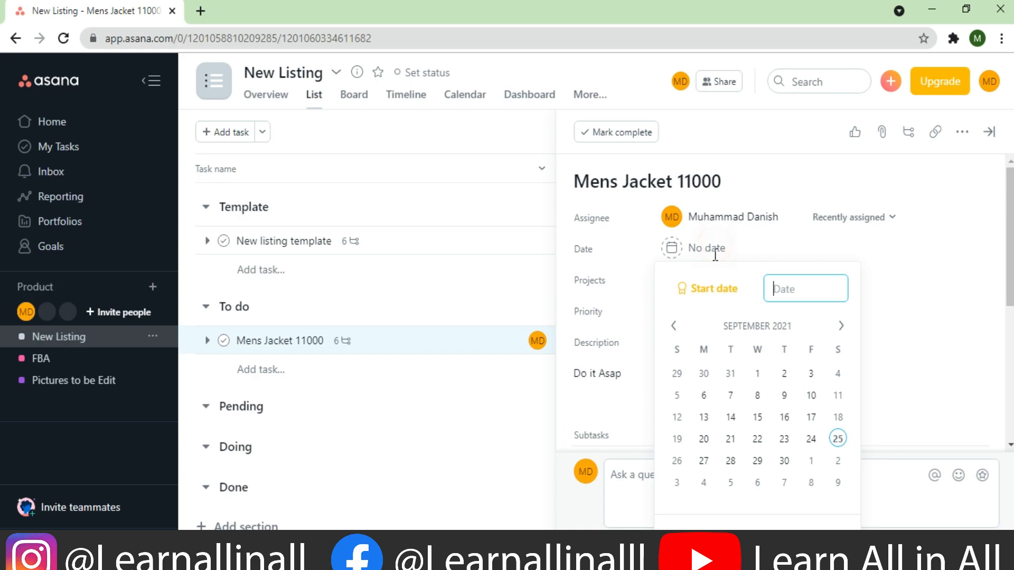
{"action": "left_click", "coordinate": [836, 438]}
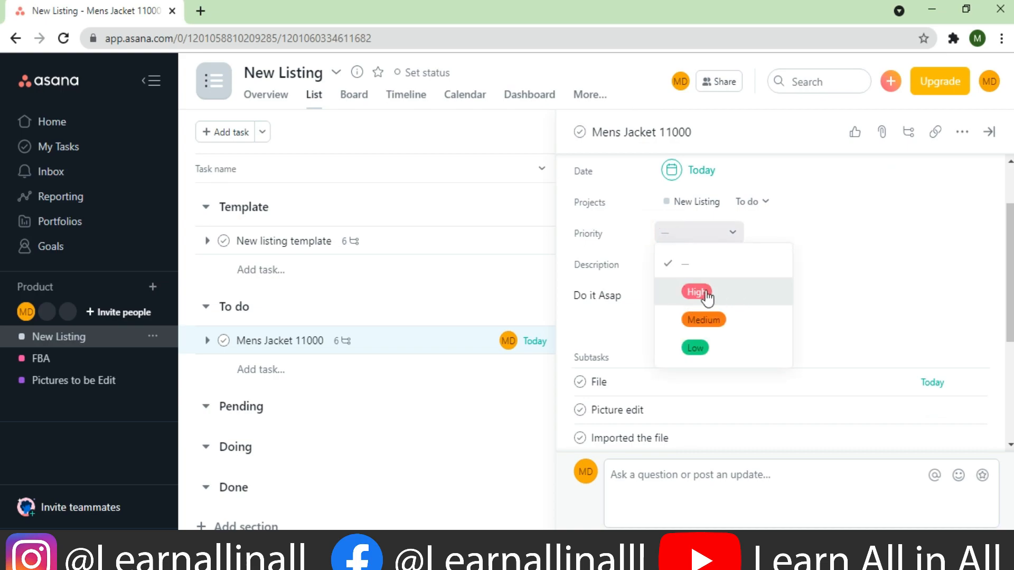
{"action": "left_click", "coordinate": [695, 291]}
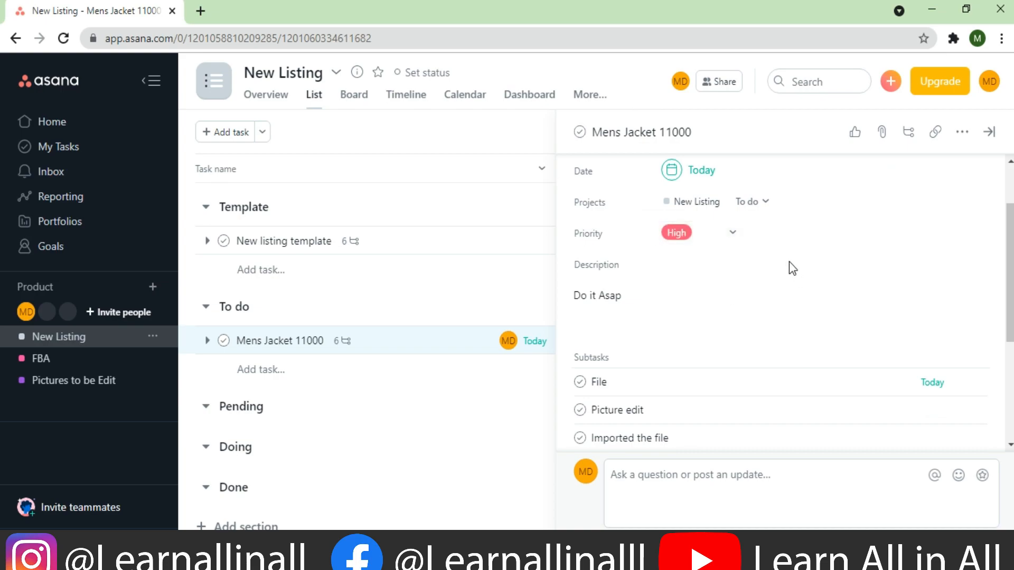
{"action": "scroll", "scroll_direction": "down", "scroll_amount": 3}
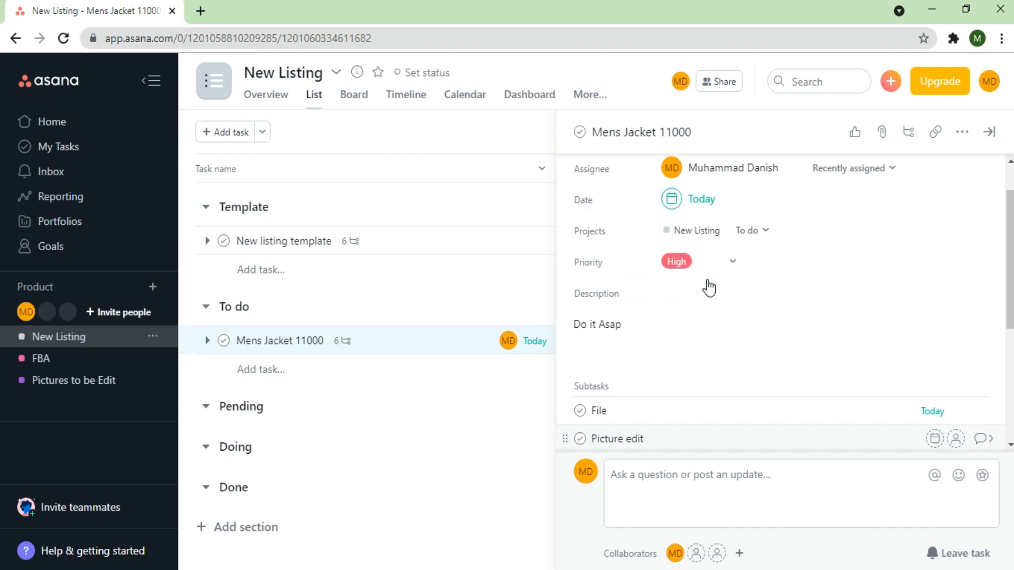
{"action": "scroll", "scroll_direction": "down", "scroll_amount": 3}
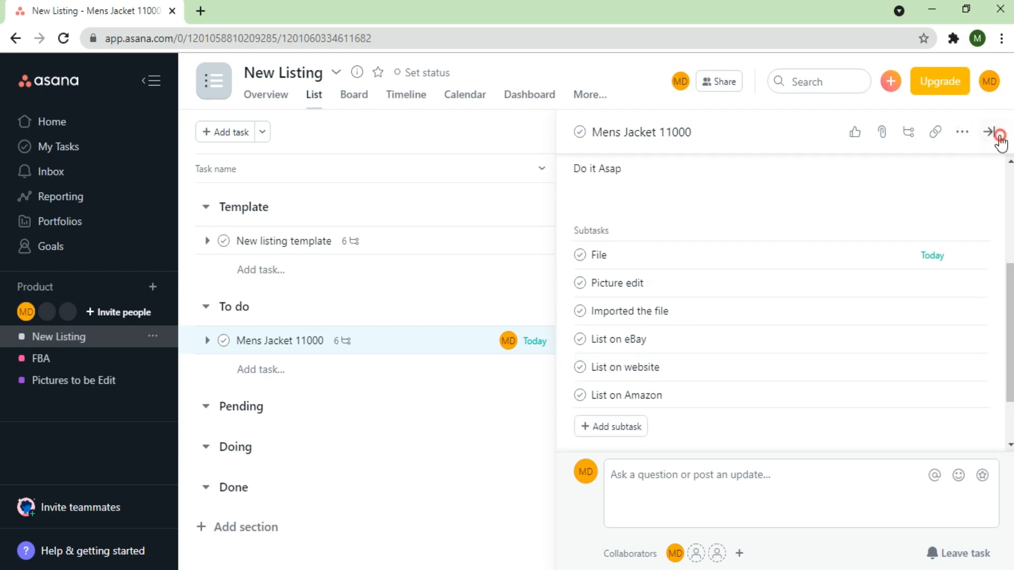
Step: Drag Mens Jacket 11000 from To do into Done and check it off as complete
{"action": "left_click", "coordinate": [991, 132]}
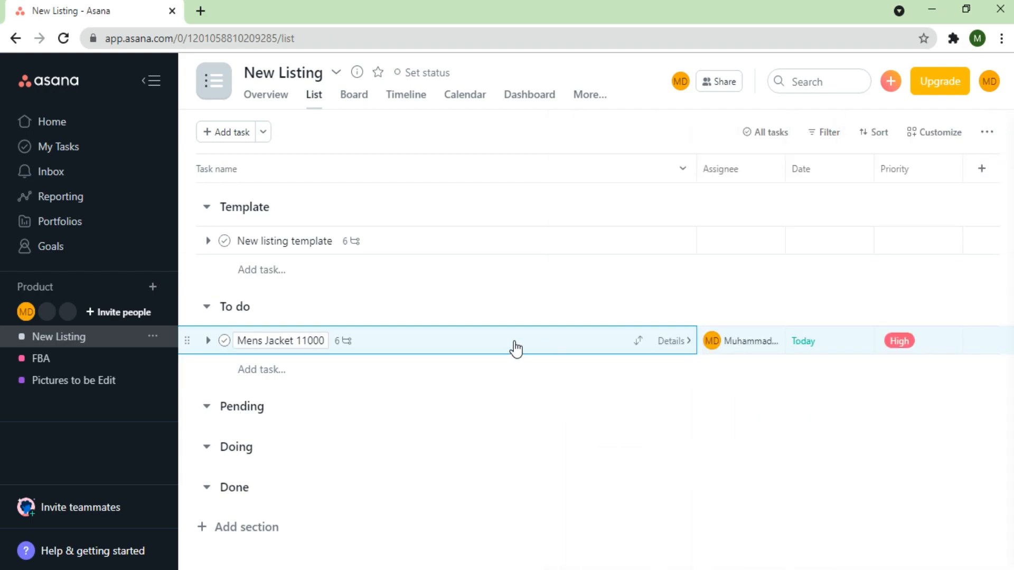
{"action": "left_click", "coordinate": [675, 340]}
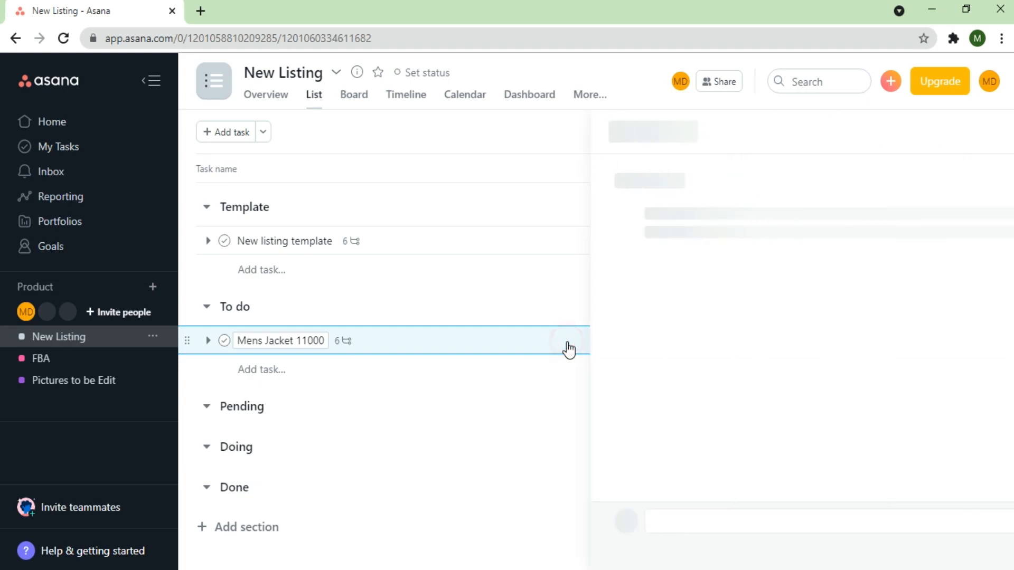
{"action": "left_click", "coordinate": [280, 340]}
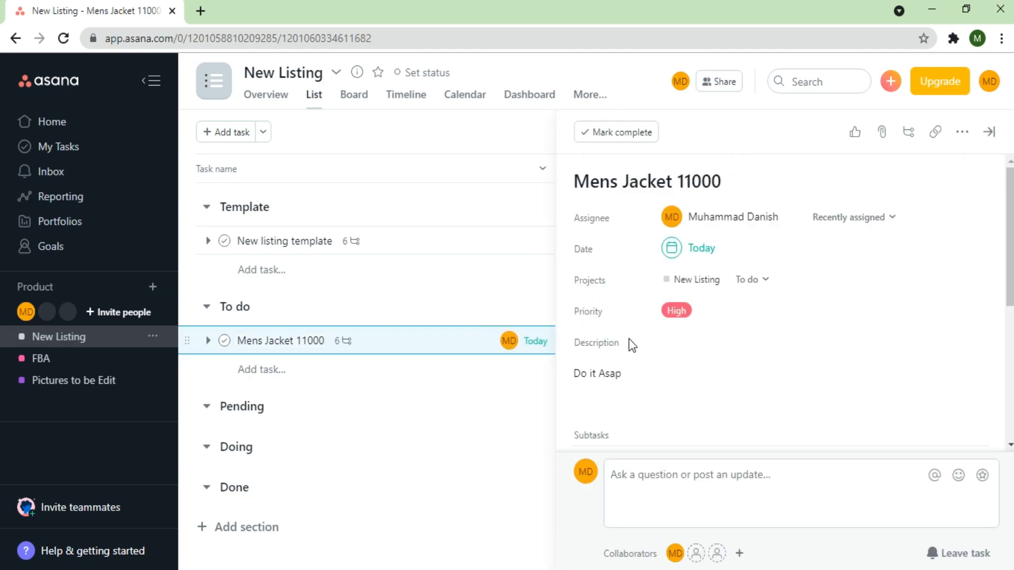
{"action": "scroll", "scroll_direction": "down", "scroll_amount": 3}
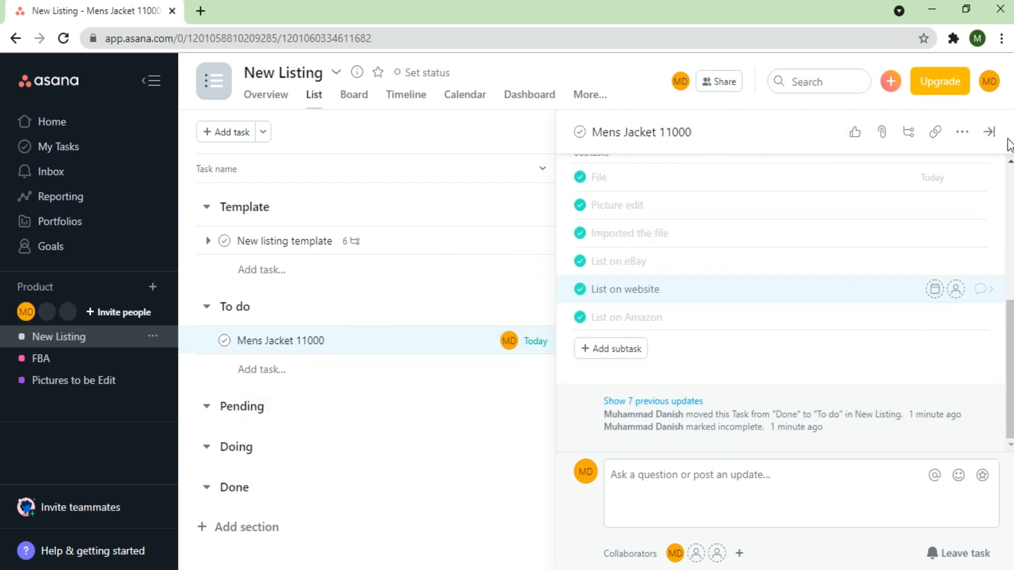
{"action": "left_click", "coordinate": [988, 132]}
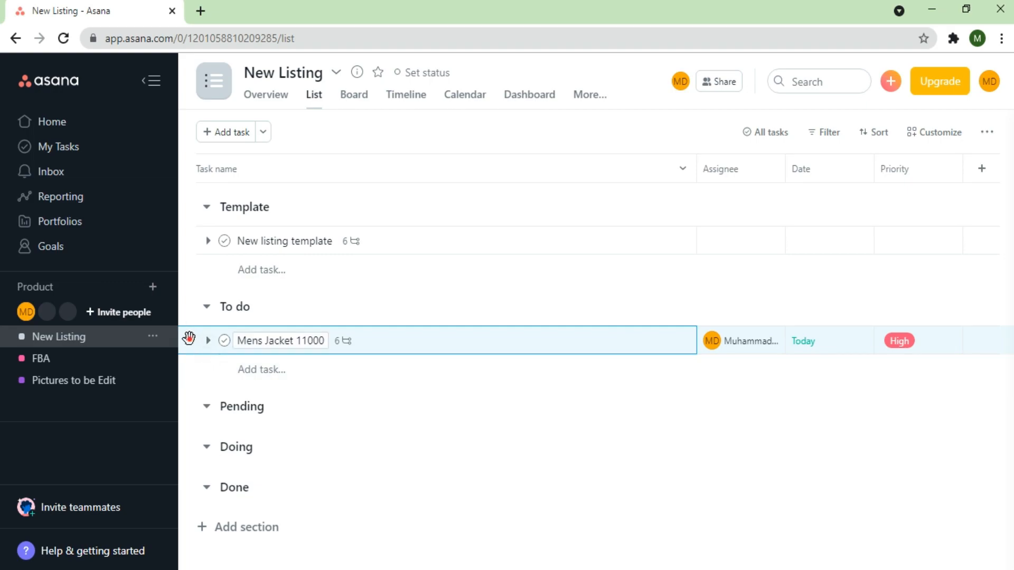
{"action": "left_click_drag", "start_coordinate": [280, 340], "coordinate": [239, 454]}
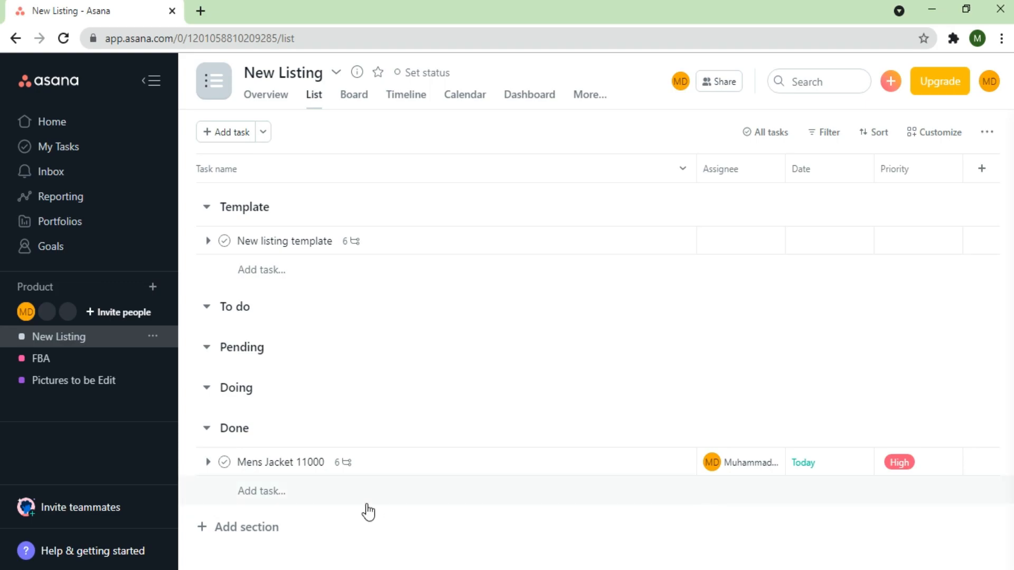
{"action": "left_click", "coordinate": [280, 461]}
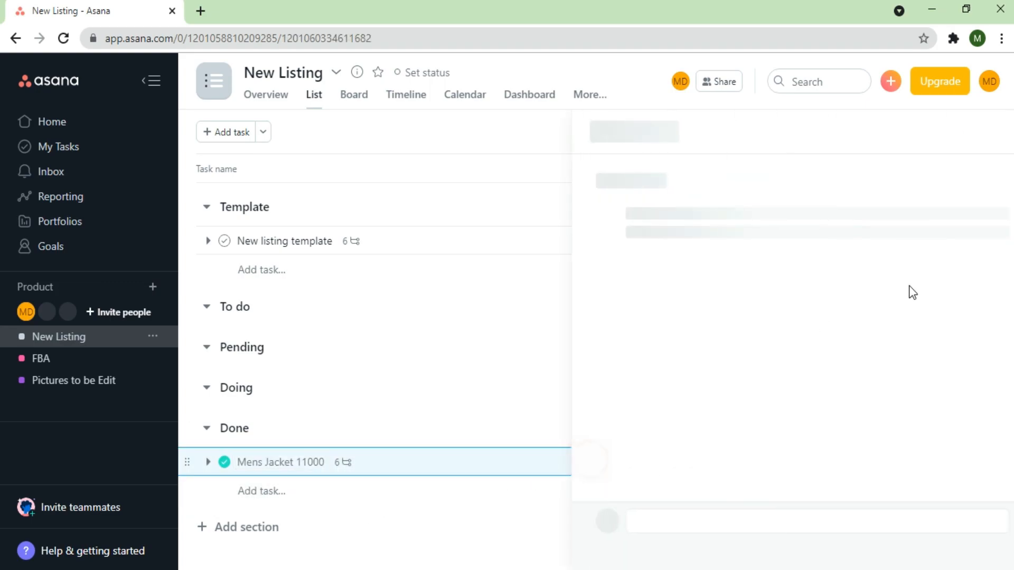
Step: Copy the completed task's link, then open and cancel the attach-from-computer dialog
{"action": "left_click", "coordinate": [280, 462]}
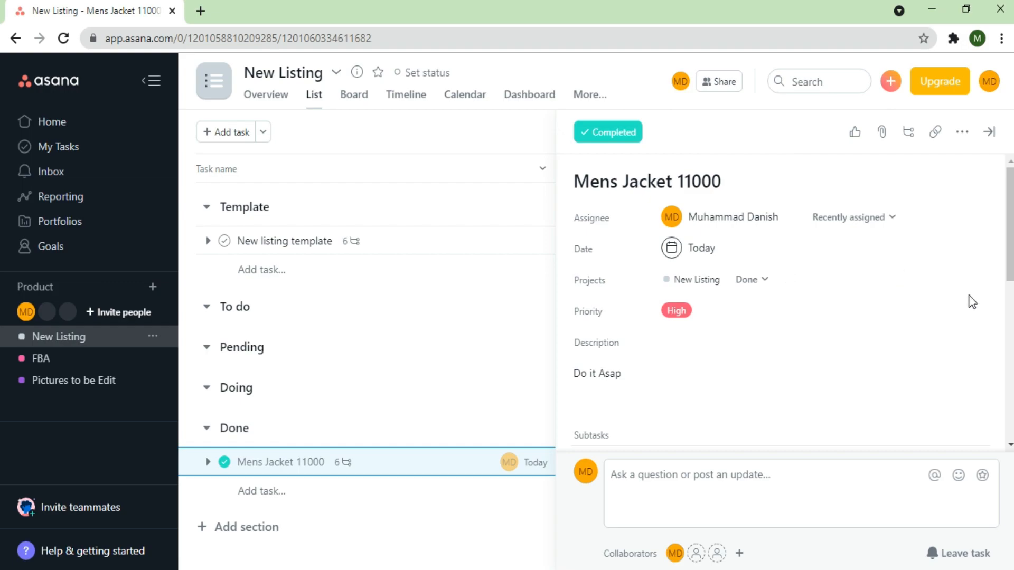
{"action": "mouse_move", "coordinate": [962, 132]}
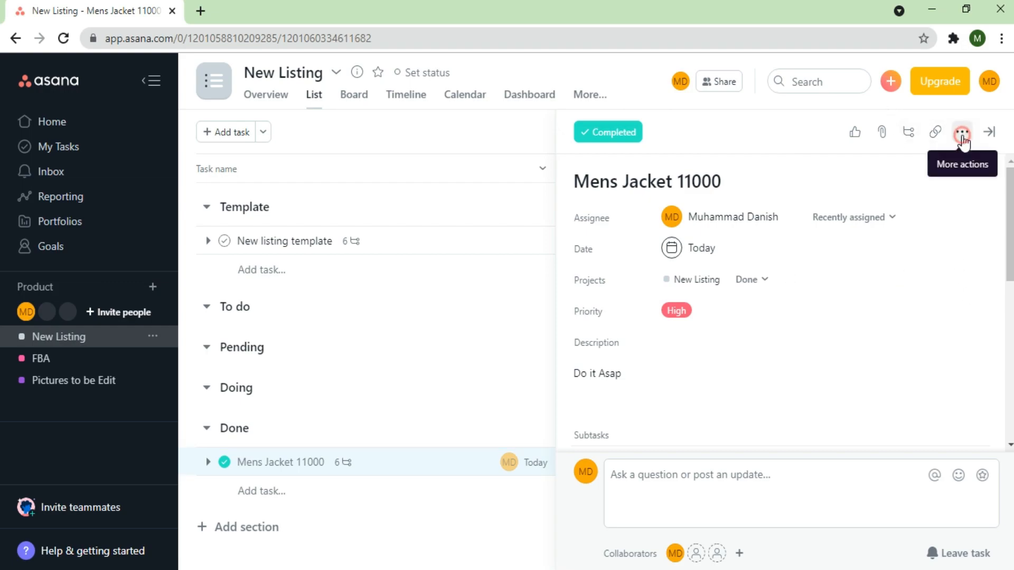
{"action": "mouse_move", "coordinate": [934, 136]}
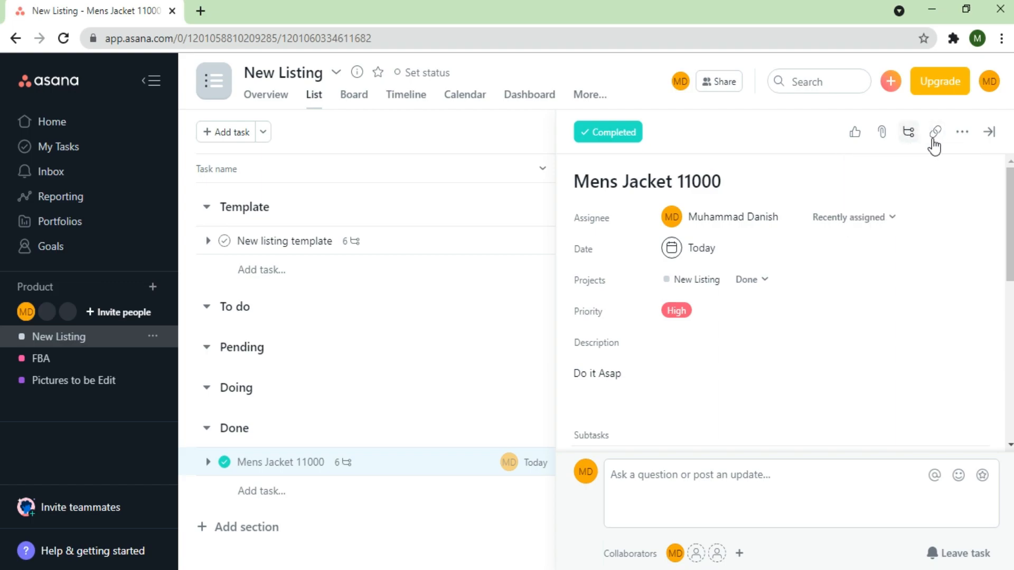
{"action": "left_click", "coordinate": [935, 132]}
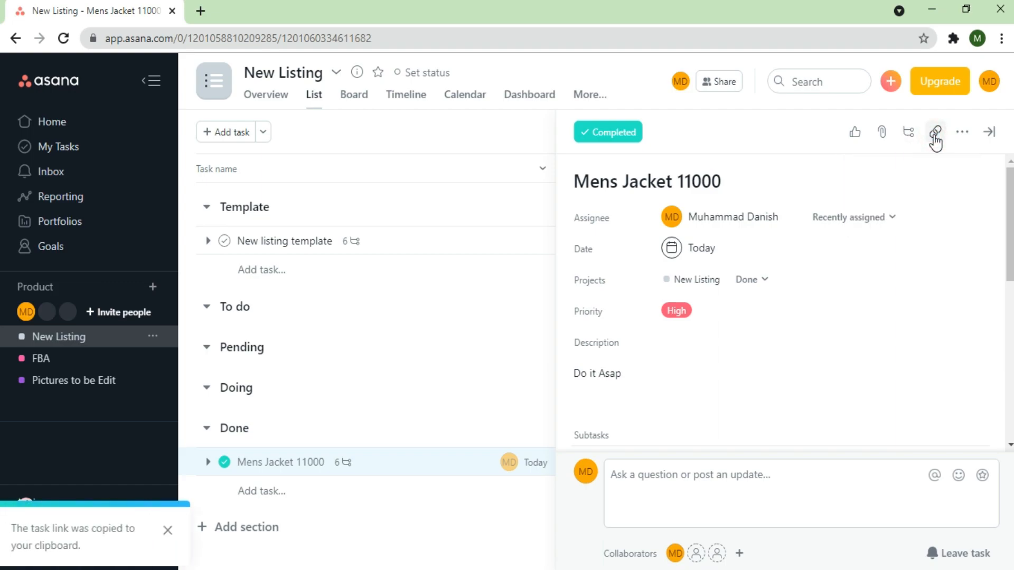
{"action": "left_click", "coordinate": [881, 132]}
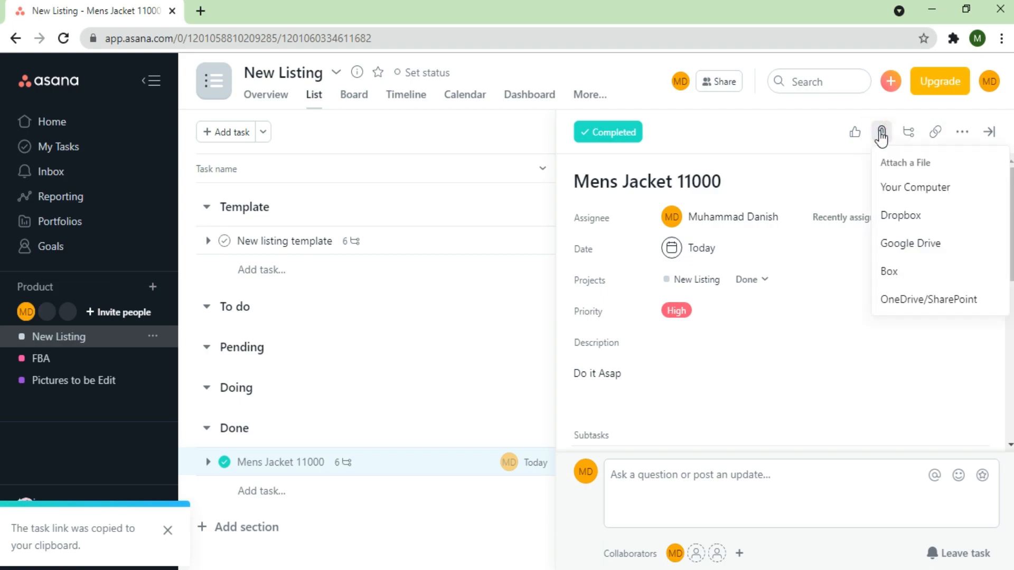
{"action": "left_click", "coordinate": [935, 132]}
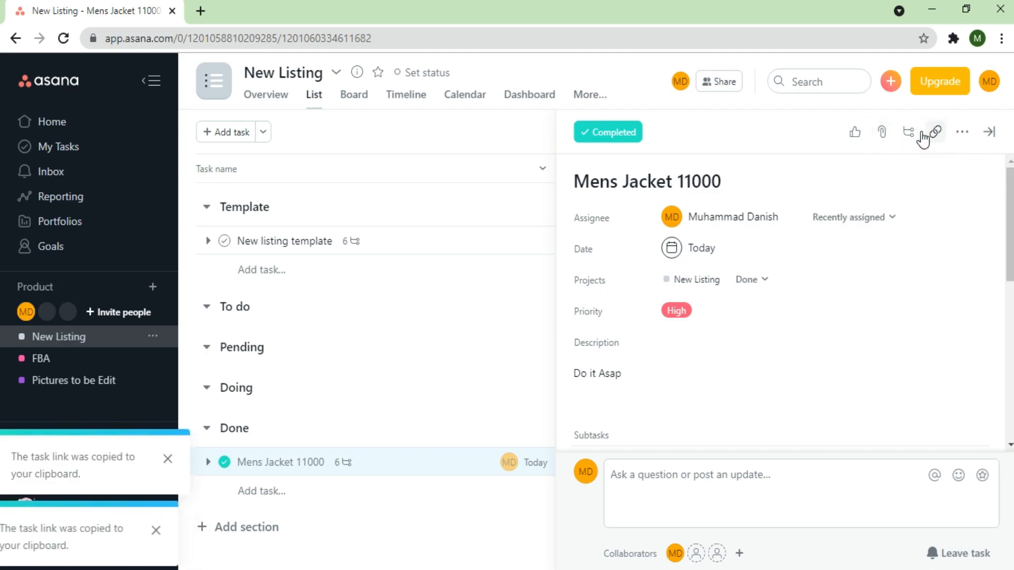
{"action": "left_click", "coordinate": [881, 132]}
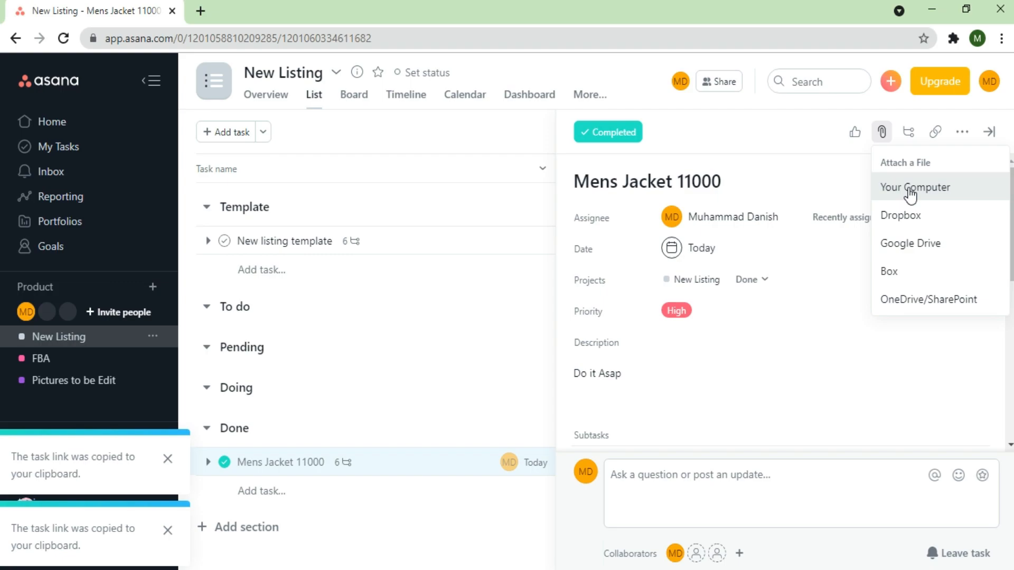
{"action": "left_click", "coordinate": [913, 187]}
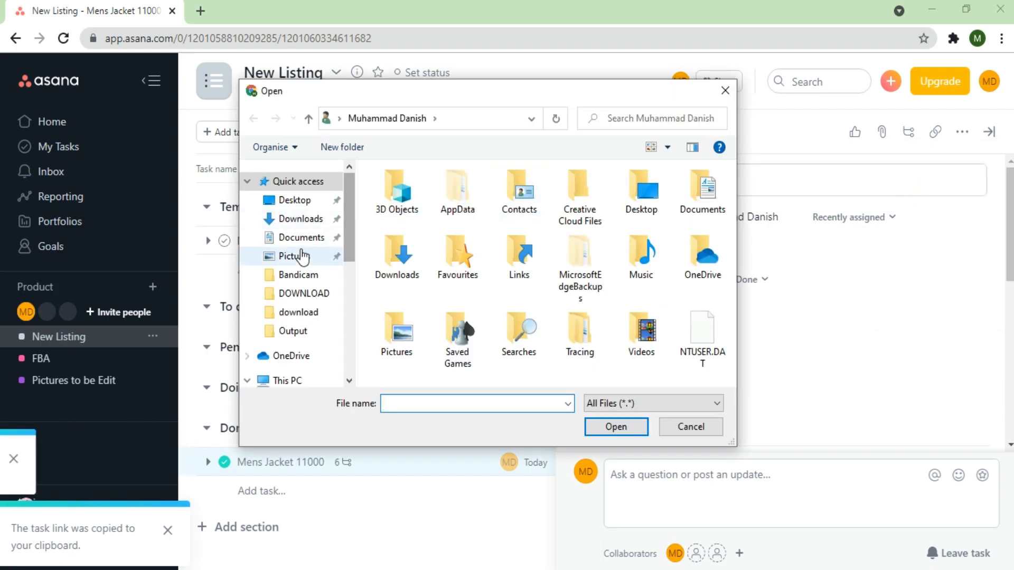
{"action": "left_click", "coordinate": [302, 219]}
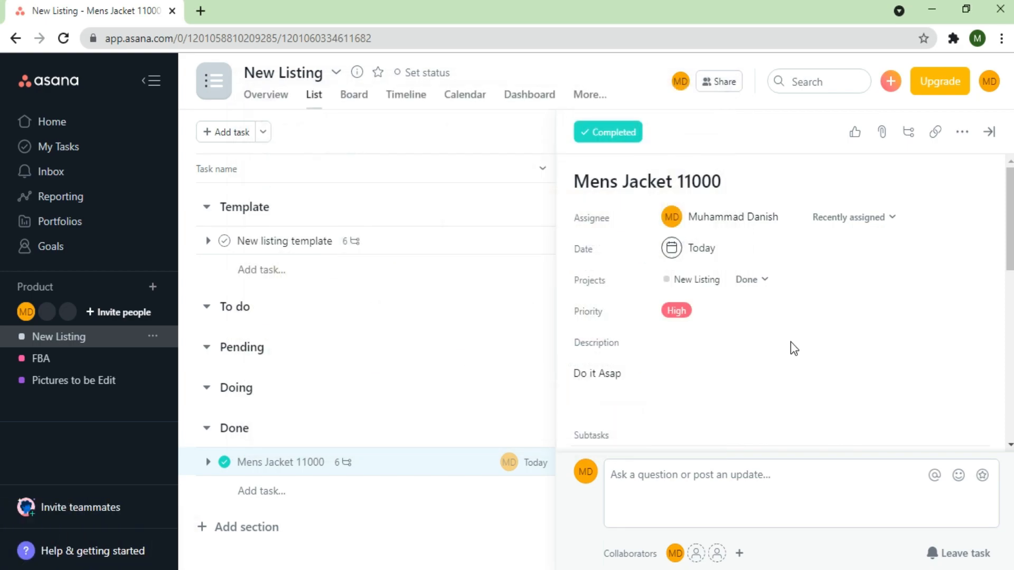
{"action": "scroll", "scroll_direction": "down", "scroll_amount": 3}
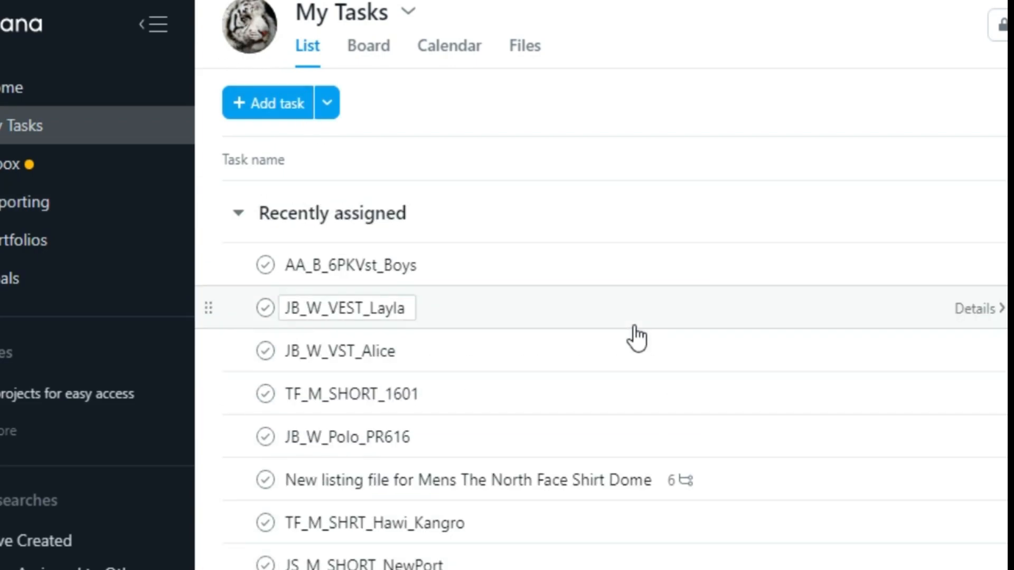
Step: Open the Inbox and scroll through its activity feed
{"action": "scroll", "scroll_direction": "down", "scroll_amount": 3}
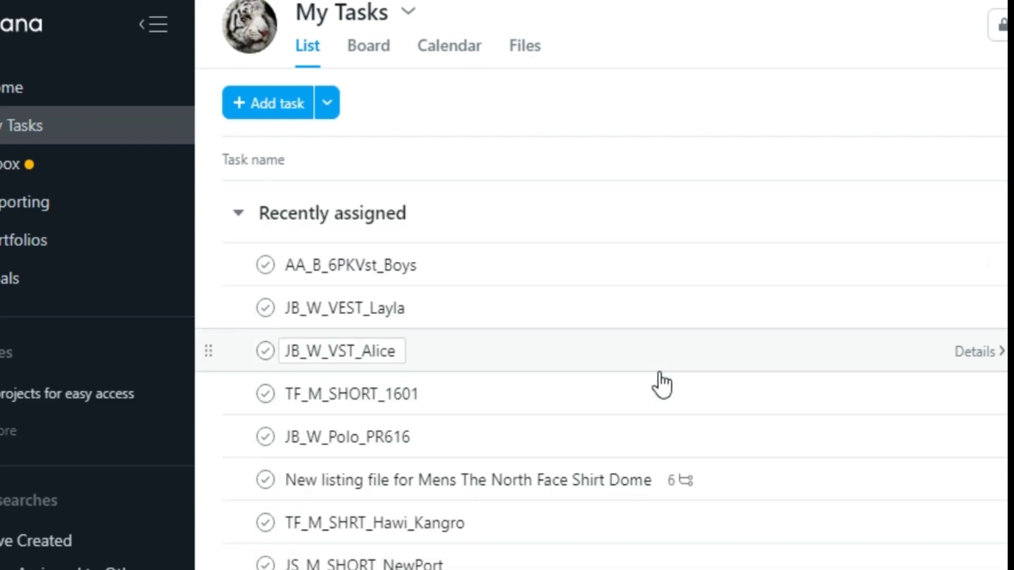
{"action": "left_click", "coordinate": [10, 164]}
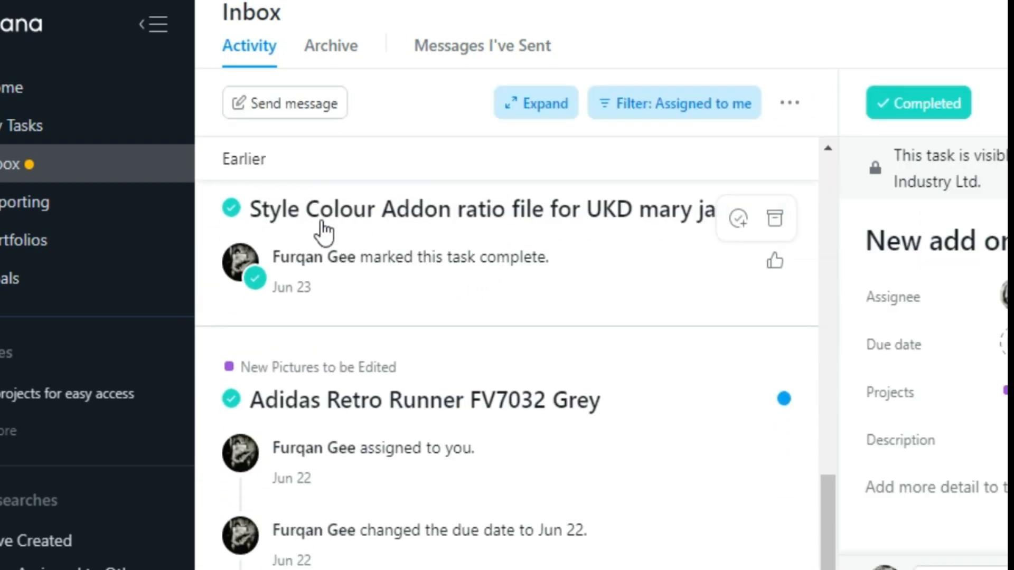
{"action": "scroll", "scroll_direction": "down", "scroll_amount": 3}
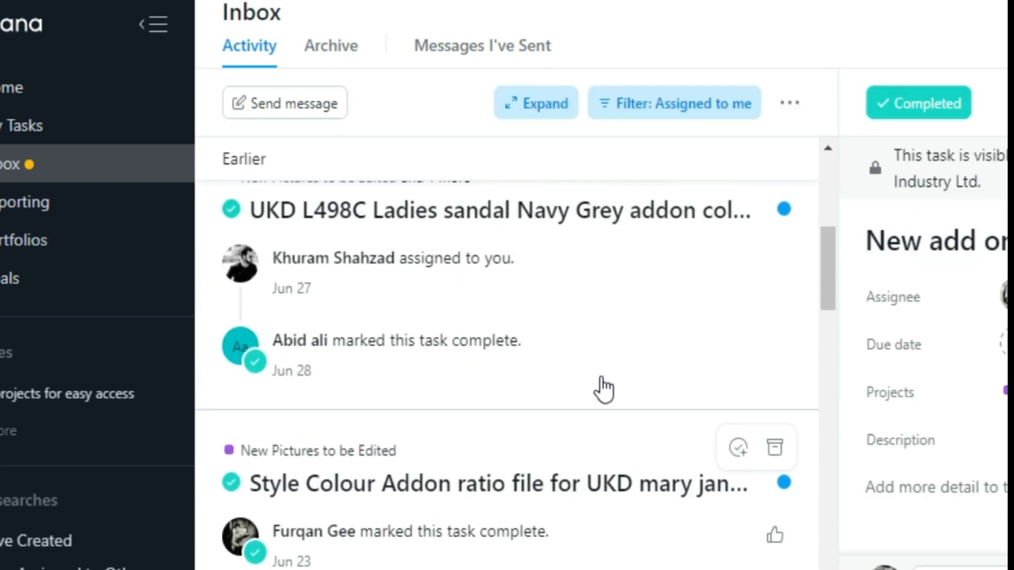
{"action": "scroll", "scroll_direction": "down", "scroll_amount": 3}
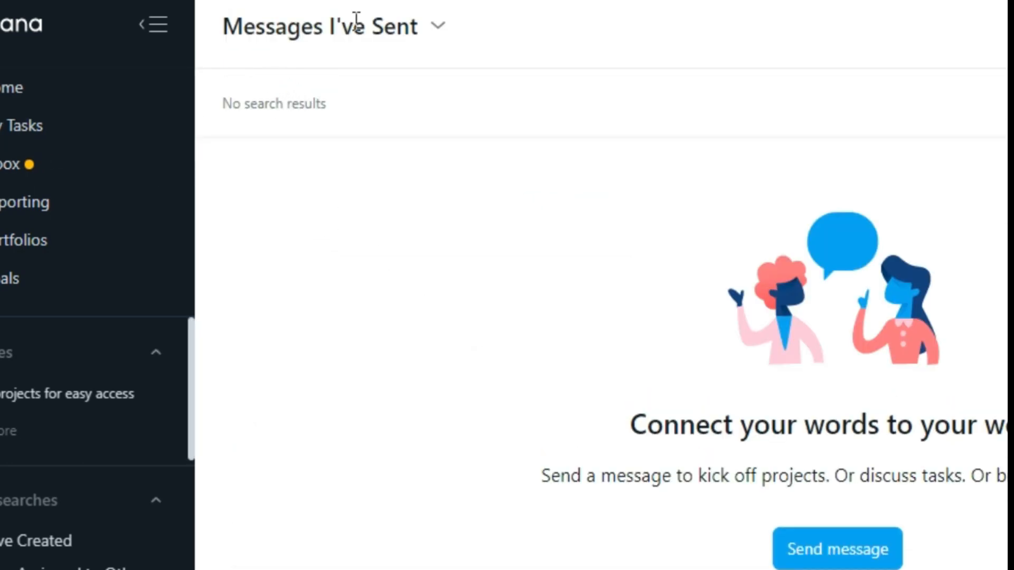
{"action": "mouse_move", "coordinate": [25, 202]}
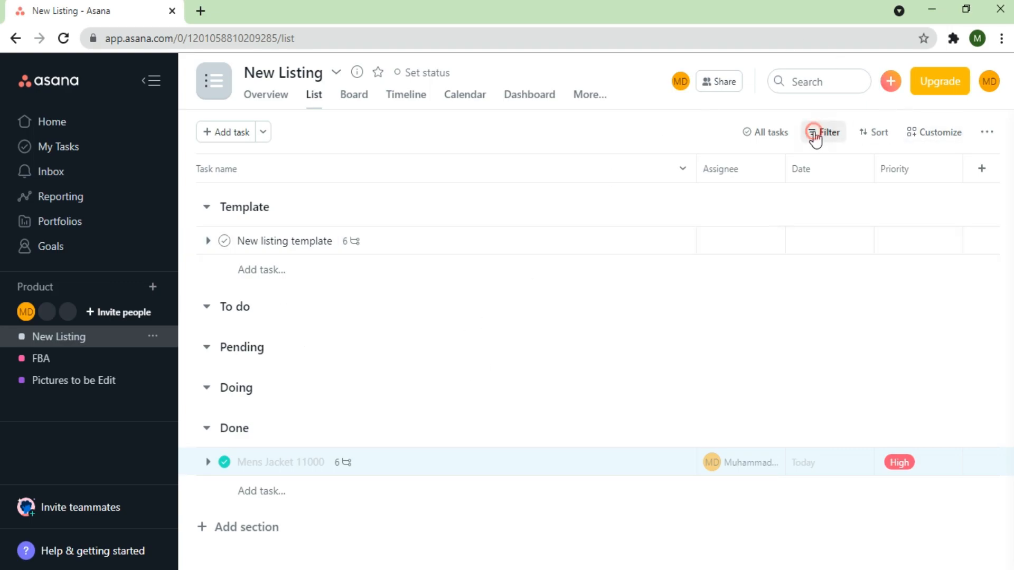
Step: Review the quick filter options, then set the task sort to None
{"action": "left_click", "coordinate": [822, 132]}
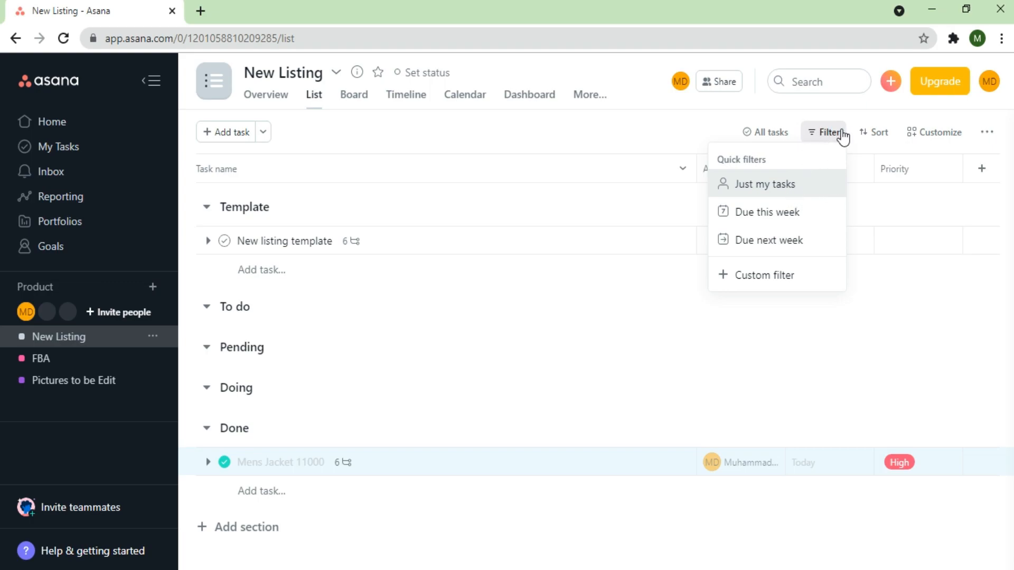
{"action": "mouse_move", "coordinate": [772, 240]}
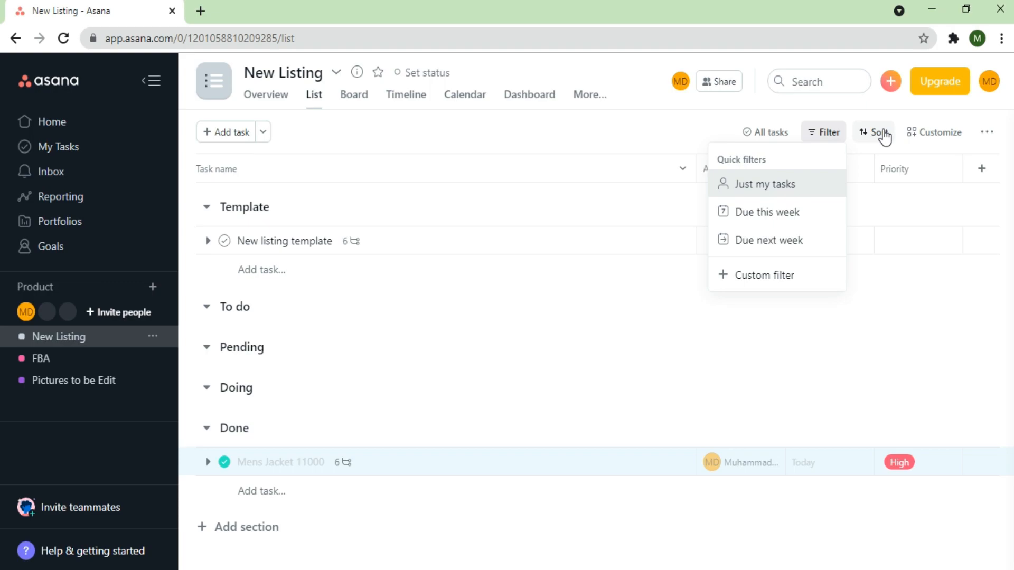
{"action": "left_click", "coordinate": [876, 132]}
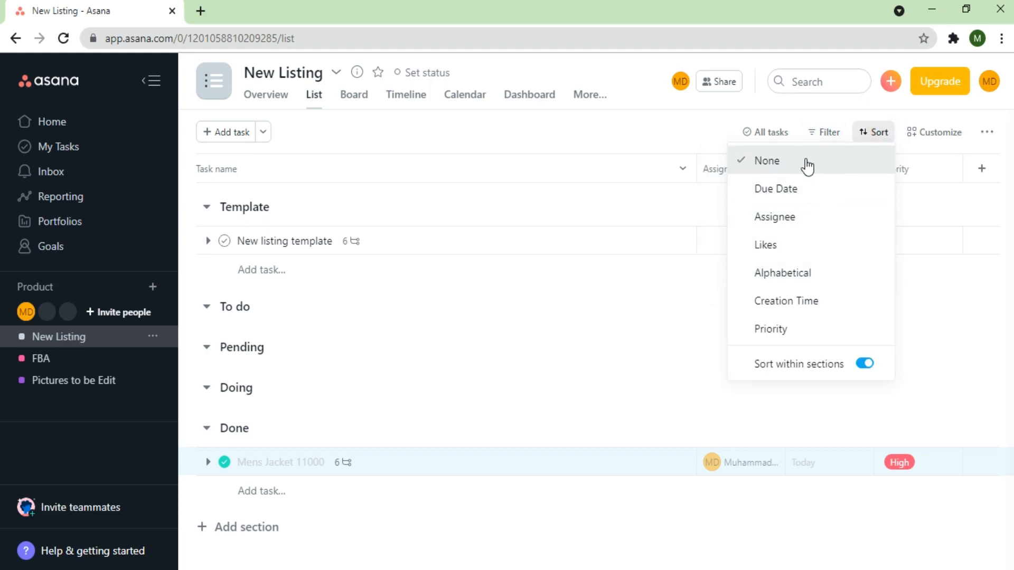
{"action": "left_click", "coordinate": [933, 132]}
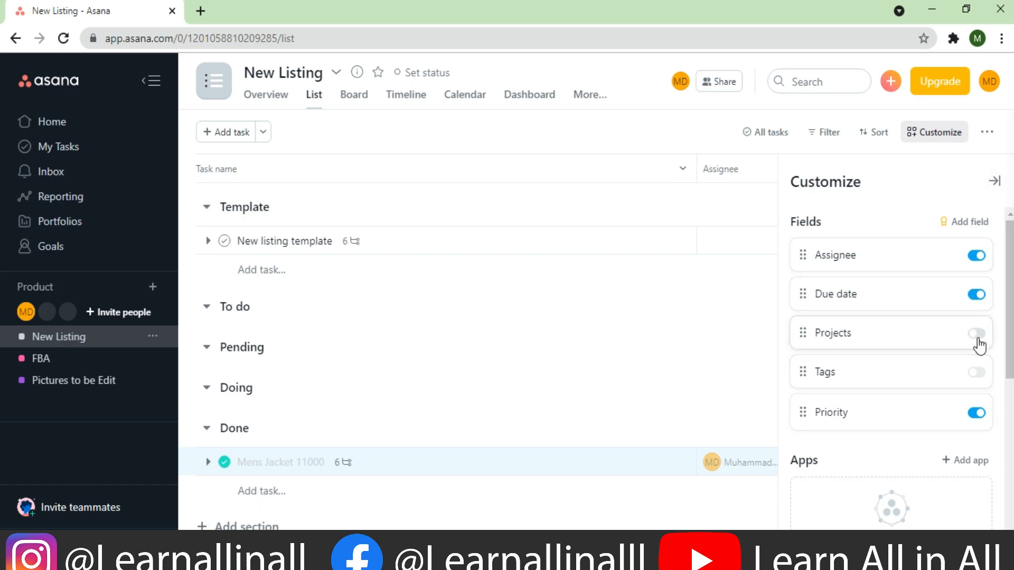
Step: Toggle the Projects and Tags list fields on and off, then show the project Overview
{"action": "left_click", "coordinate": [977, 334]}
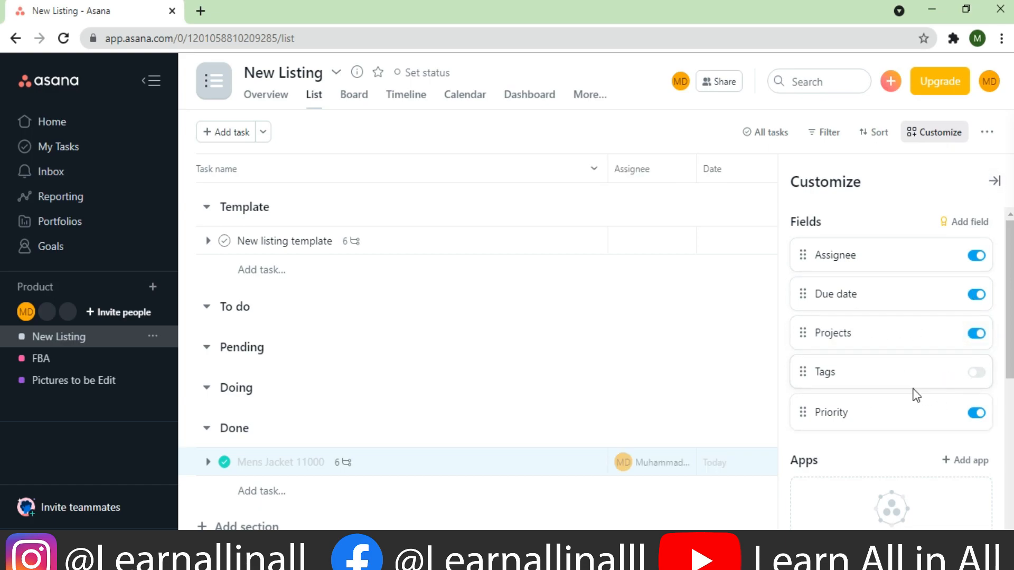
{"action": "left_click", "coordinate": [976, 372]}
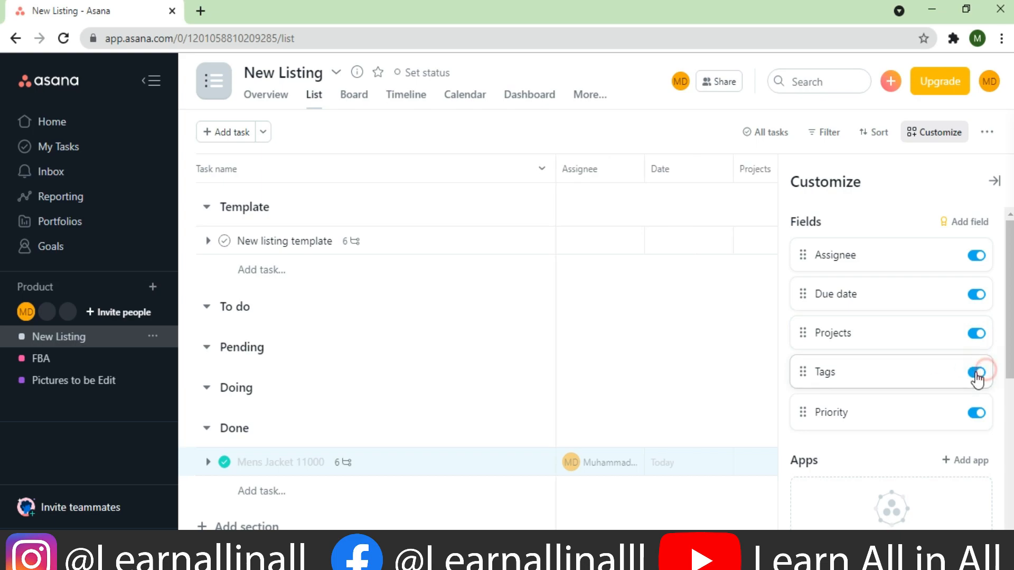
{"action": "left_click", "coordinate": [976, 372]}
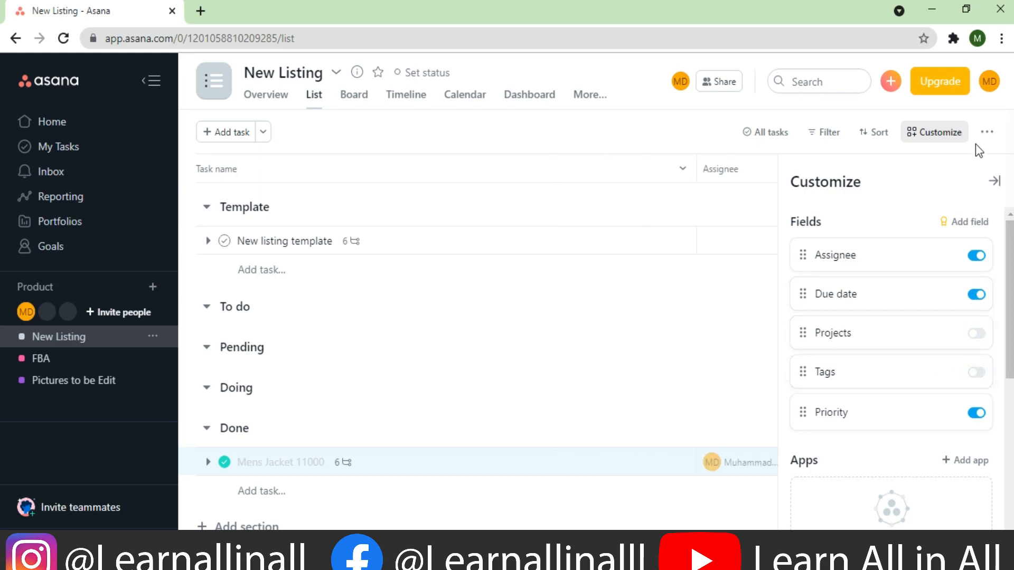
{"action": "left_click", "coordinate": [987, 132]}
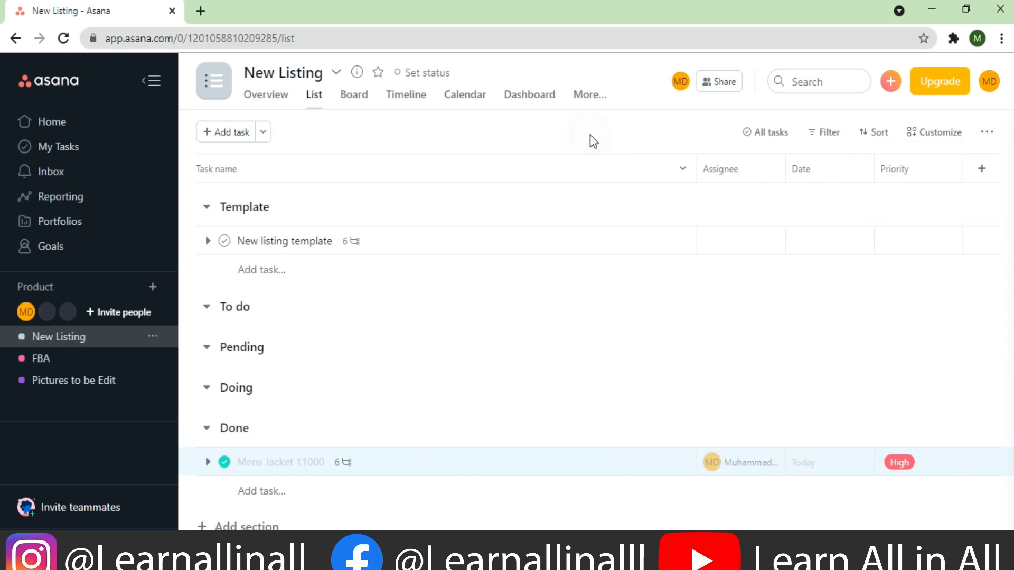
{"action": "left_click", "coordinate": [265, 95]}
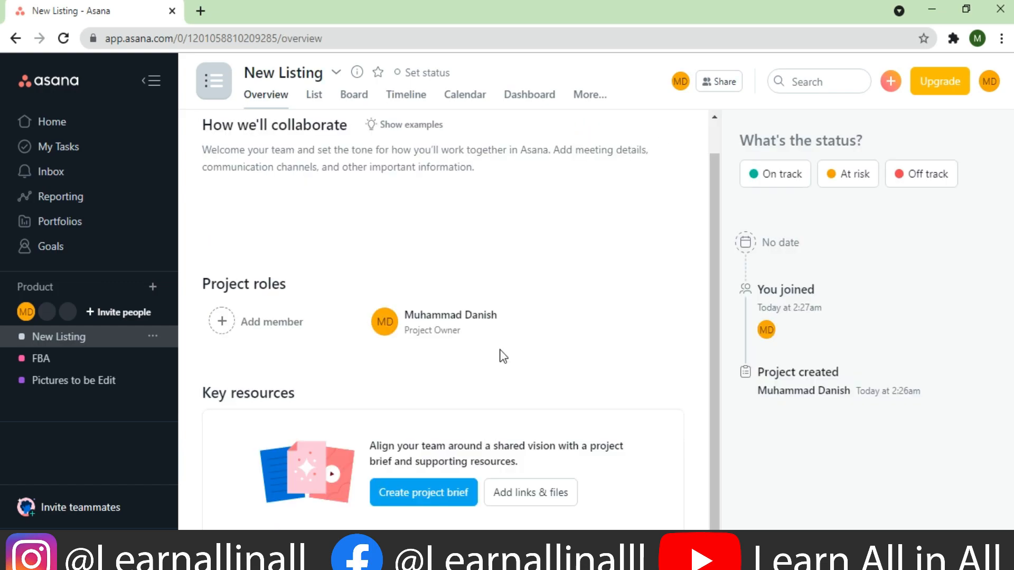